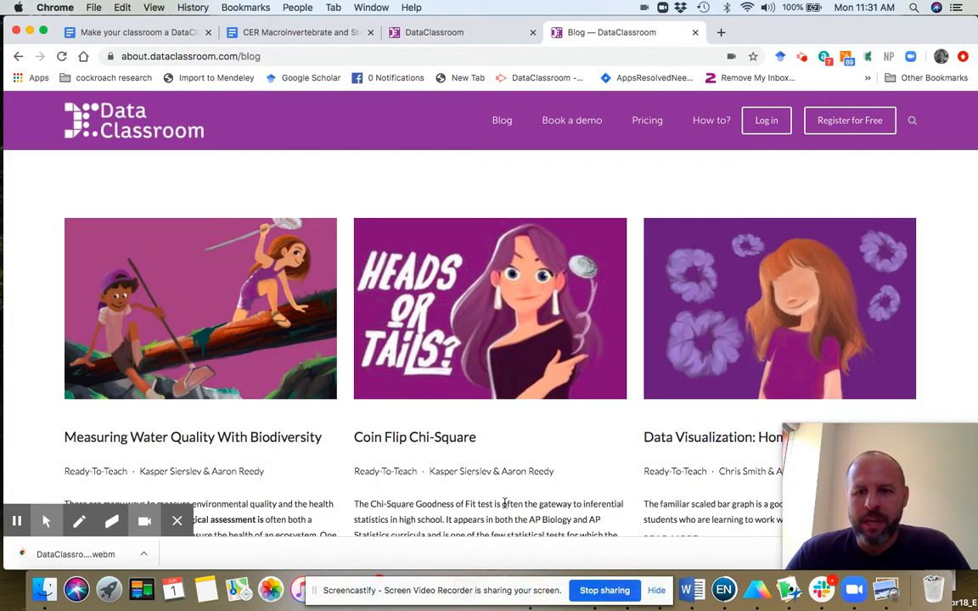
- Browse the DataClassroom blog posts to locate the water quality activity
{"action": "scroll", "scroll_direction": "down", "scroll_amount": 3}
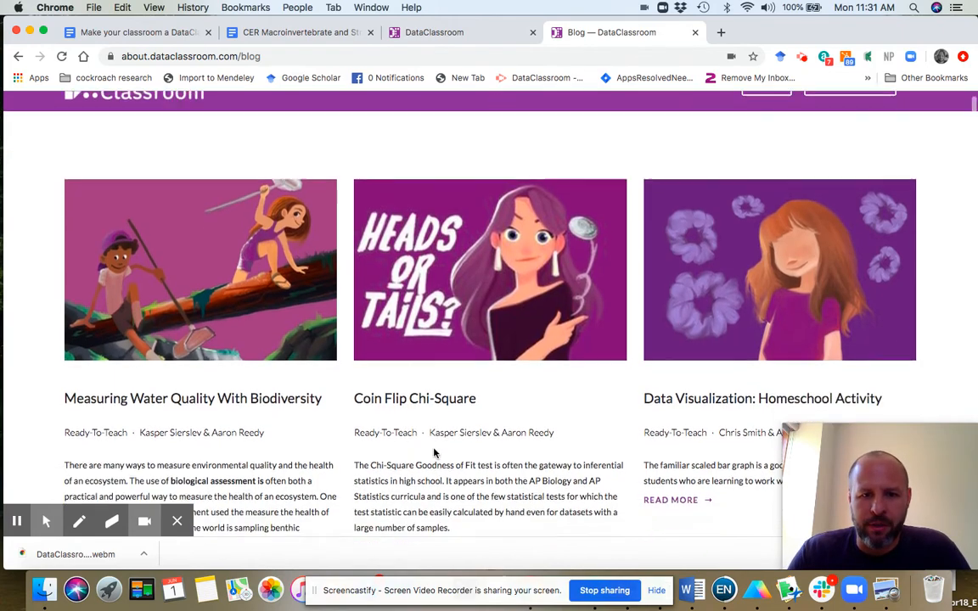
{"action": "scroll", "scroll_direction": "down", "scroll_amount": 3}
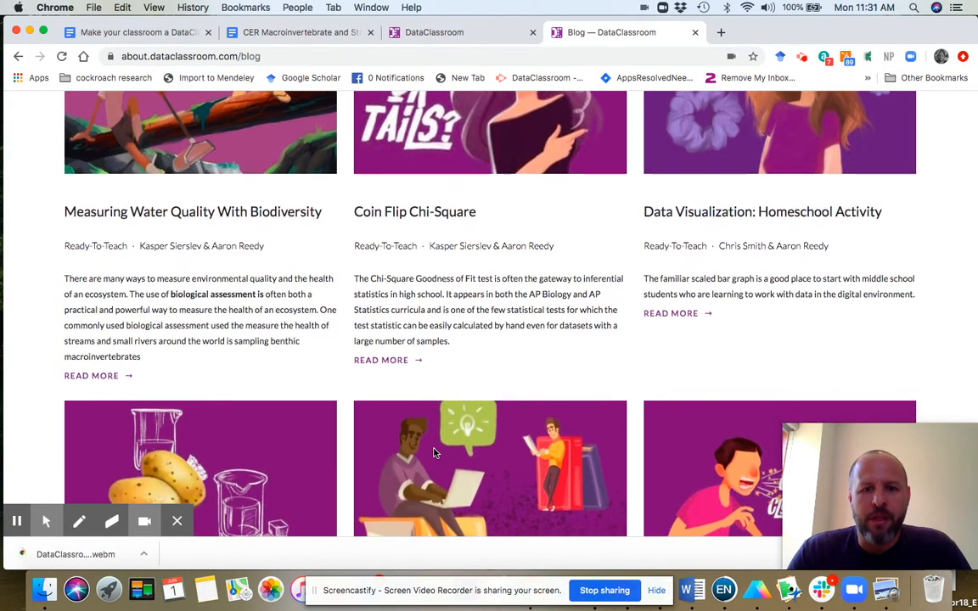
{"action": "scroll", "scroll_direction": "down", "scroll_amount": 3}
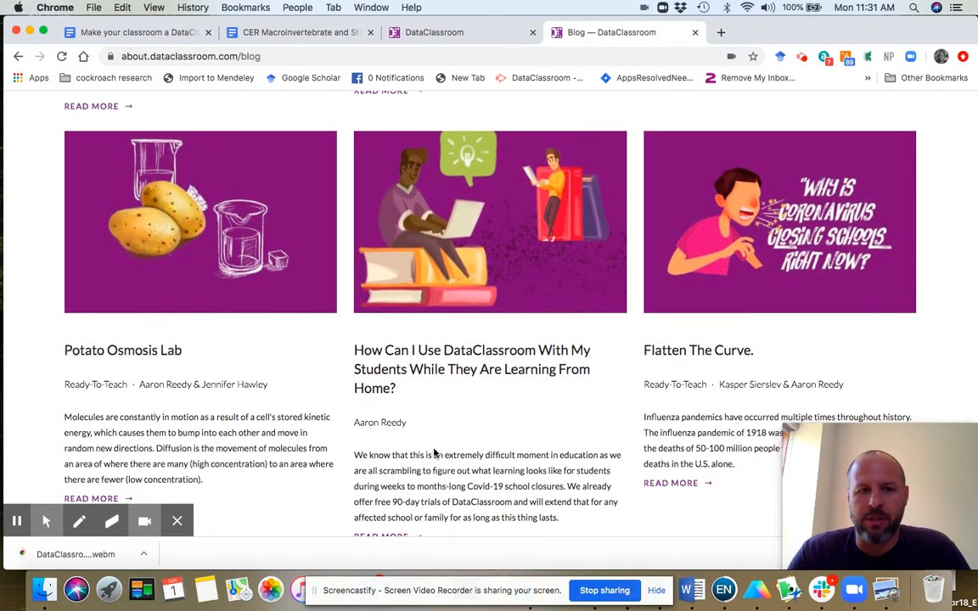
{"action": "mouse_move", "coordinate": [68, 393]}
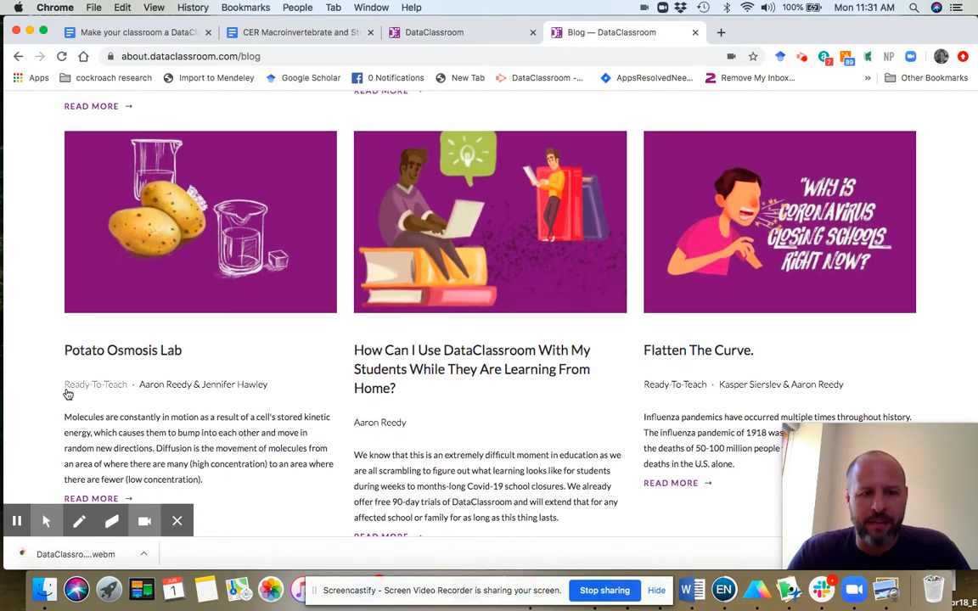
{"action": "double_click", "coordinate": [84, 417]}
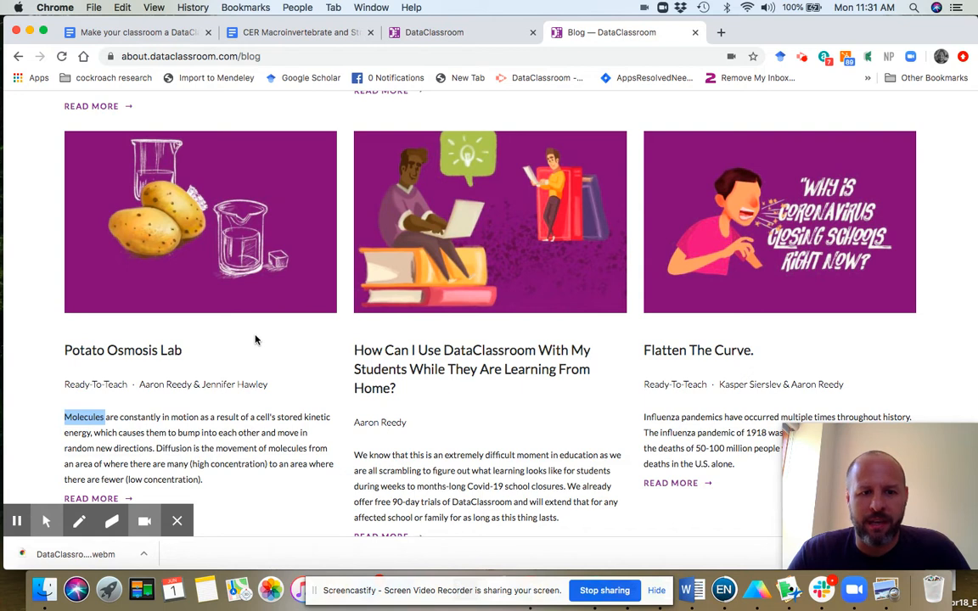
{"action": "mouse_move", "coordinate": [275, 359]}
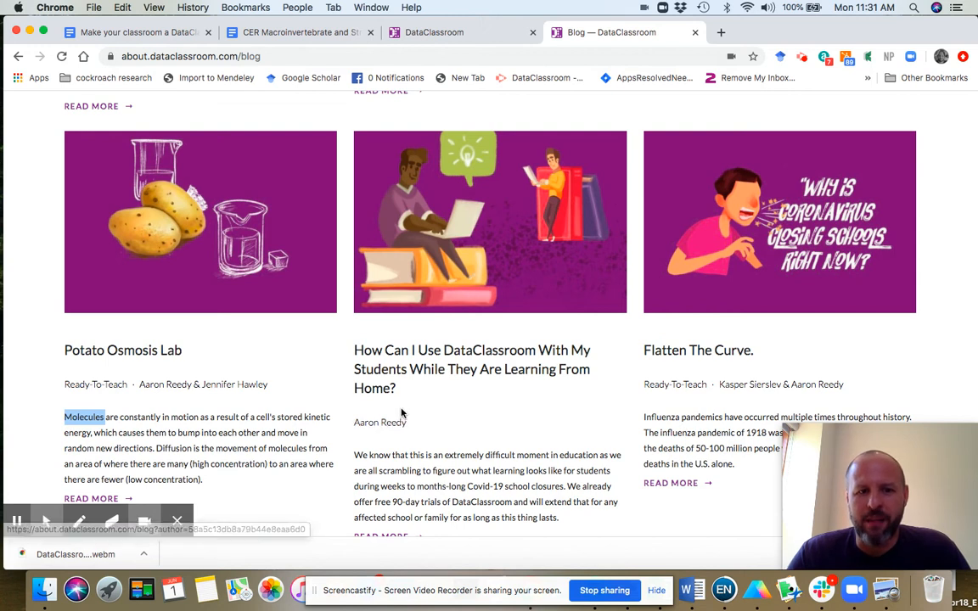
{"action": "mouse_move", "coordinate": [488, 434]}
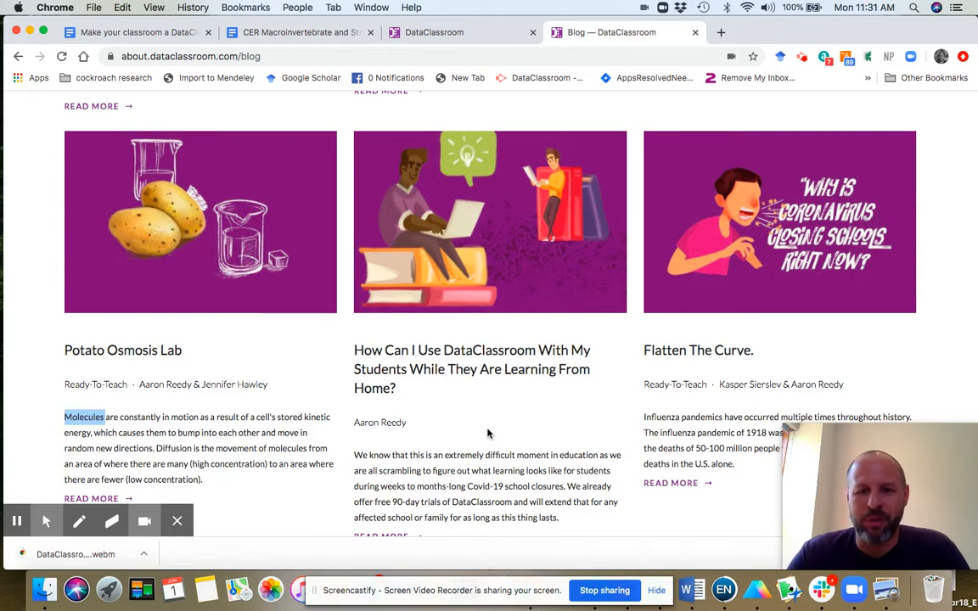
{"action": "scroll", "scroll_direction": "down", "scroll_amount": 3}
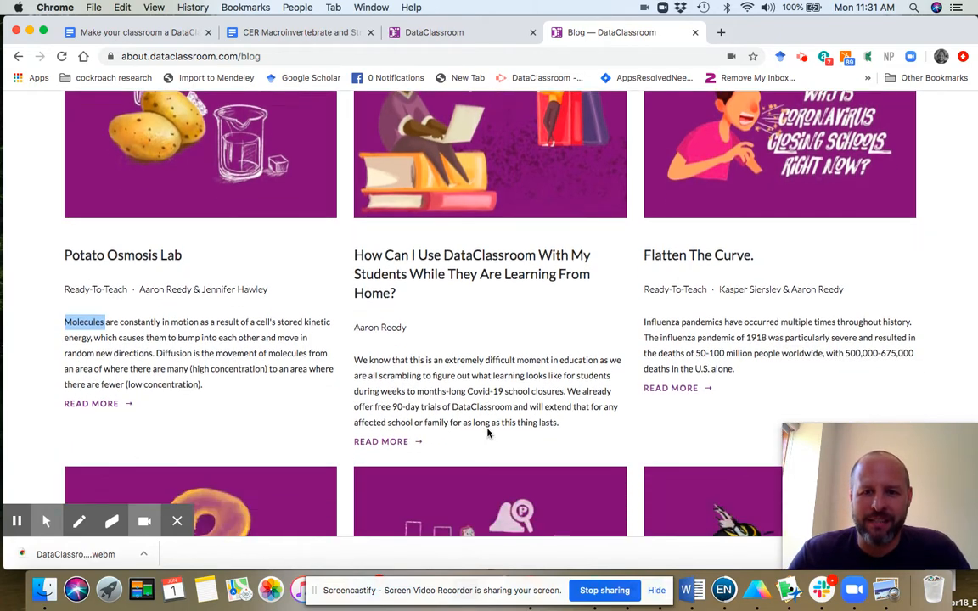
{"action": "scroll", "scroll_direction": "down", "scroll_amount": 3}
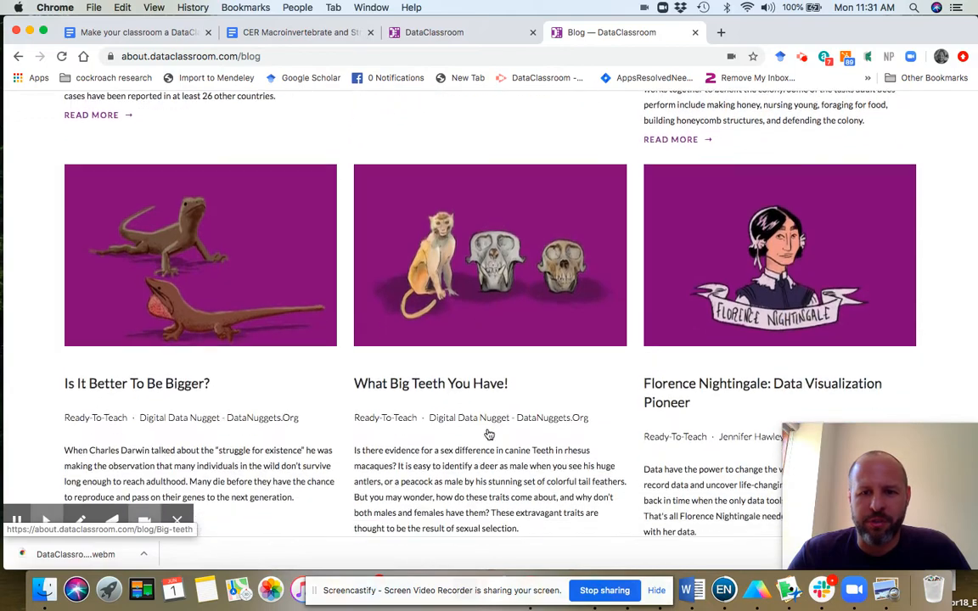
{"action": "scroll", "scroll_direction": "down", "scroll_amount": 3}
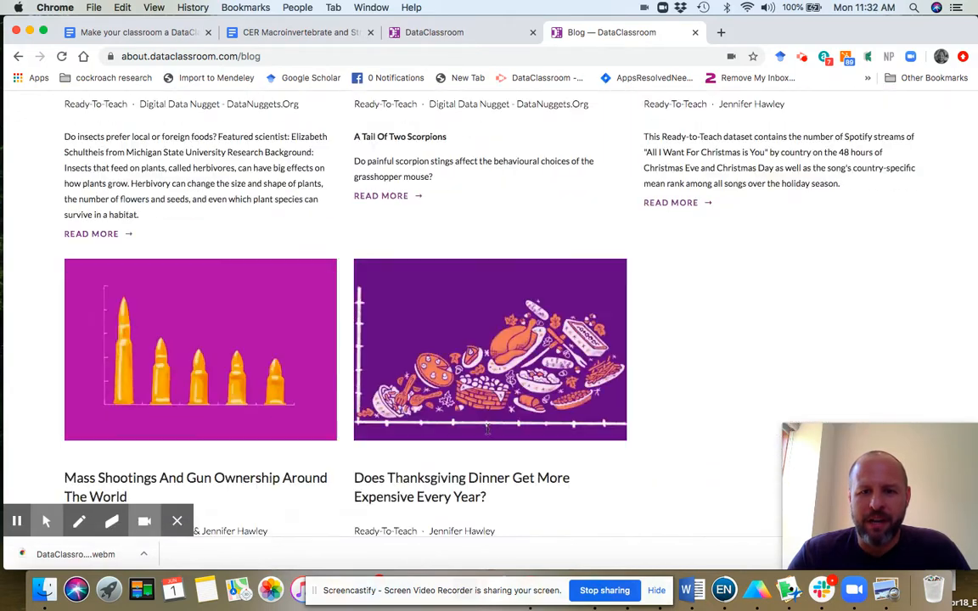
{"action": "scroll", "scroll_direction": "down", "scroll_amount": 3}
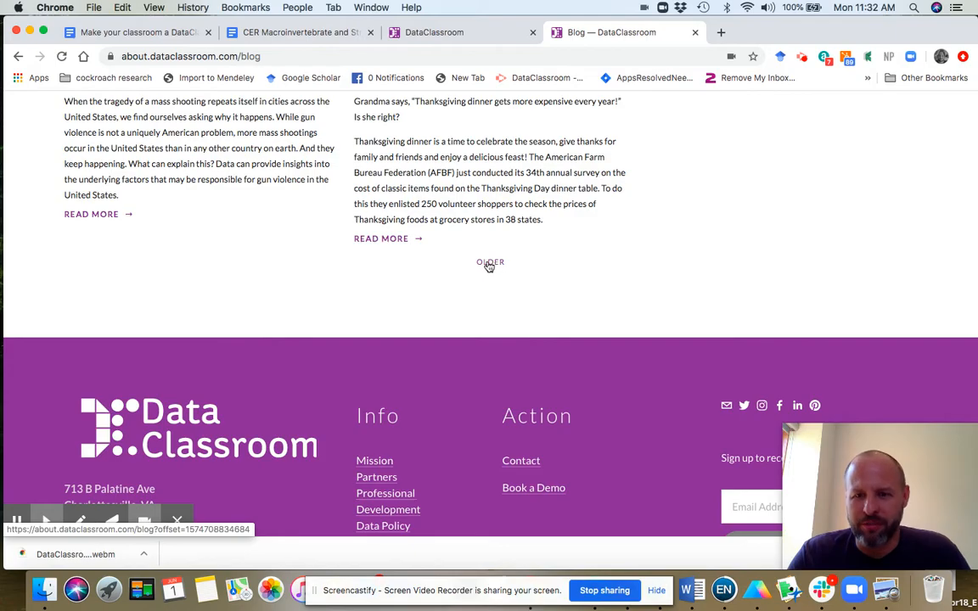
{"action": "mouse_move", "coordinate": [629, 223]}
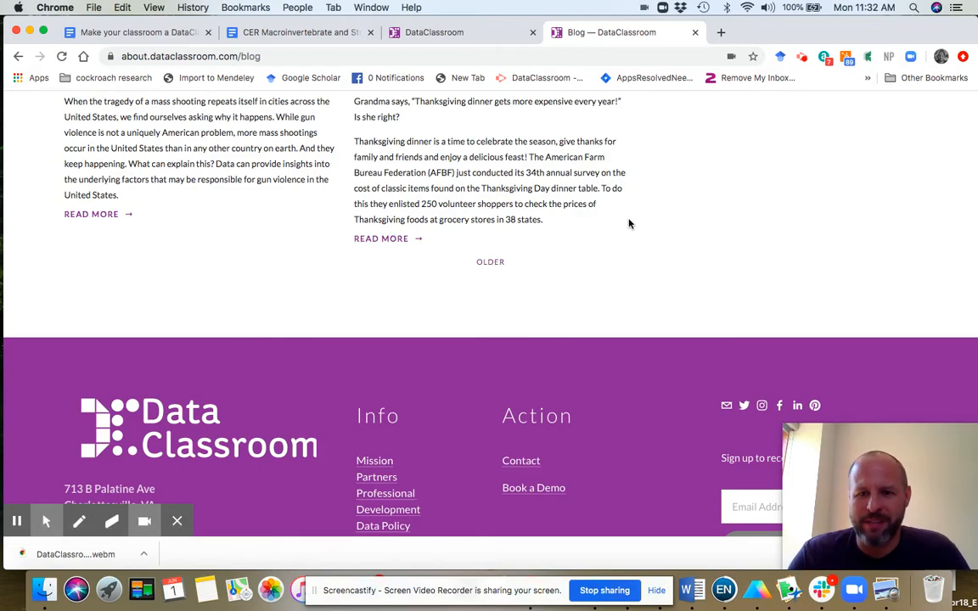
{"action": "scroll", "scroll_direction": "up", "scroll_amount": 3}
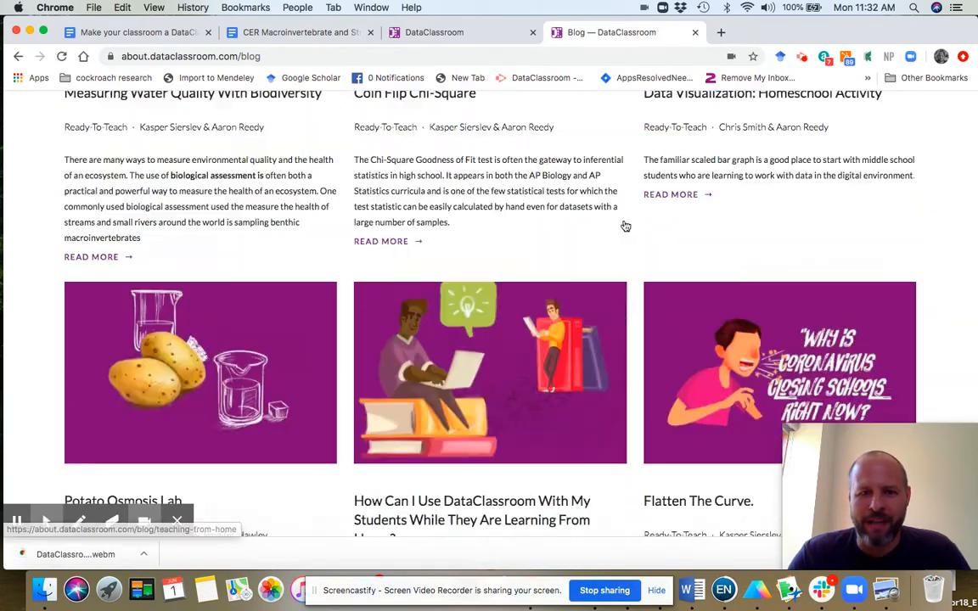
{"action": "scroll", "scroll_direction": "up", "scroll_amount": 3}
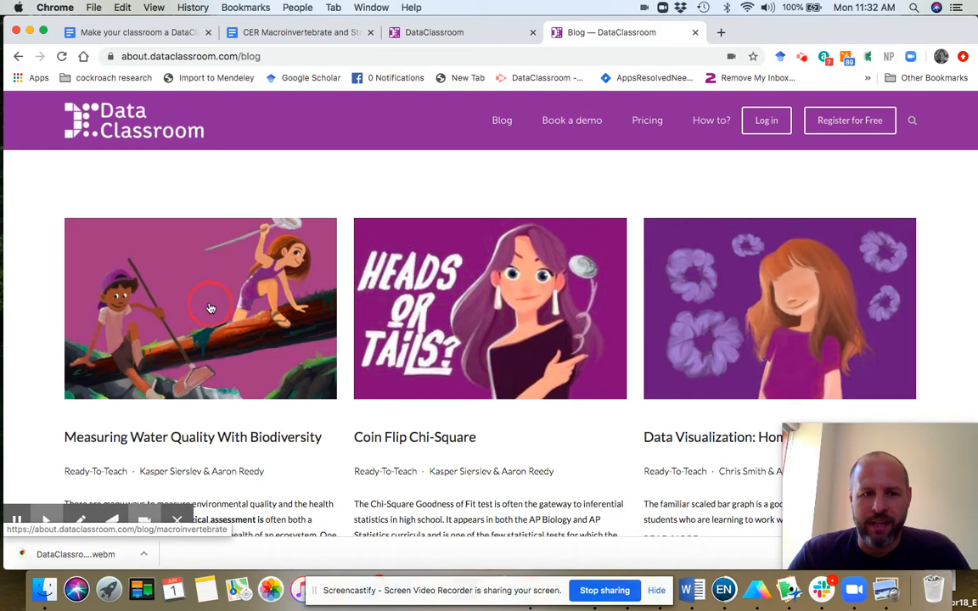
- Open the Measuring Water Quality With Biodiversity post and scroll to its DATASET section
{"action": "left_click", "coordinate": [200, 308]}
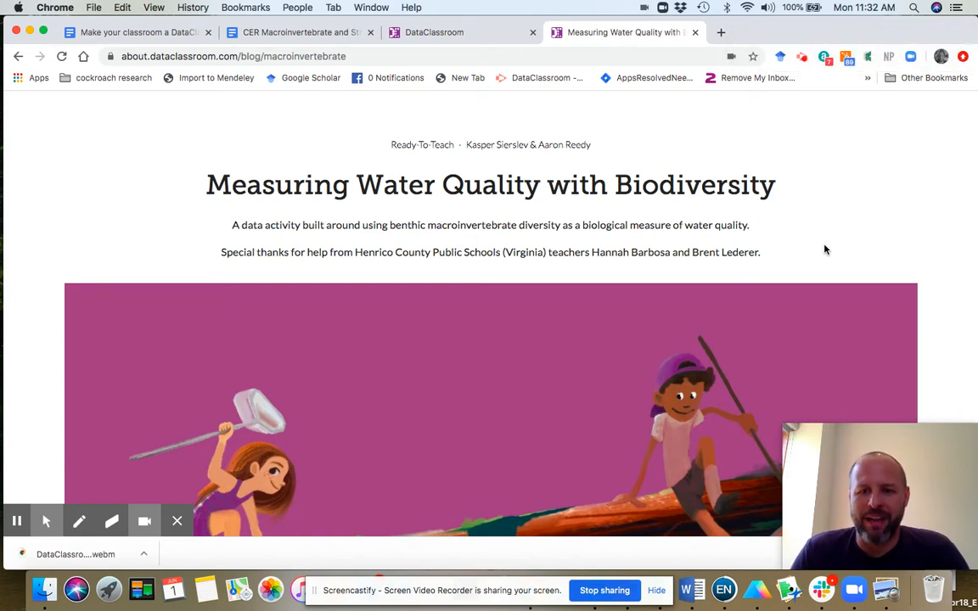
{"action": "scroll", "scroll_direction": "down", "scroll_amount": 3}
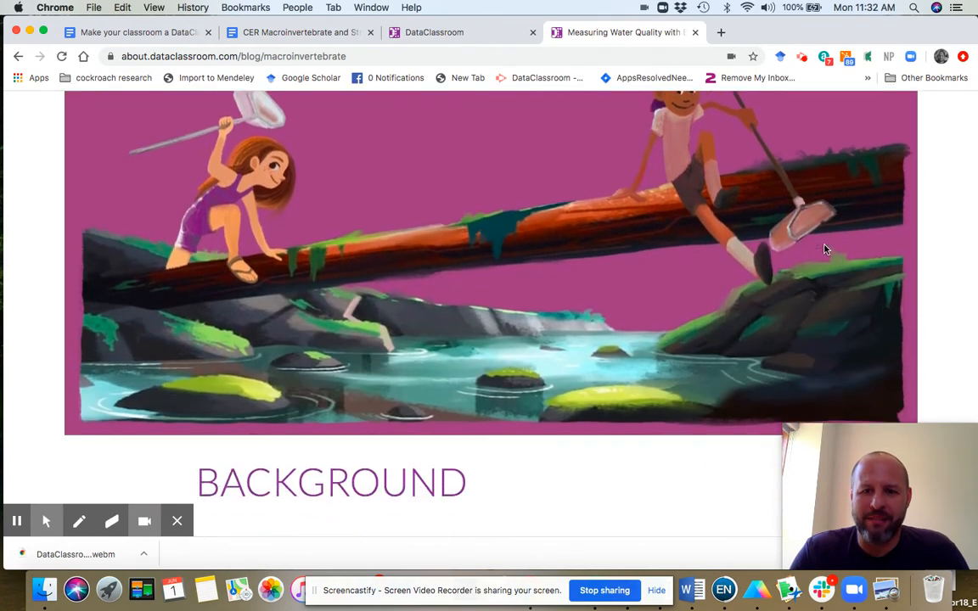
{"action": "scroll", "scroll_direction": "down", "scroll_amount": 3}
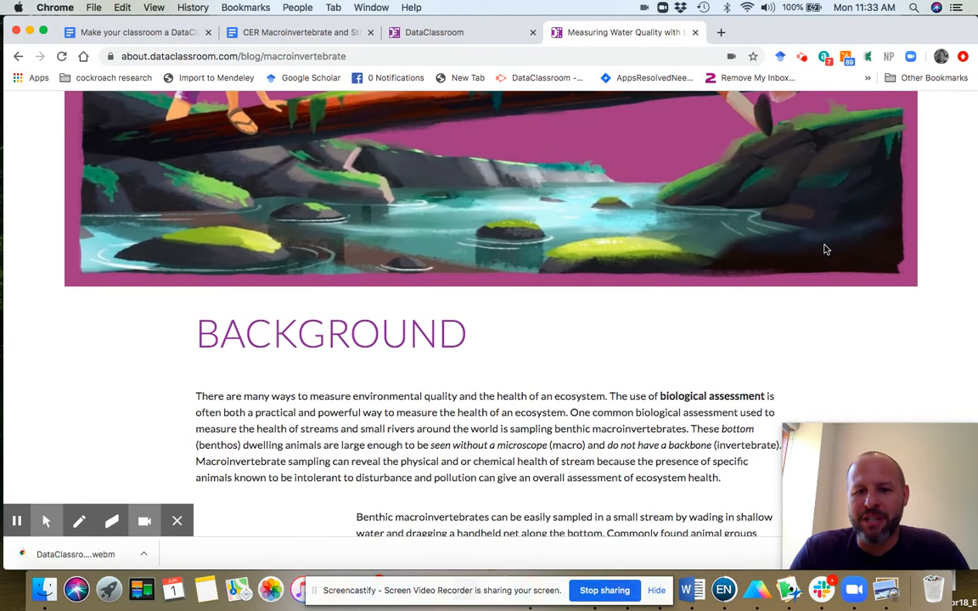
{"action": "scroll", "scroll_direction": "down", "scroll_amount": 3}
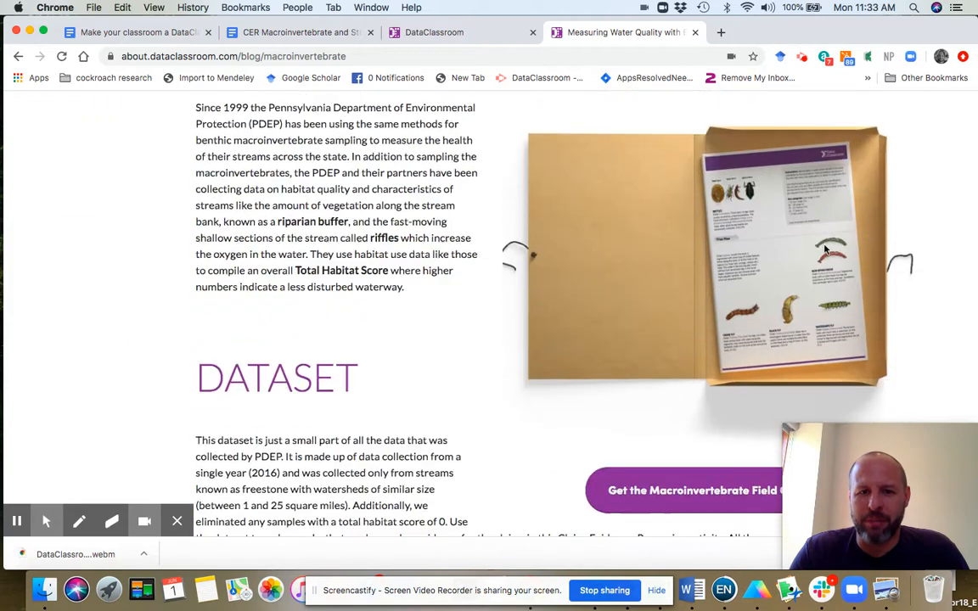
{"action": "scroll", "scroll_direction": "down", "scroll_amount": 3}
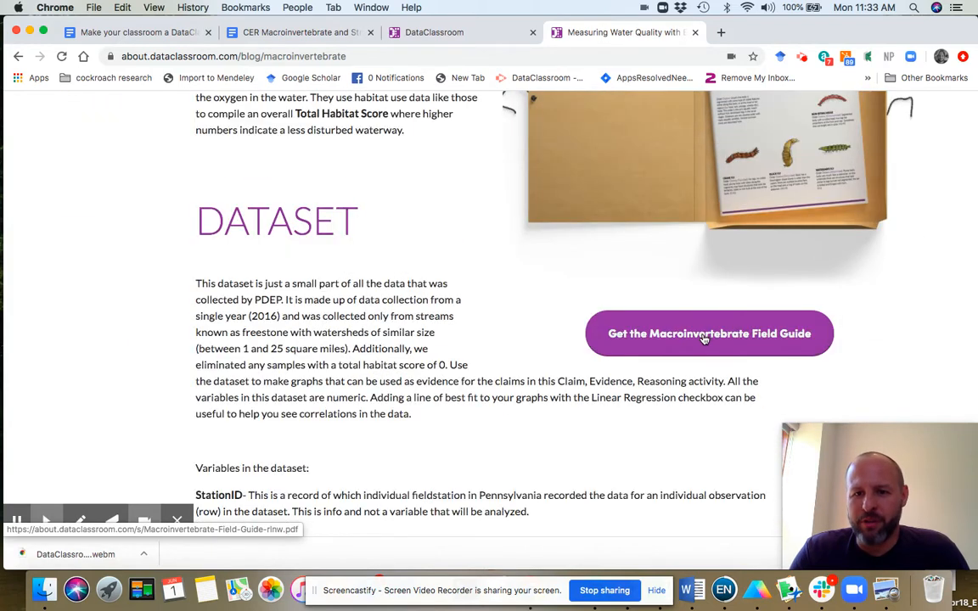
- Open the Macroinvertebrate Field Guide PDF and skim down to its pollution tolerance index
{"action": "left_click", "coordinate": [709, 332]}
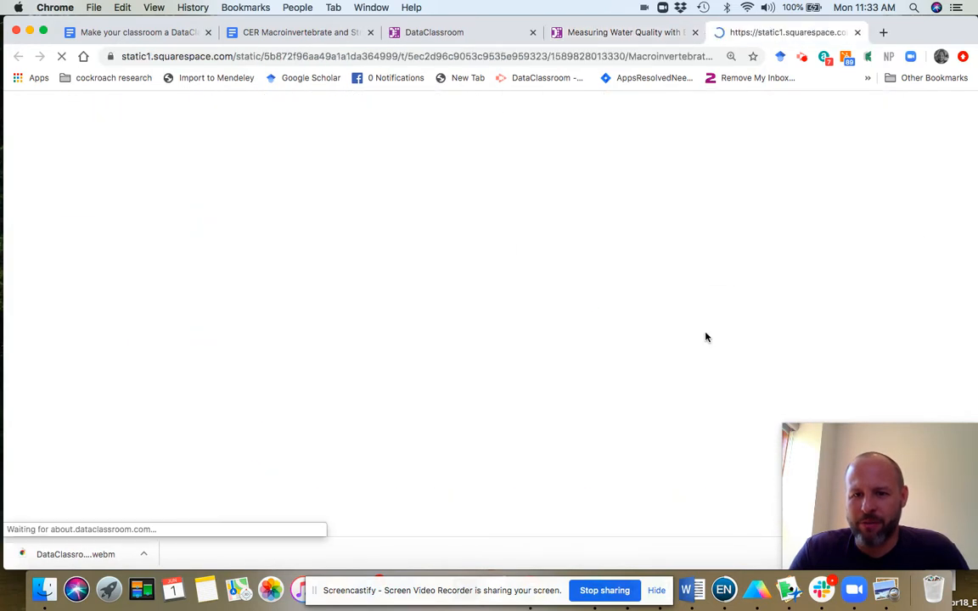
{"action": "left_click", "coordinate": [731, 56]}
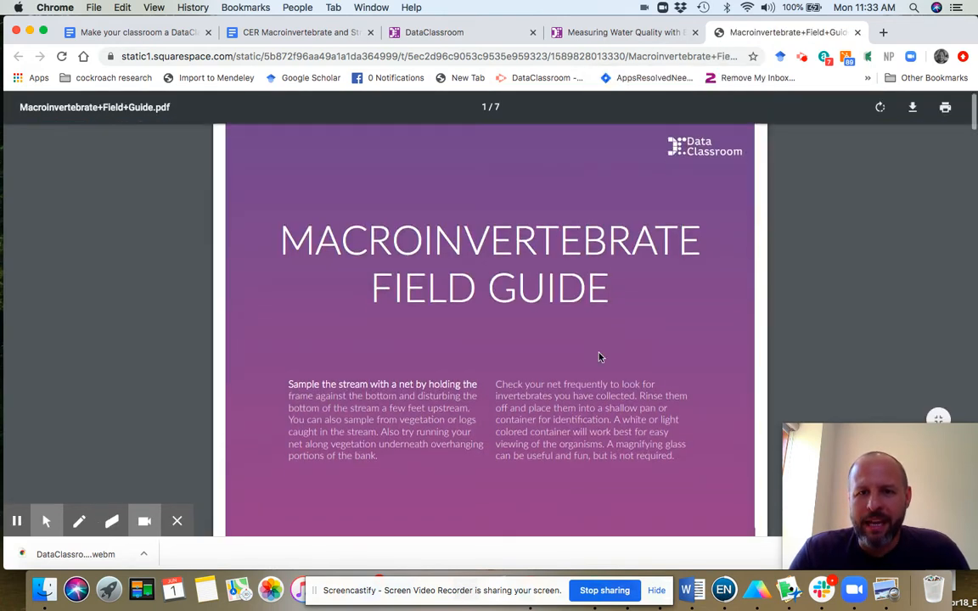
{"action": "scroll", "scroll_direction": "down", "scroll_amount": 3}
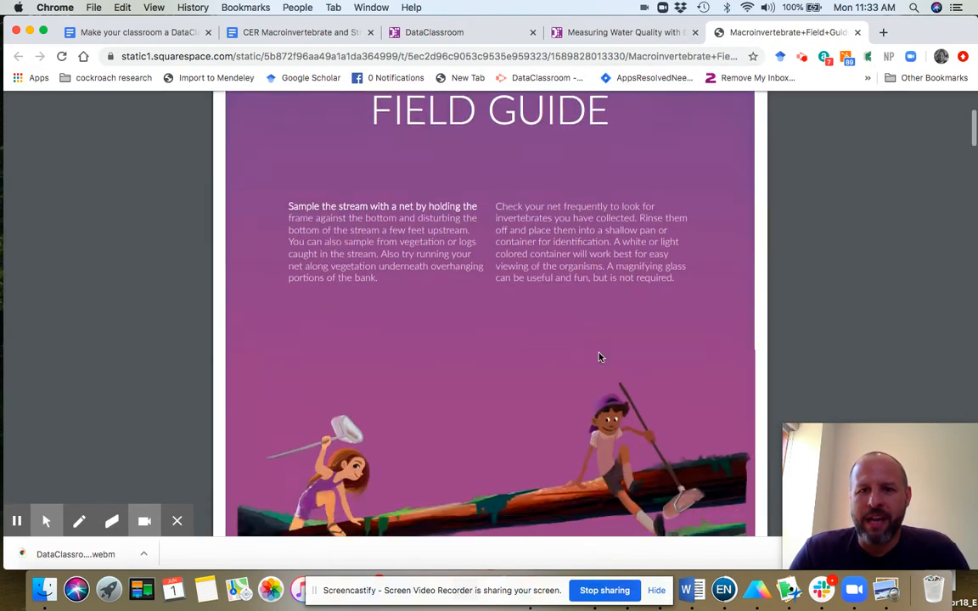
{"action": "scroll", "scroll_direction": "down", "scroll_amount": 3}
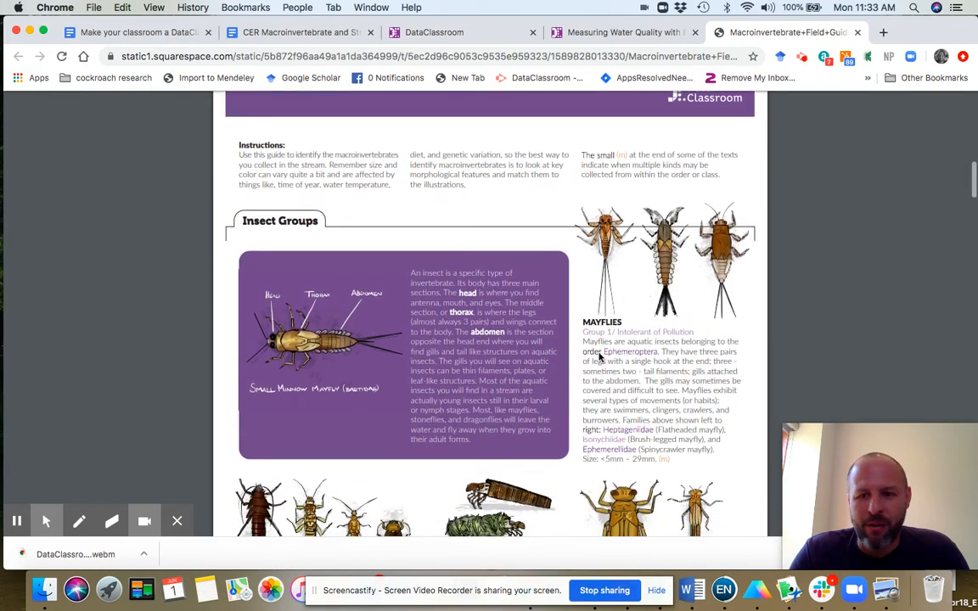
{"action": "scroll", "scroll_direction": "down", "scroll_amount": 3}
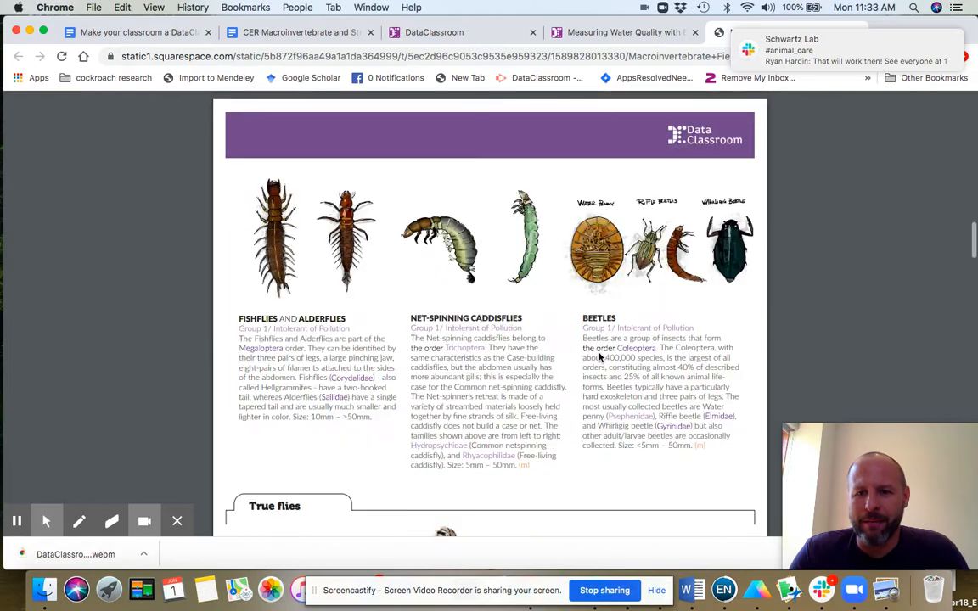
{"action": "scroll", "scroll_direction": "down", "scroll_amount": 3}
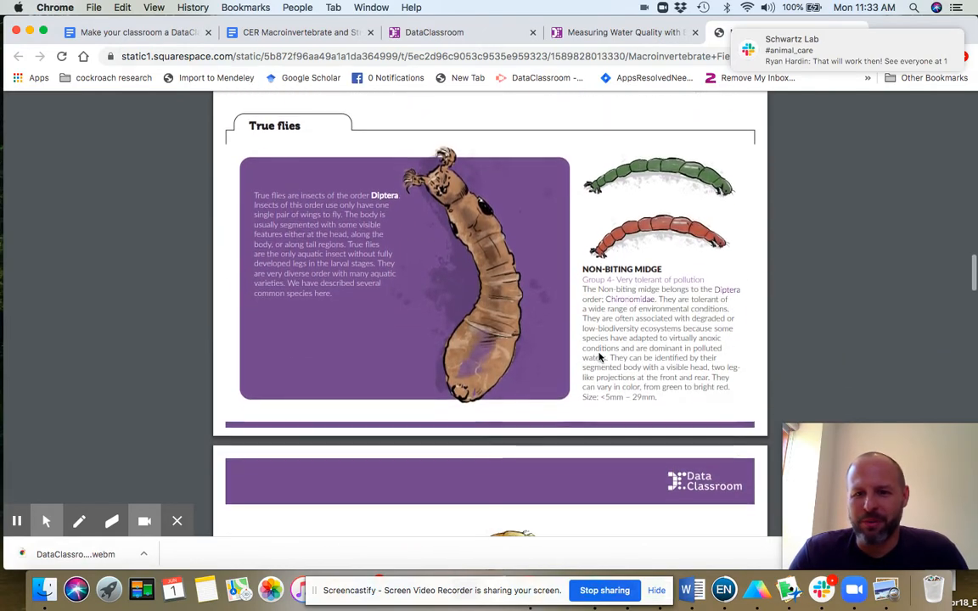
{"action": "scroll", "scroll_direction": "down", "scroll_amount": 3}
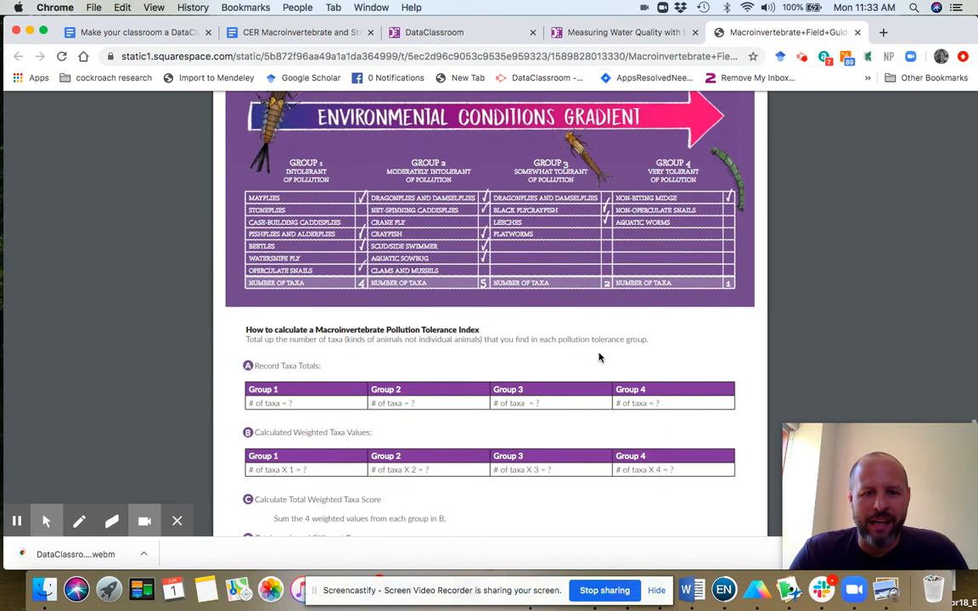
{"action": "scroll", "scroll_direction": "up", "scroll_amount": 3}
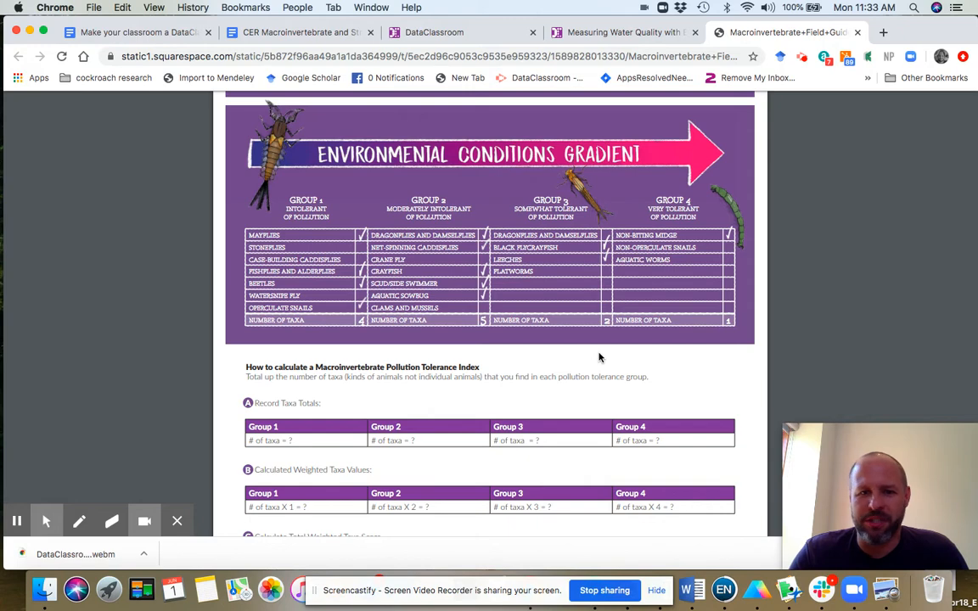
{"action": "scroll", "scroll_direction": "down", "scroll_amount": 3}
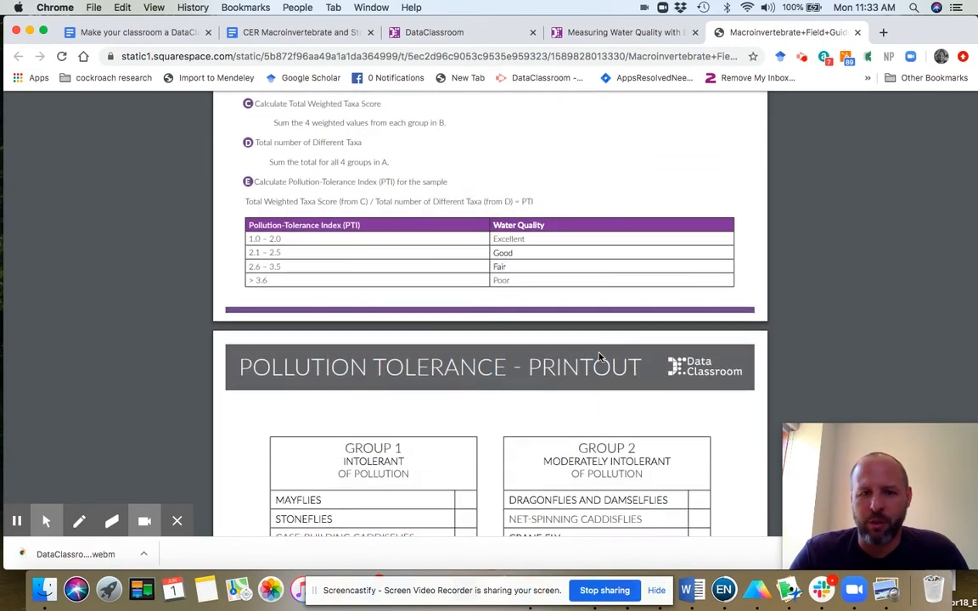
{"action": "scroll", "scroll_direction": "down", "scroll_amount": 3}
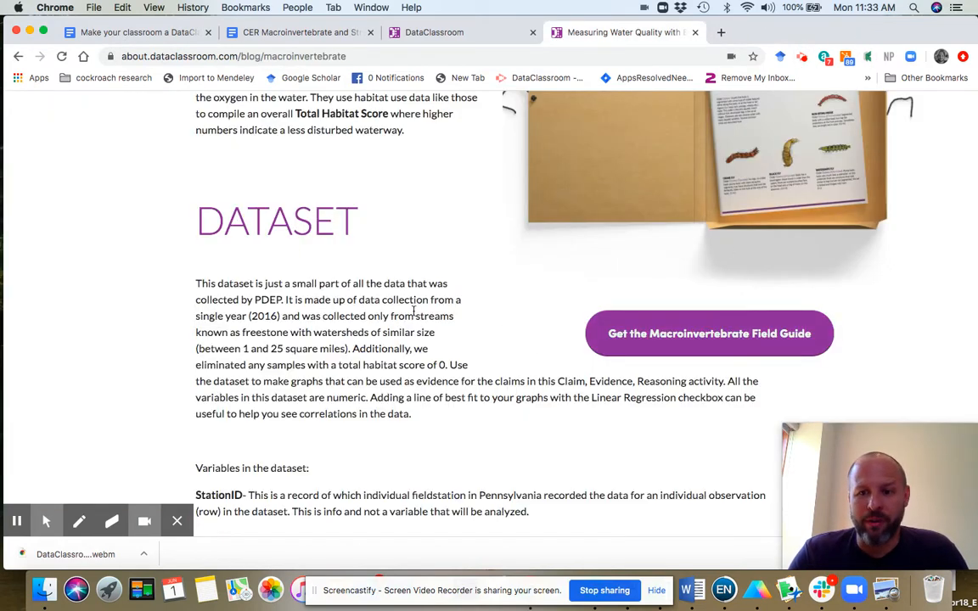
{"action": "scroll", "scroll_direction": "up", "scroll_amount": 3}
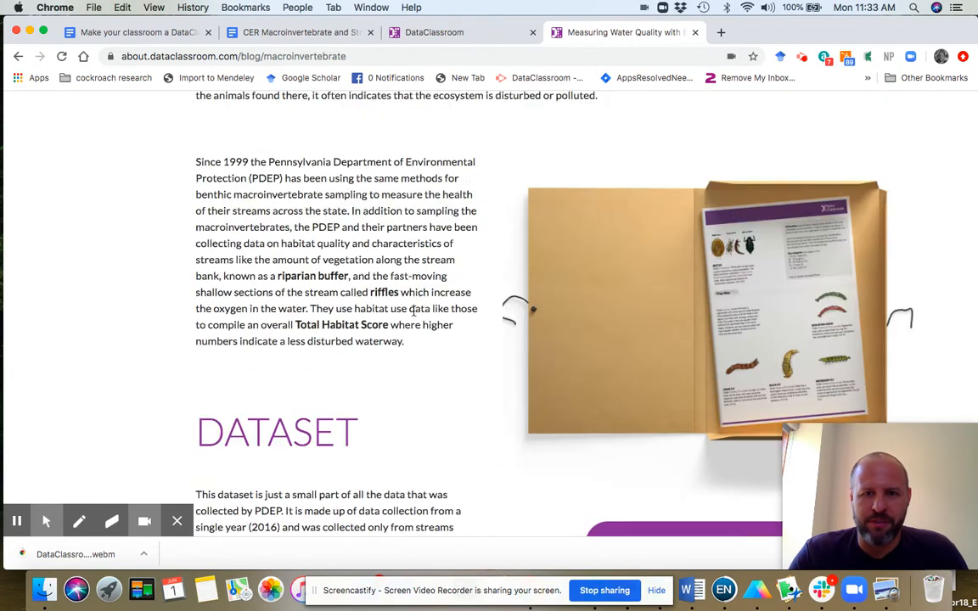
{"action": "scroll", "scroll_direction": "up", "scroll_amount": 3}
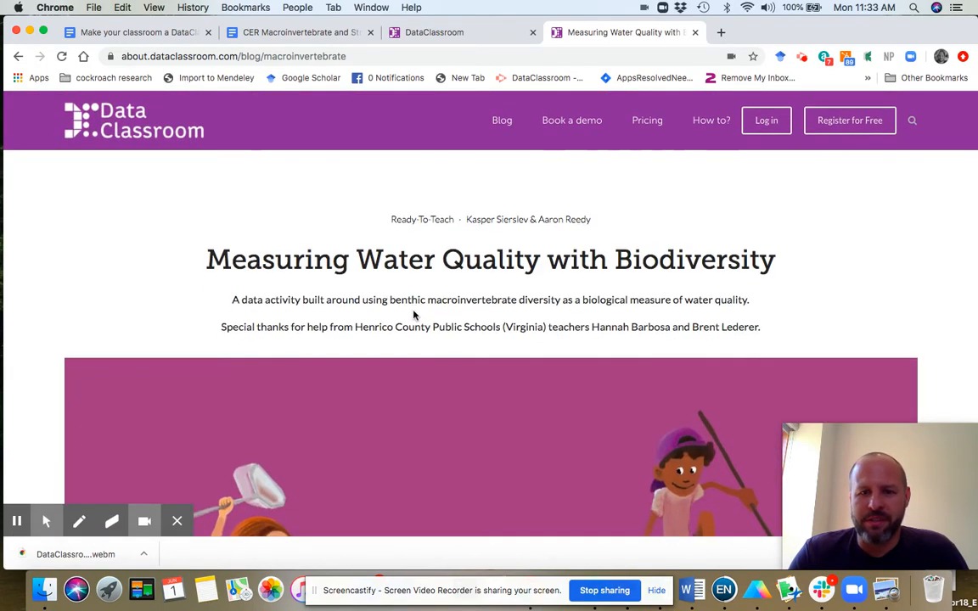
{"action": "mouse_move", "coordinate": [389, 309]}
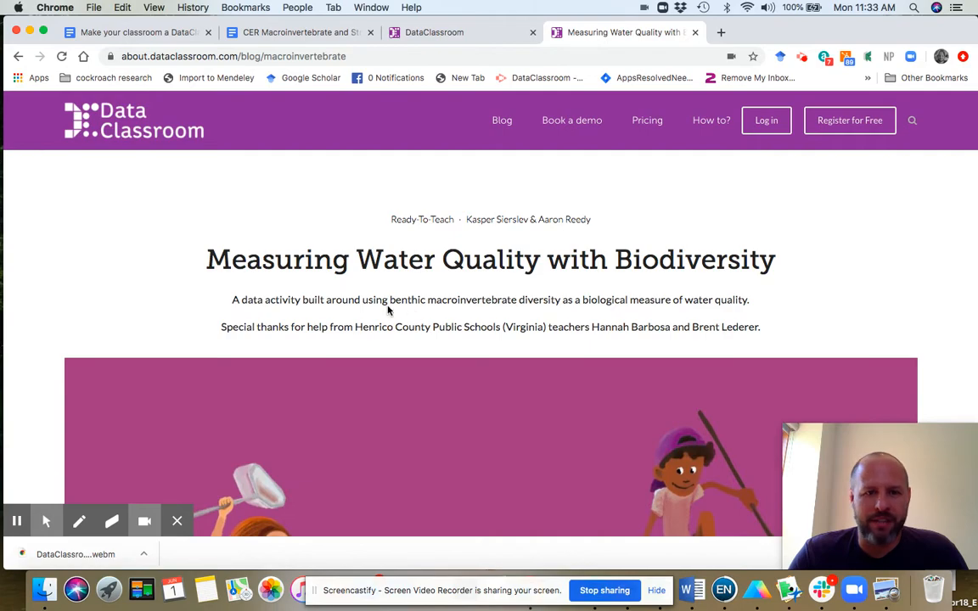
{"action": "scroll", "scroll_direction": "down", "scroll_amount": 3}
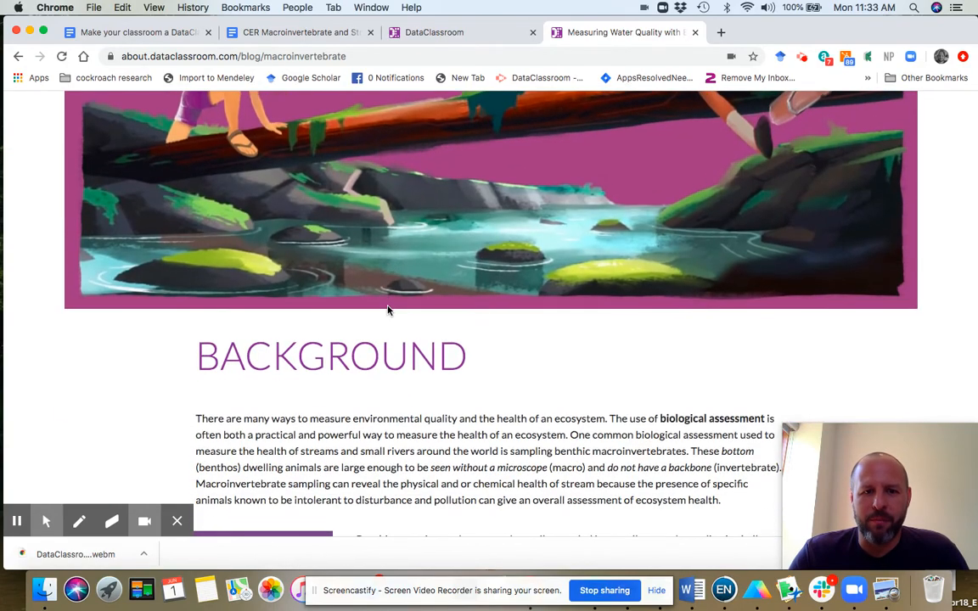
{"action": "scroll", "scroll_direction": "down", "scroll_amount": 3}
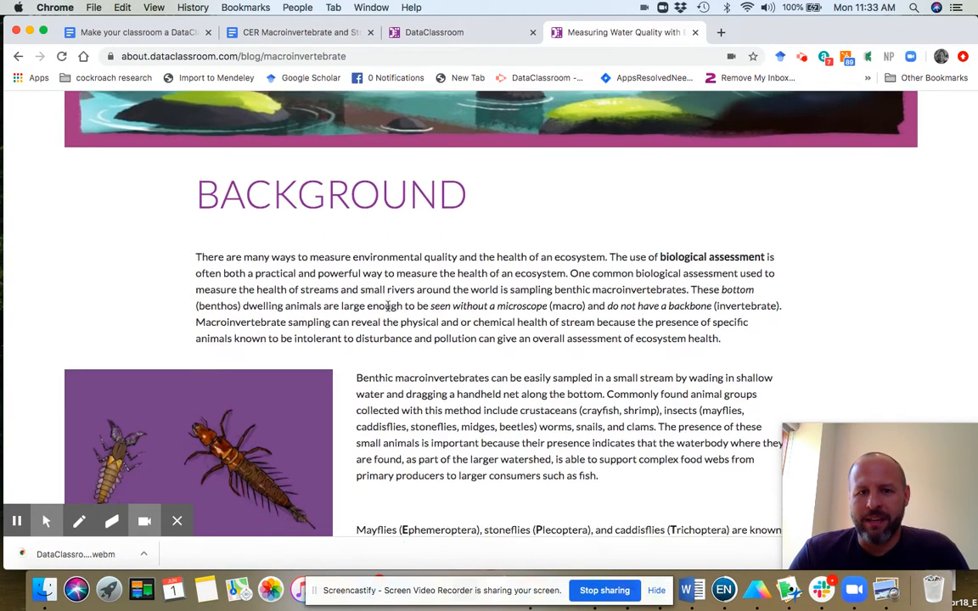
{"action": "scroll", "scroll_direction": "down", "scroll_amount": 3}
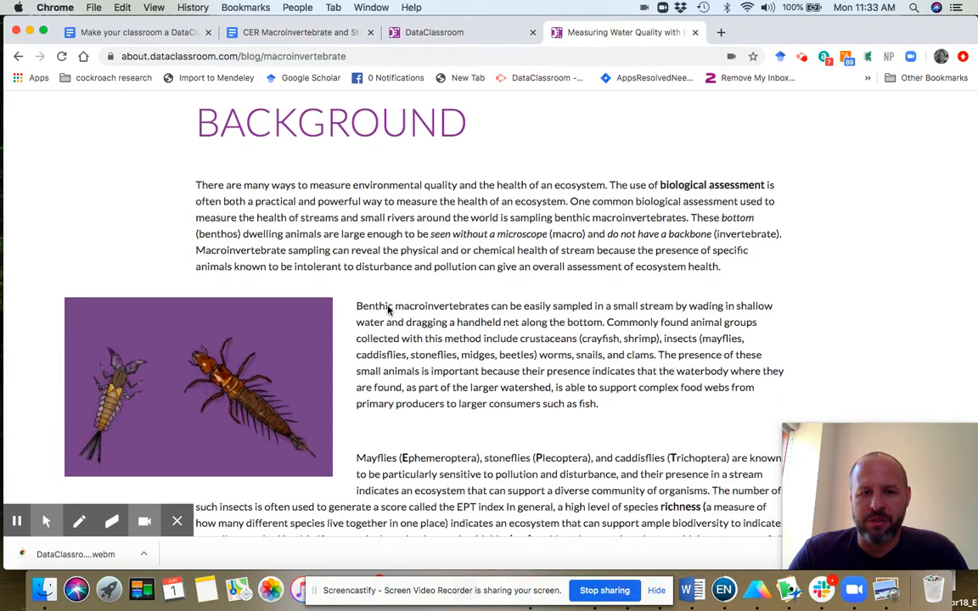
{"action": "scroll", "scroll_direction": "down", "scroll_amount": 3}
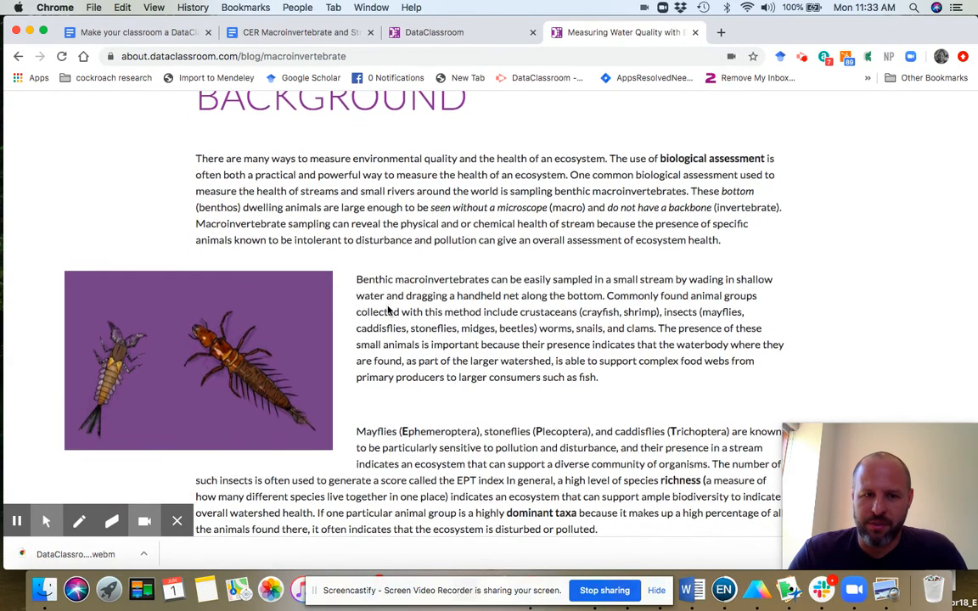
{"action": "scroll", "scroll_direction": "down", "scroll_amount": 3}
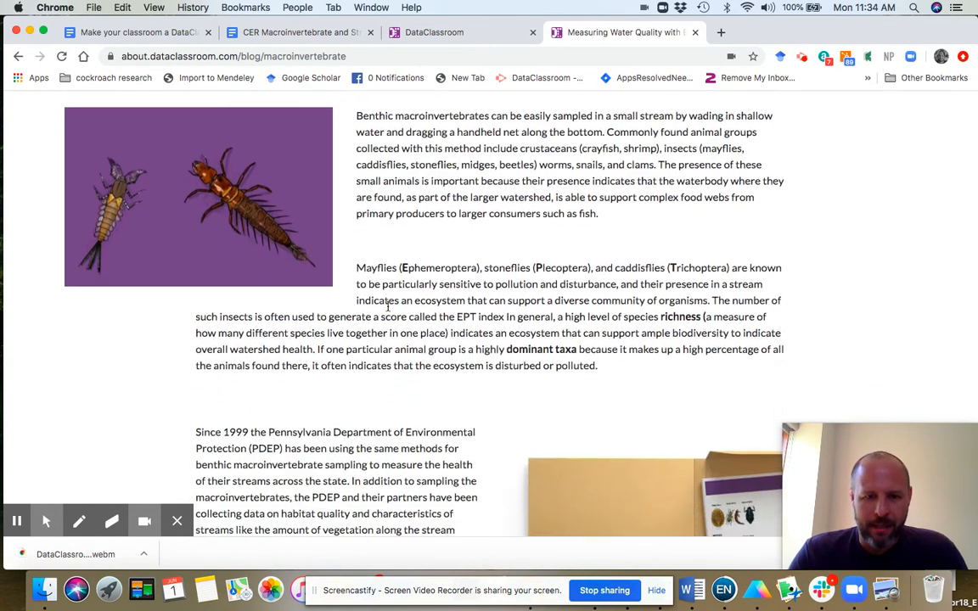
{"action": "scroll", "scroll_direction": "down", "scroll_amount": 3}
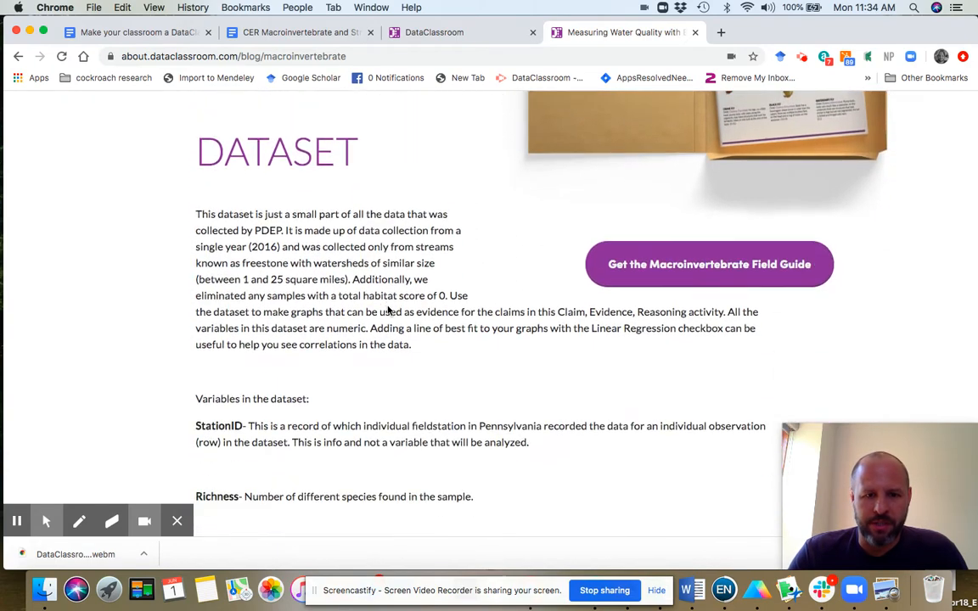
{"action": "scroll", "scroll_direction": "down", "scroll_amount": 3}
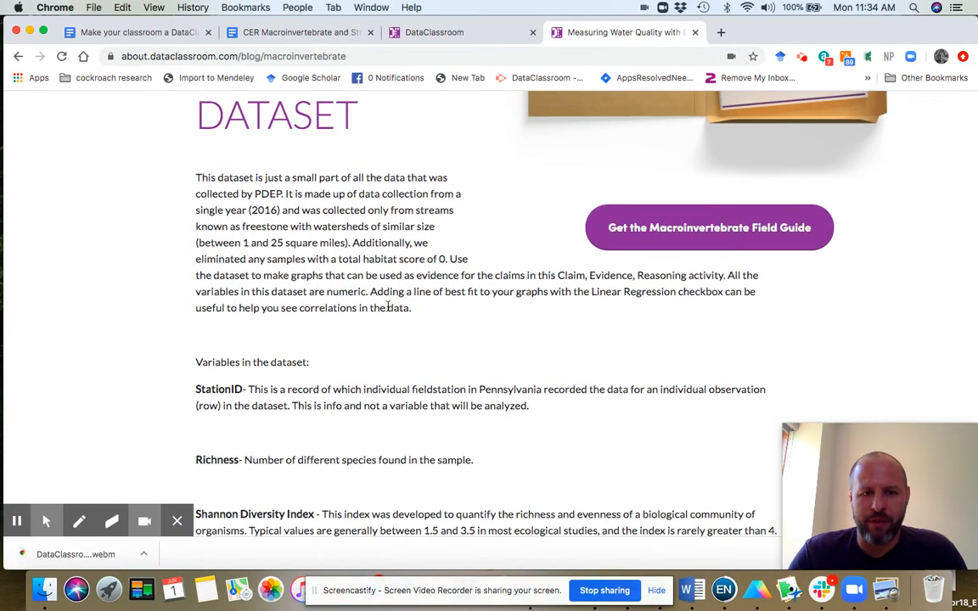
{"action": "mouse_move", "coordinate": [284, 403]}
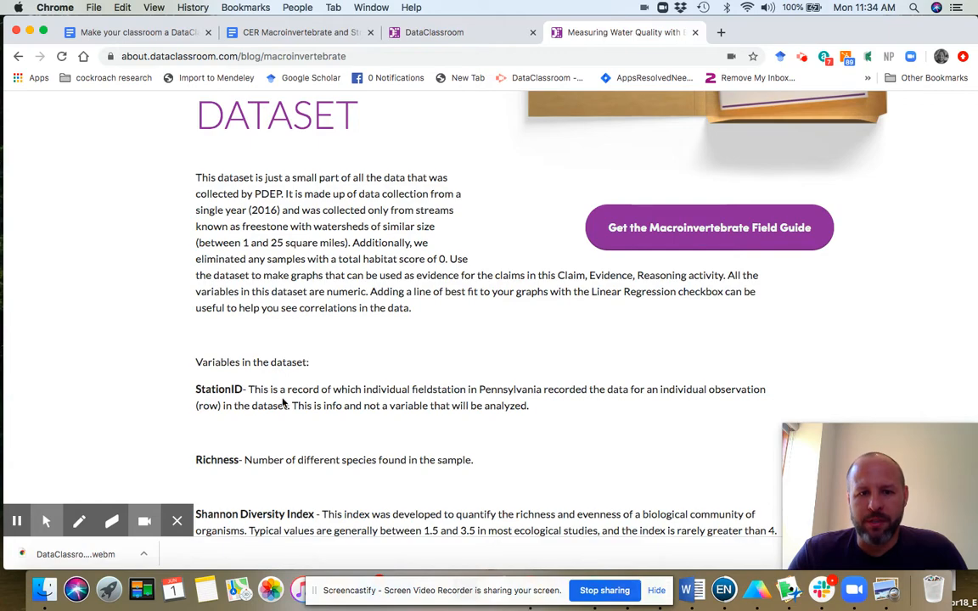
{"action": "scroll", "scroll_direction": "down", "scroll_amount": 3}
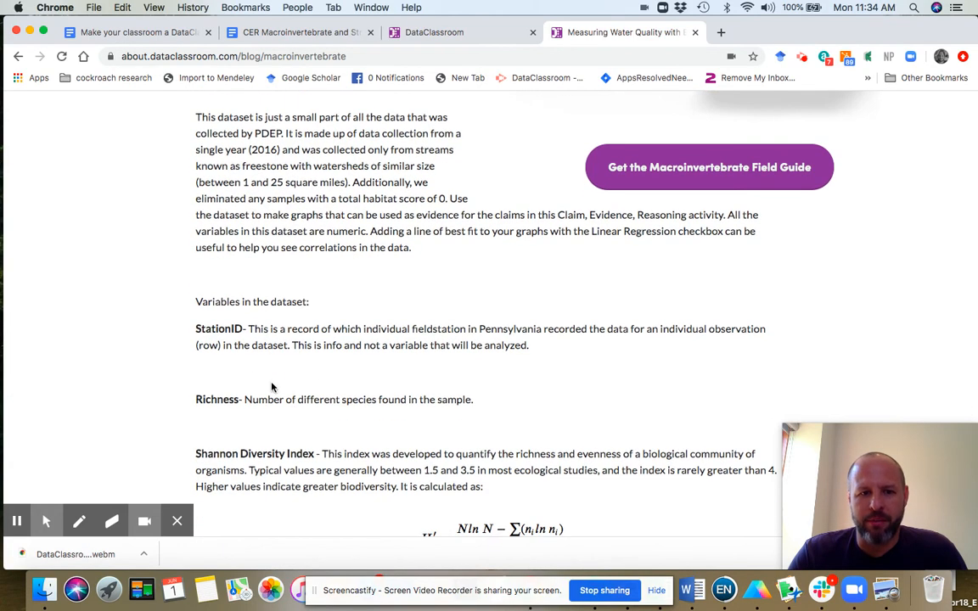
{"action": "scroll", "scroll_direction": "down", "scroll_amount": 3}
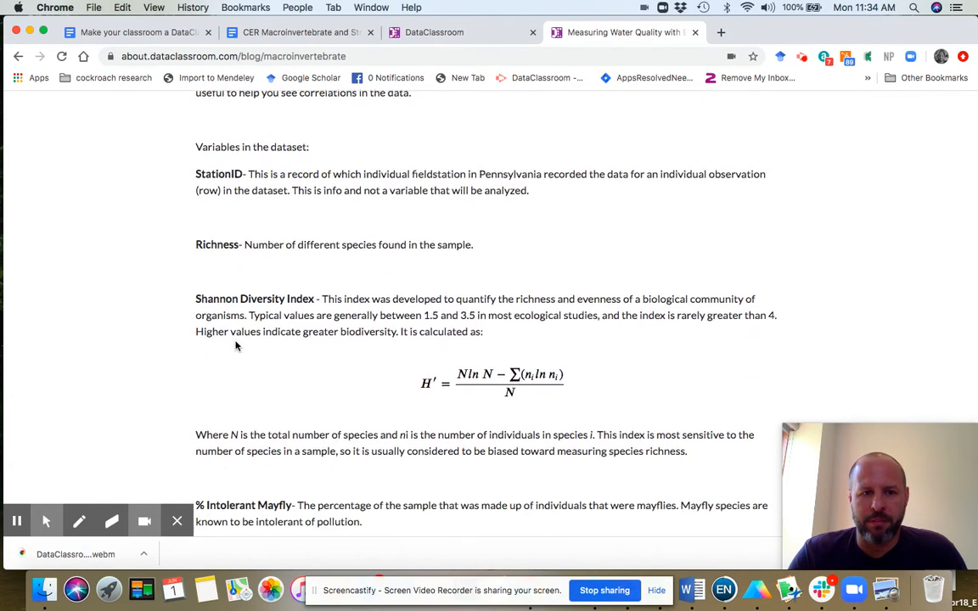
{"action": "scroll", "scroll_direction": "down", "scroll_amount": 3}
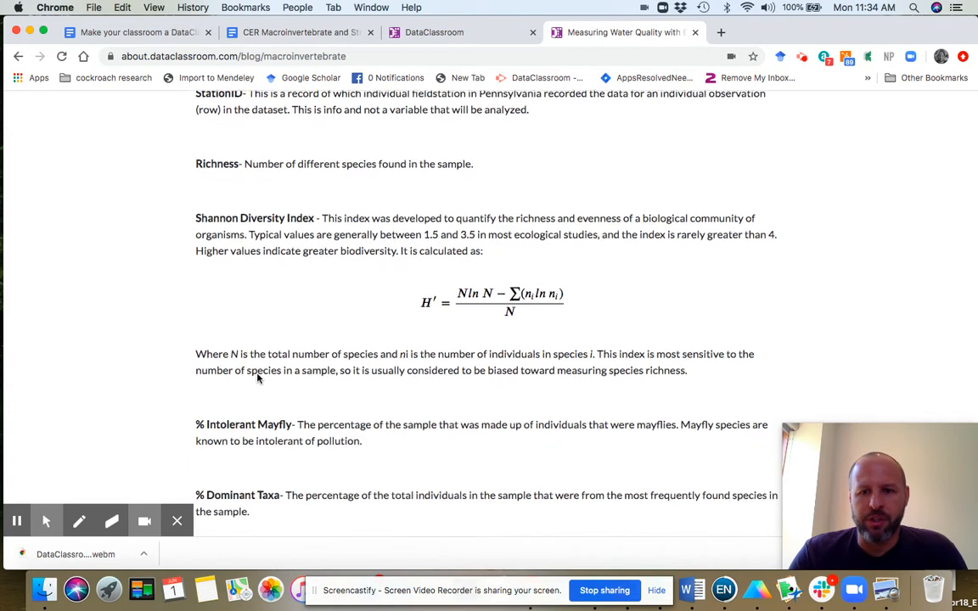
{"action": "scroll", "scroll_direction": "down", "scroll_amount": 3}
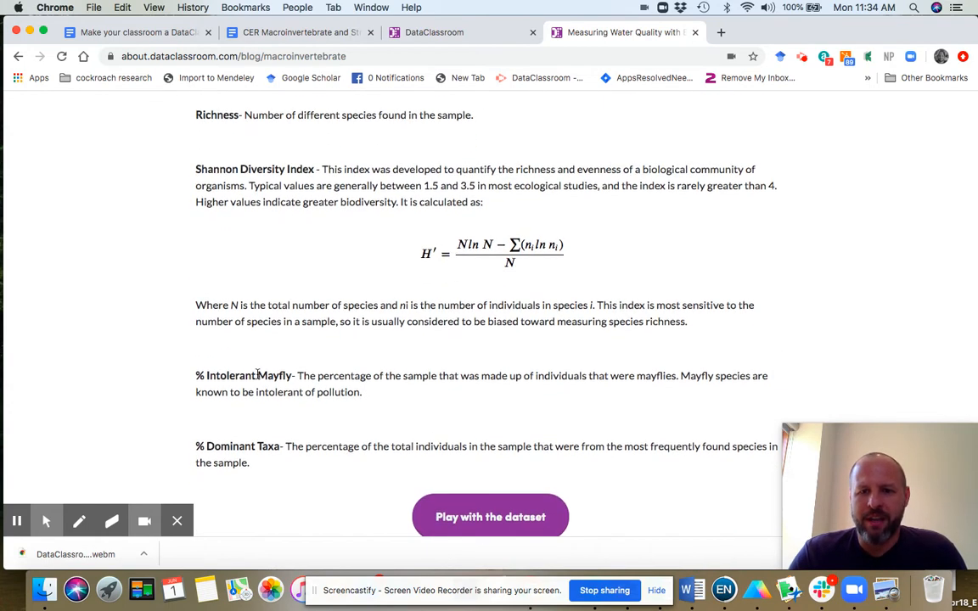
{"action": "scroll", "scroll_direction": "down", "scroll_amount": 3}
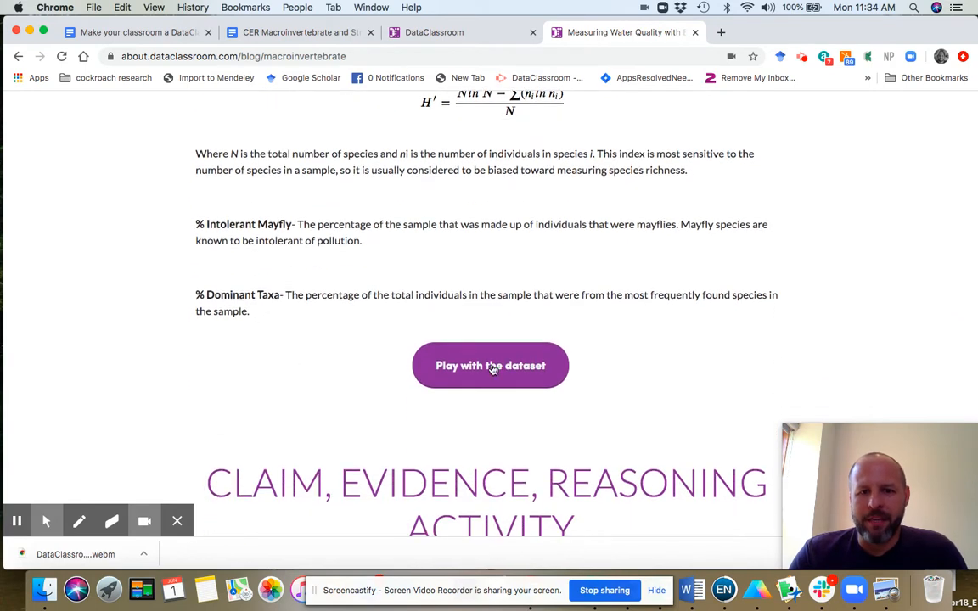
{"action": "mouse_move", "coordinate": [513, 365]}
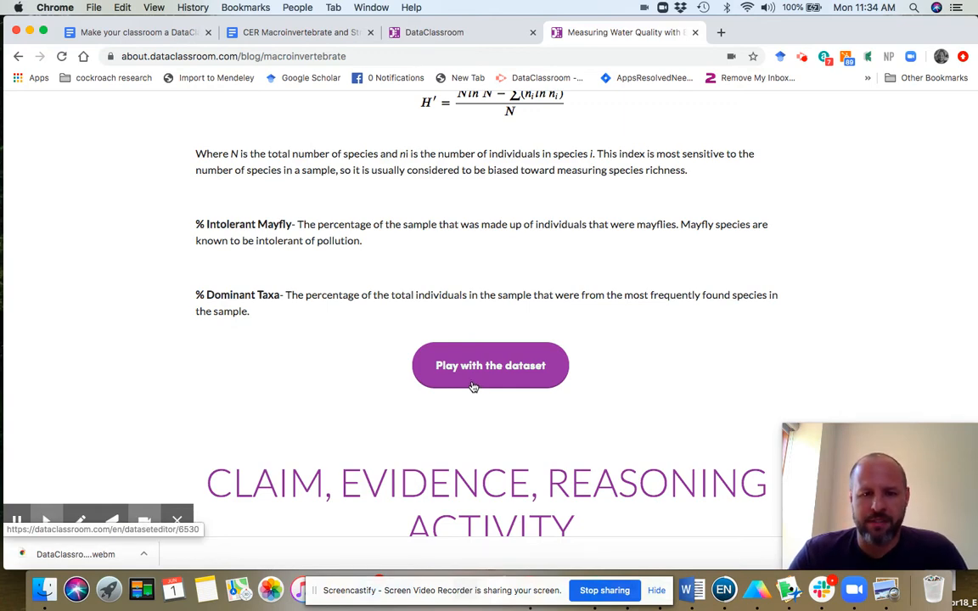
- Read down through the four claims and launch the Download CER Activity worksheet
{"action": "scroll", "scroll_direction": "down", "scroll_amount": 3}
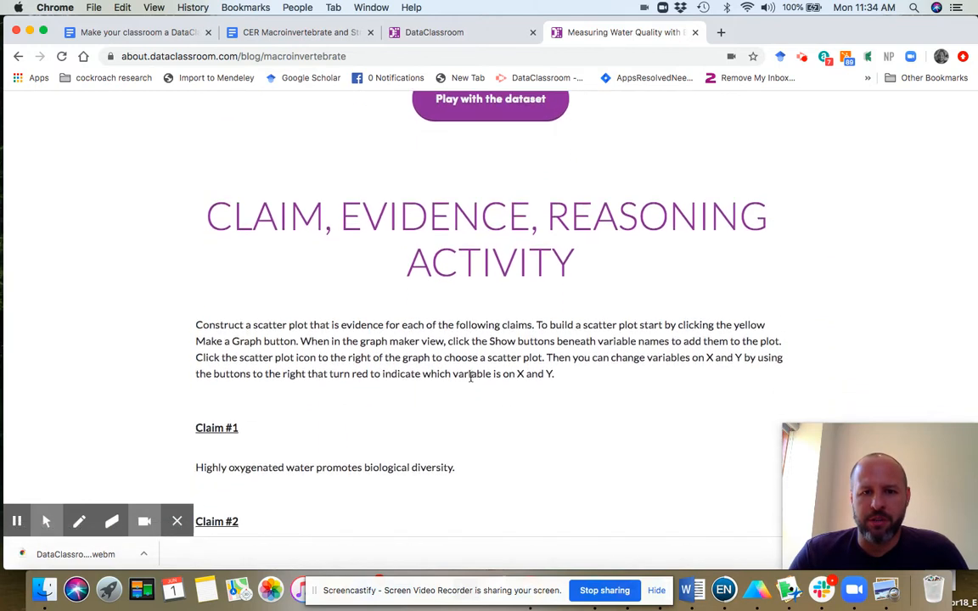
{"action": "scroll", "scroll_direction": "down", "scroll_amount": 3}
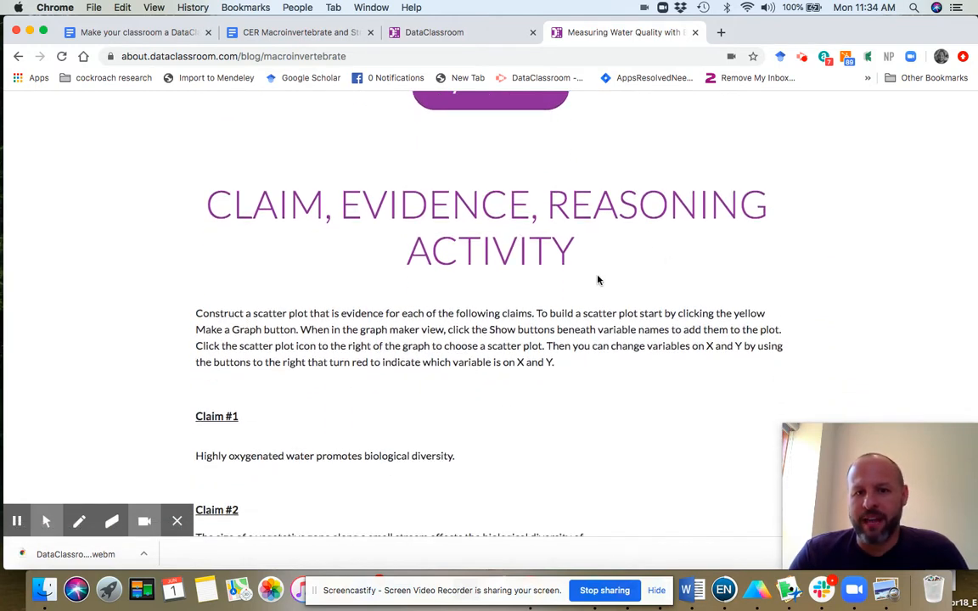
{"action": "scroll", "scroll_direction": "down", "scroll_amount": 3}
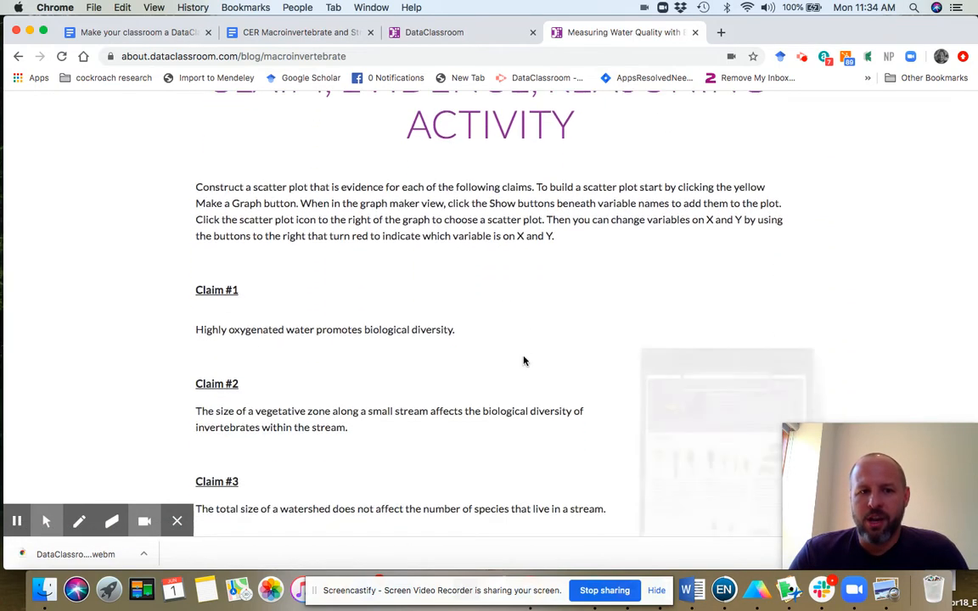
{"action": "scroll", "scroll_direction": "down", "scroll_amount": 3}
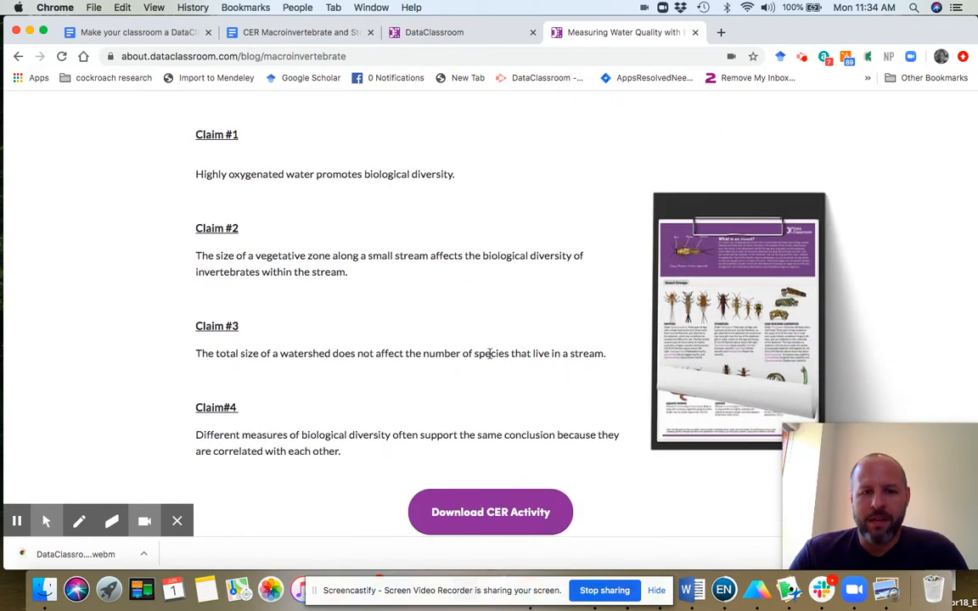
{"action": "mouse_move", "coordinate": [438, 300]}
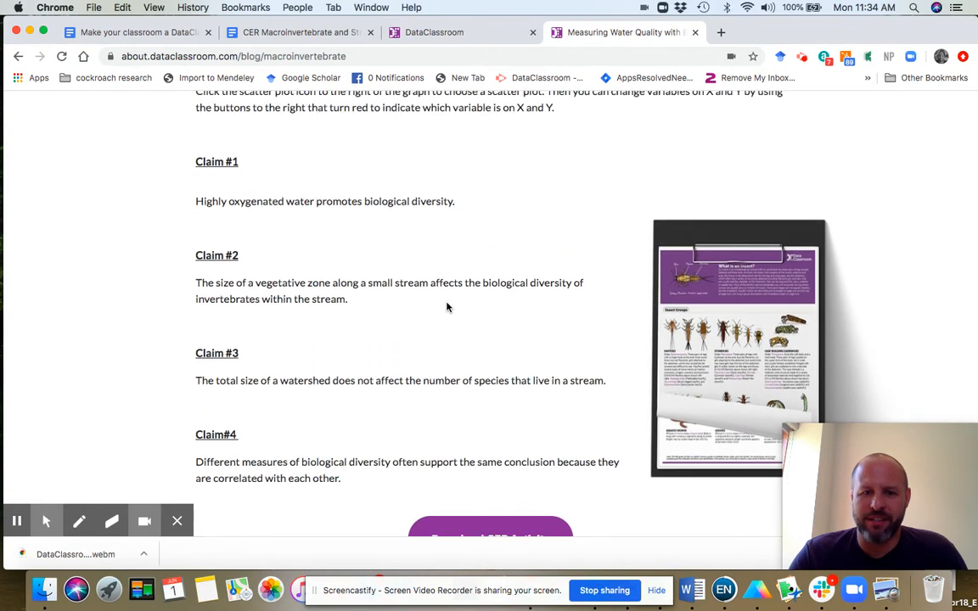
{"action": "scroll", "scroll_direction": "down", "scroll_amount": 3}
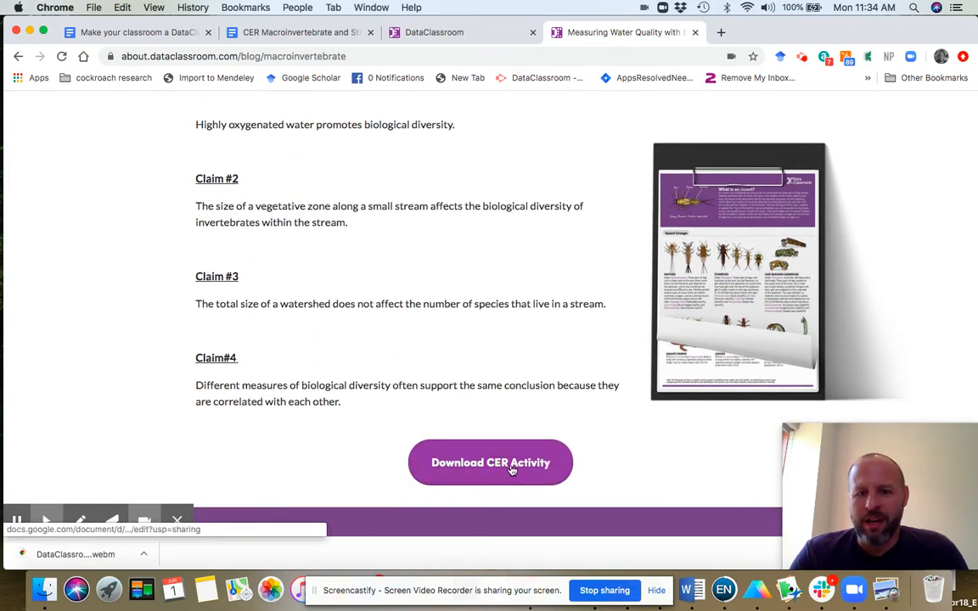
{"action": "left_click", "coordinate": [490, 462]}
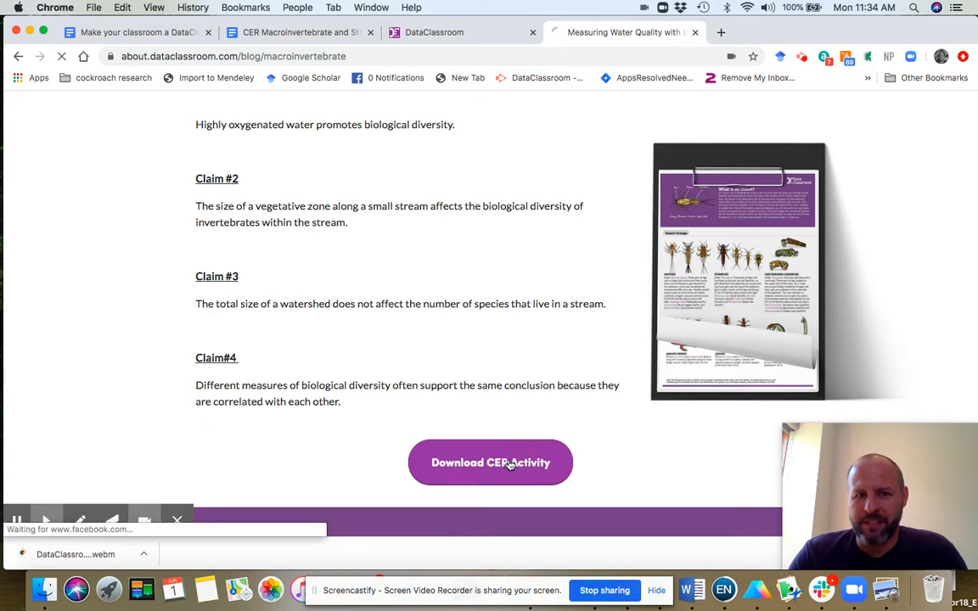
{"action": "left_click", "coordinate": [490, 462]}
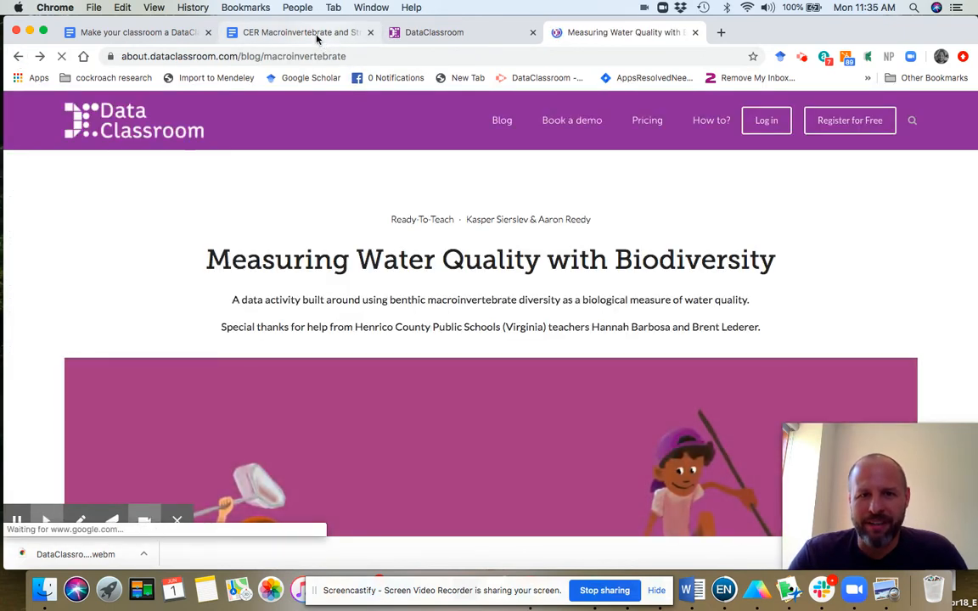
{"action": "left_click", "coordinate": [297, 32]}
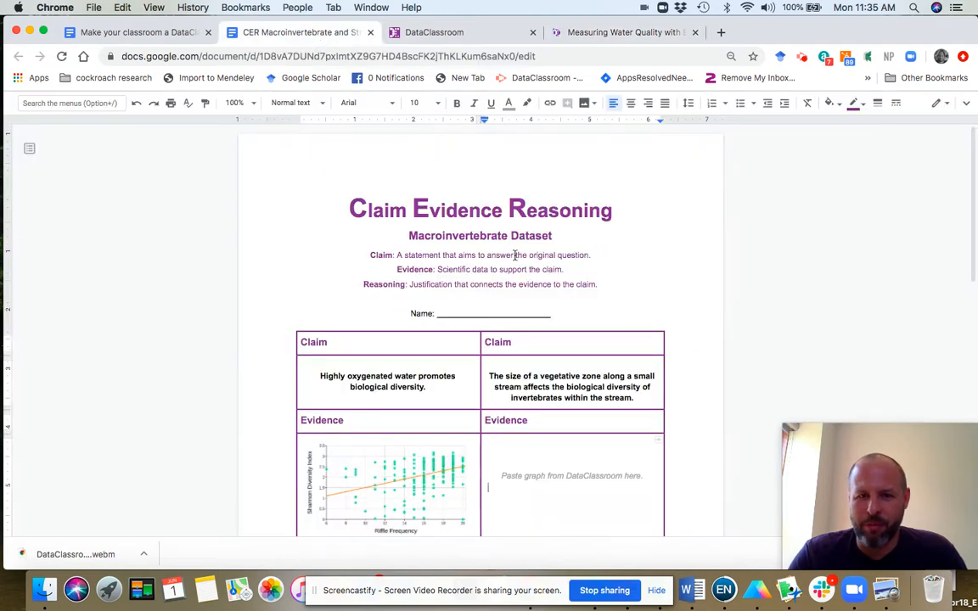
{"action": "scroll", "scroll_direction": "down", "scroll_amount": 3}
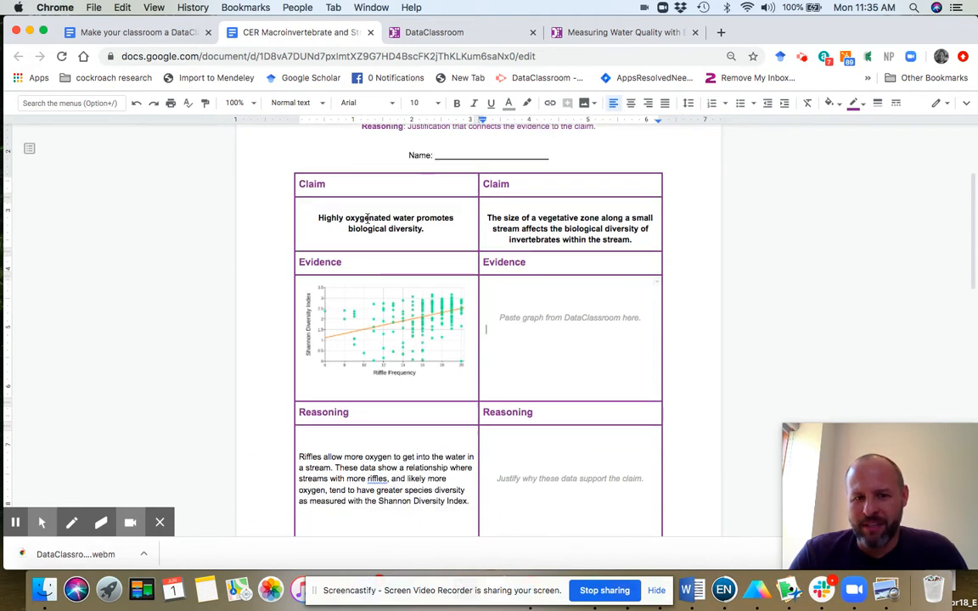
{"action": "mouse_move", "coordinate": [394, 340]}
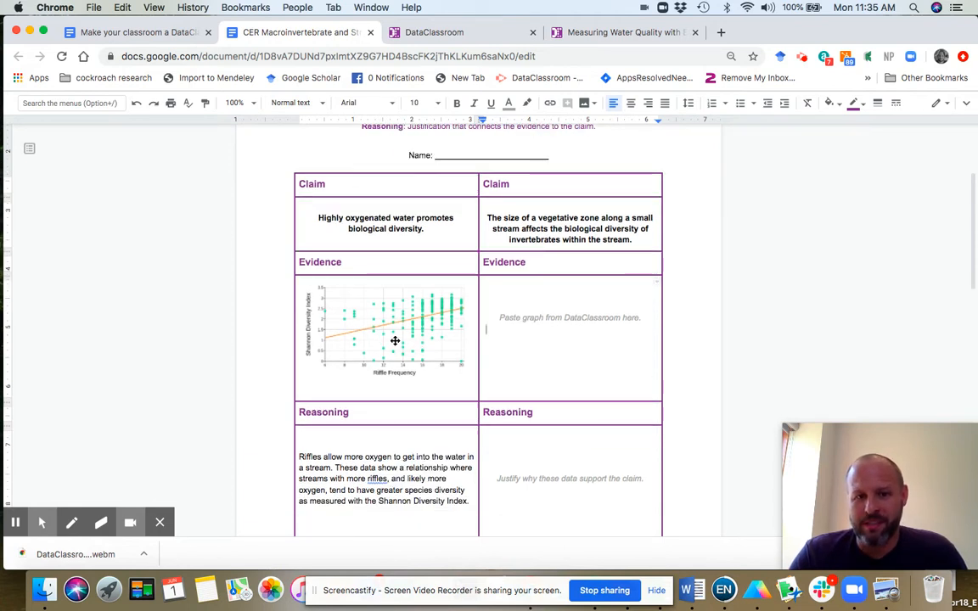
{"action": "mouse_move", "coordinate": [452, 351]}
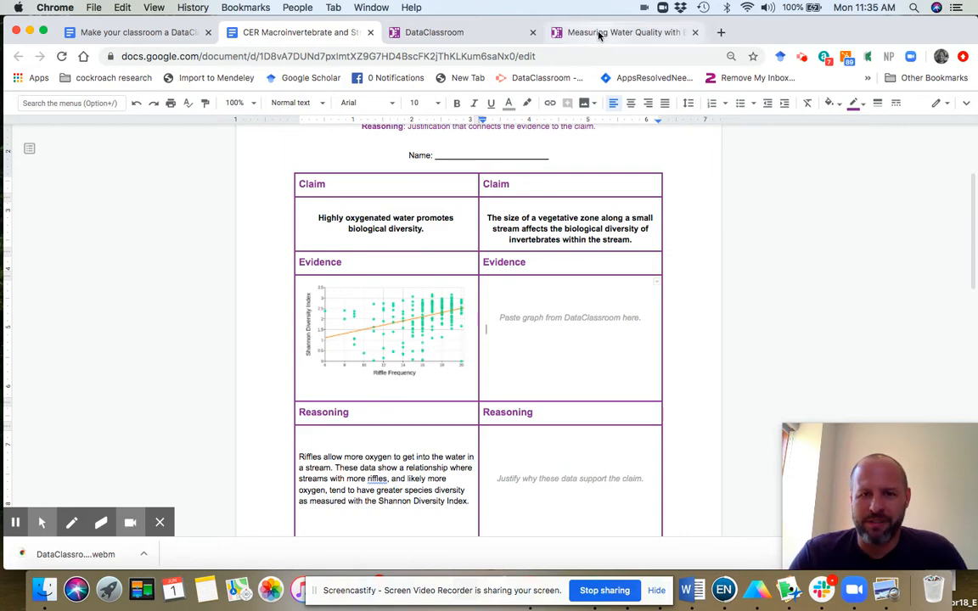
- Return to the Measuring Water Quality tab and open 'Play with the dataset' below the variables
{"action": "left_click", "coordinate": [624, 32]}
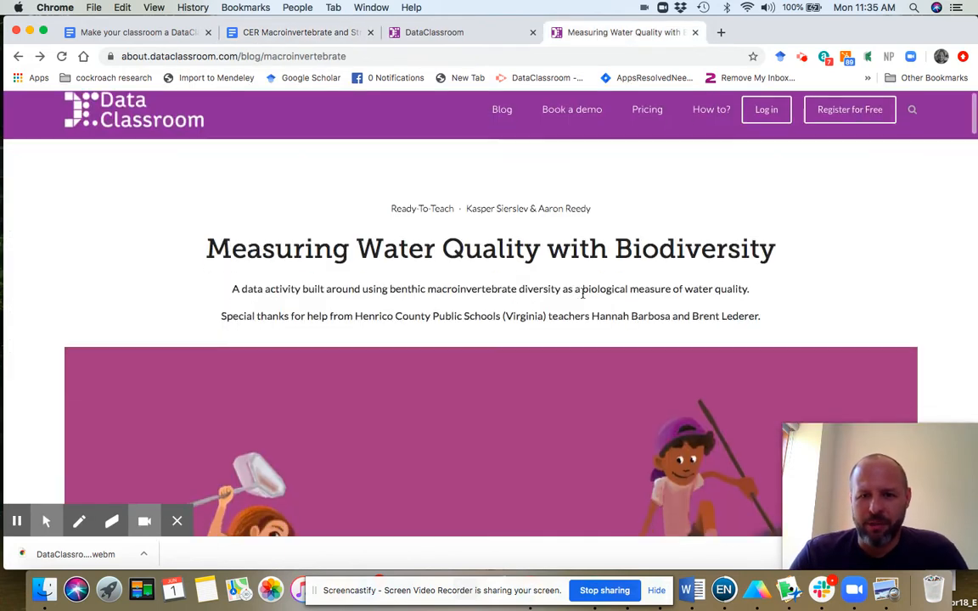
{"action": "scroll", "scroll_direction": "down", "scroll_amount": 3}
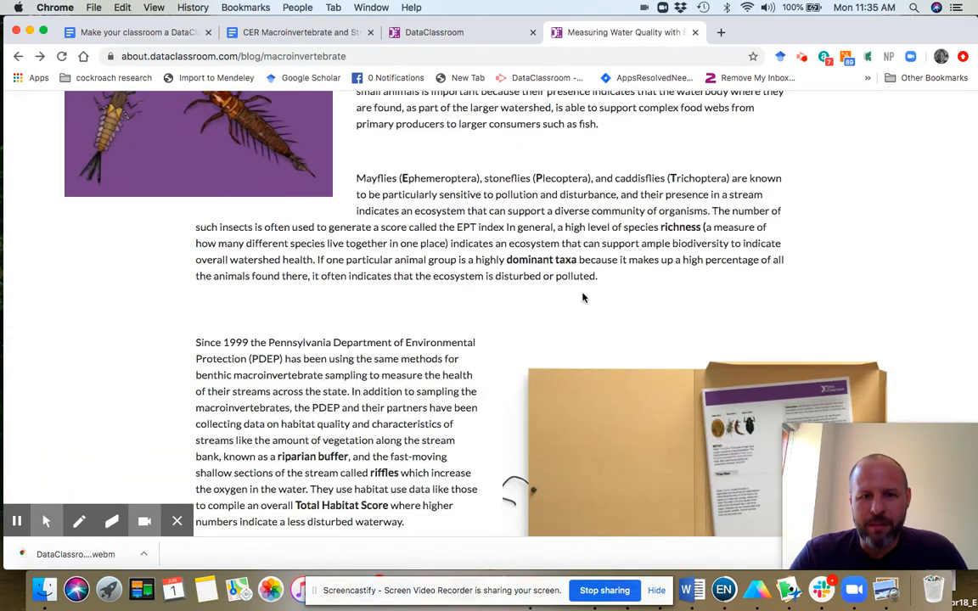
{"action": "scroll", "scroll_direction": "down", "scroll_amount": 3}
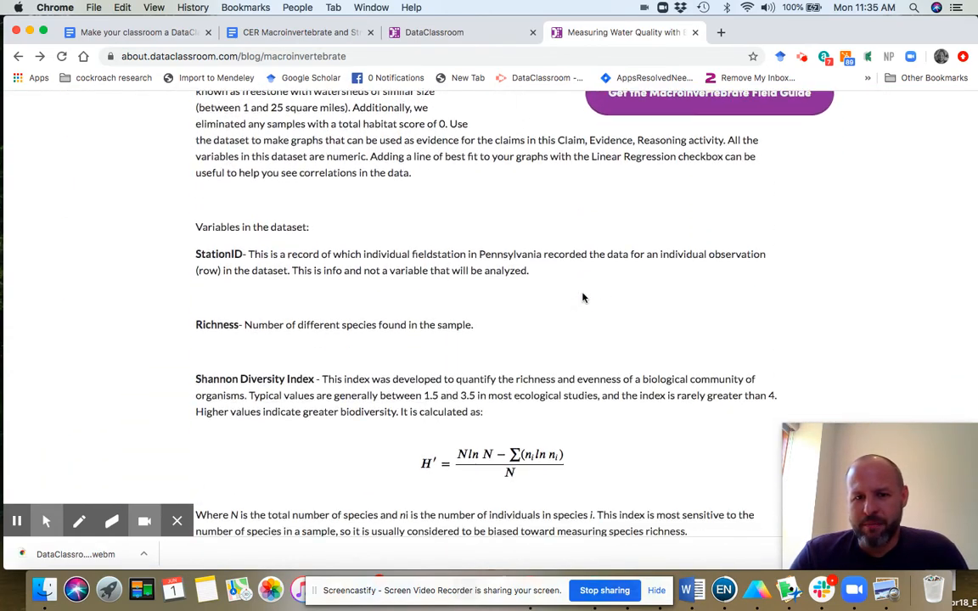
{"action": "scroll", "scroll_direction": "down", "scroll_amount": 3}
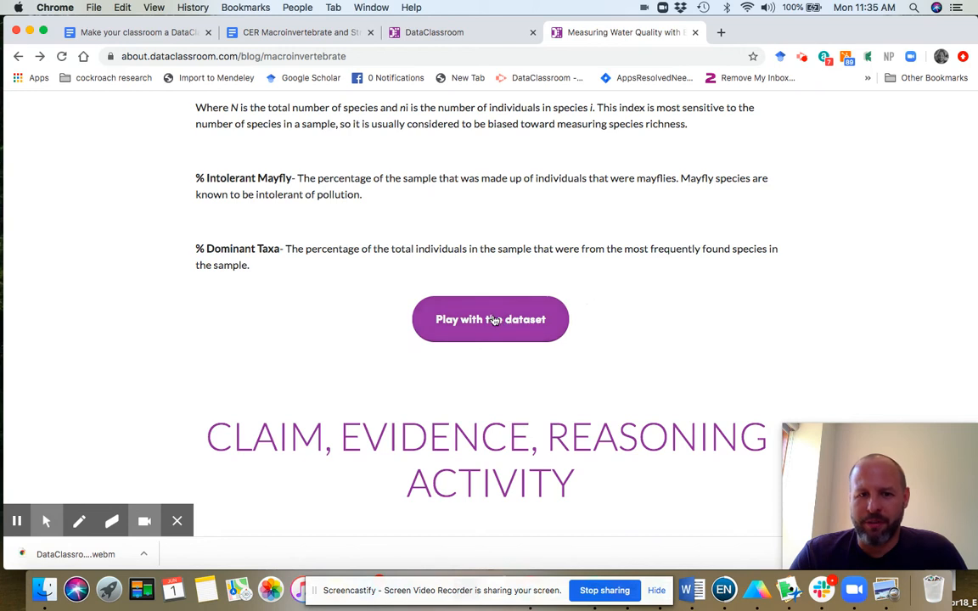
{"action": "mouse_move", "coordinate": [490, 319]}
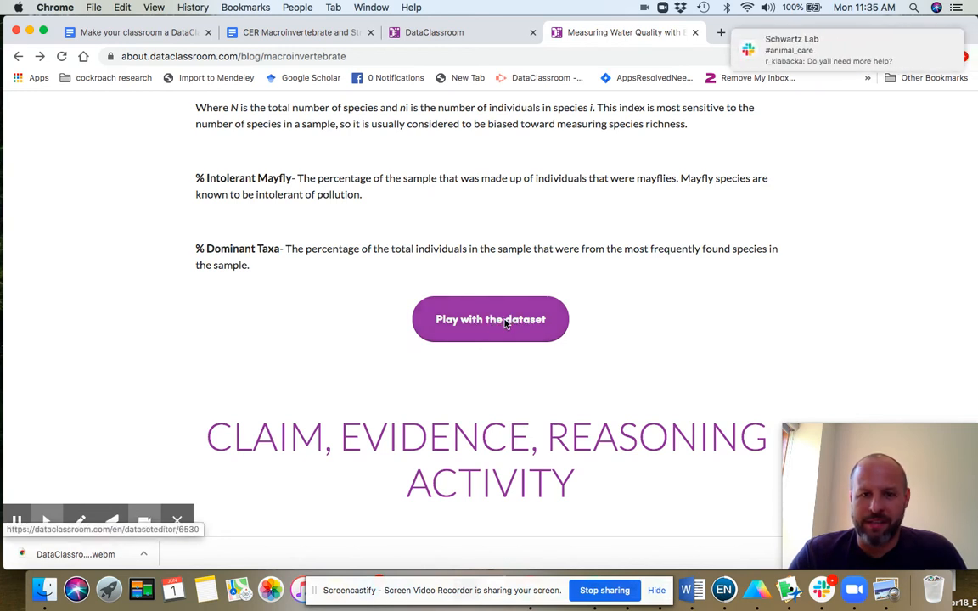
{"action": "left_click", "coordinate": [489, 319]}
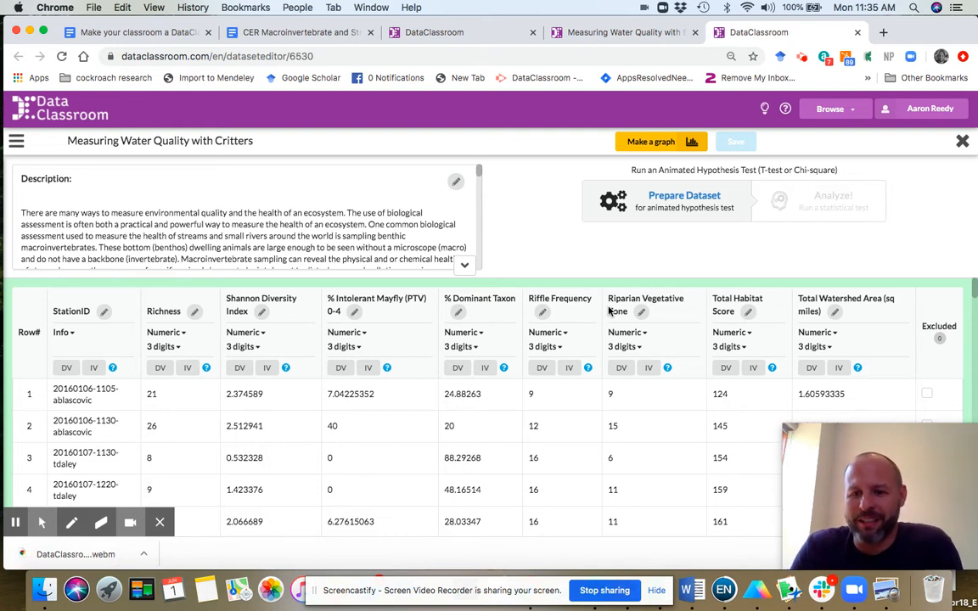
{"action": "mouse_move", "coordinate": [606, 301]}
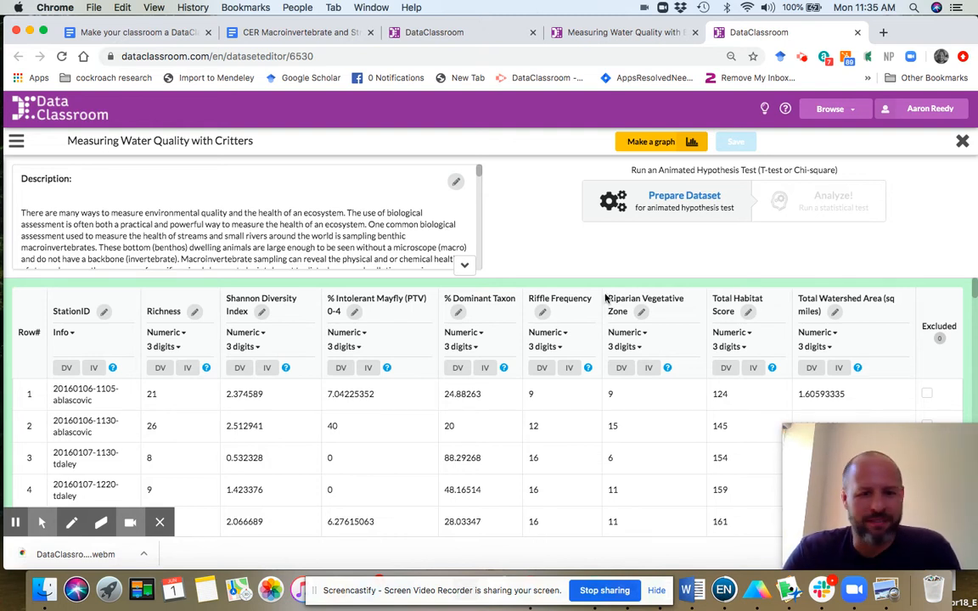
{"action": "mouse_move", "coordinate": [569, 356]}
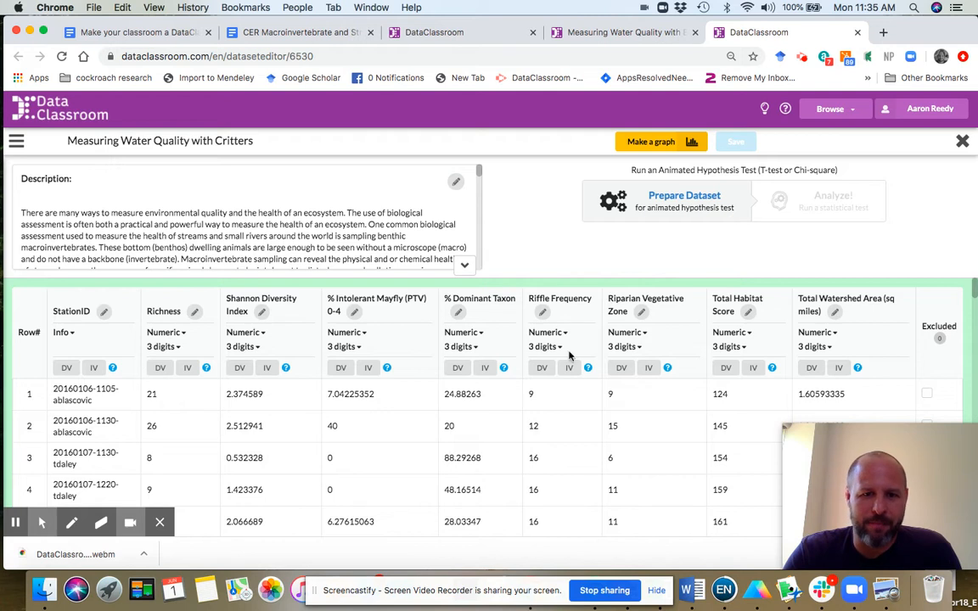
{"action": "mouse_move", "coordinate": [114, 320]}
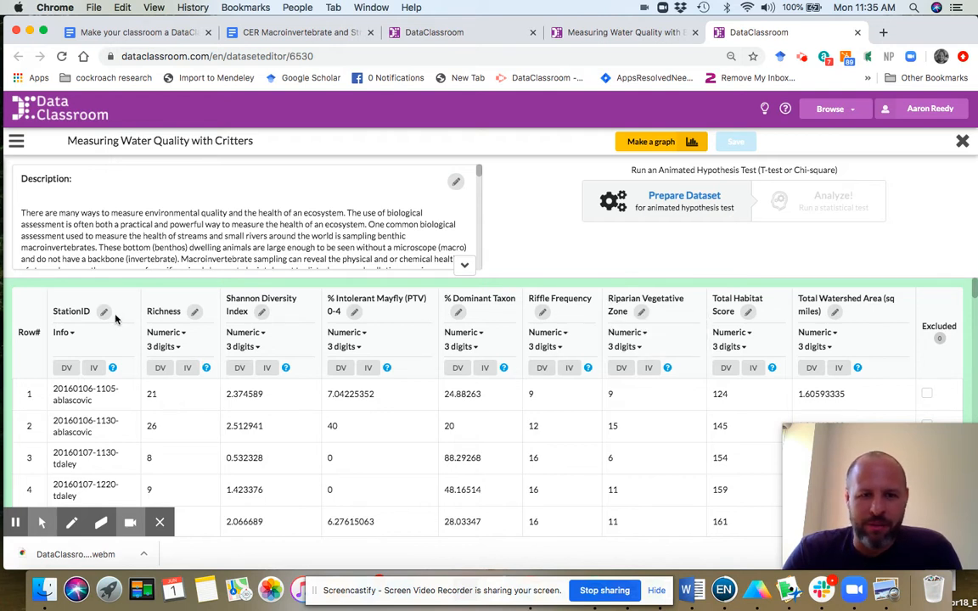
{"action": "mouse_move", "coordinate": [89, 296]}
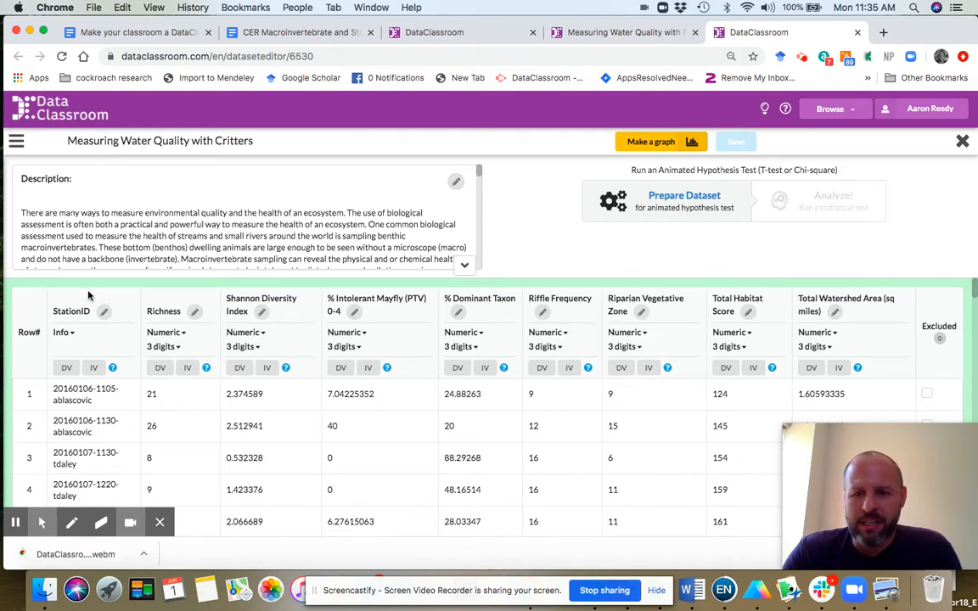
{"action": "mouse_move", "coordinate": [298, 338]}
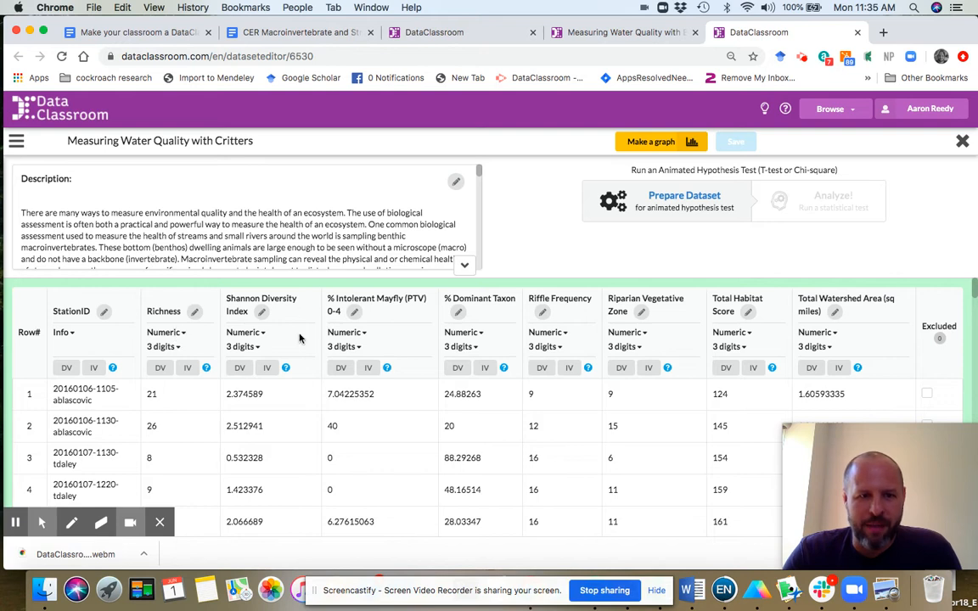
{"action": "mouse_move", "coordinate": [157, 308]}
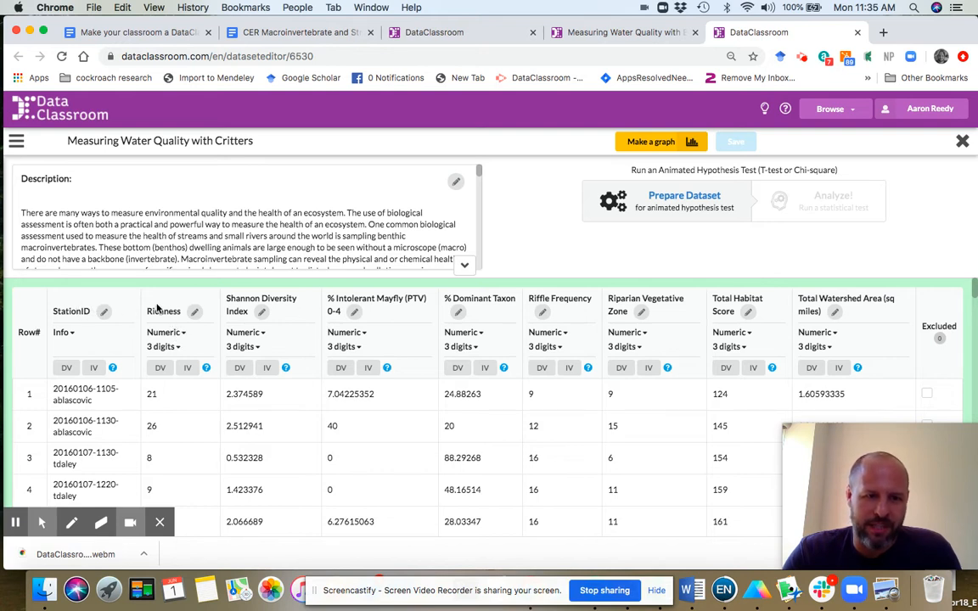
{"action": "mouse_move", "coordinate": [294, 312]}
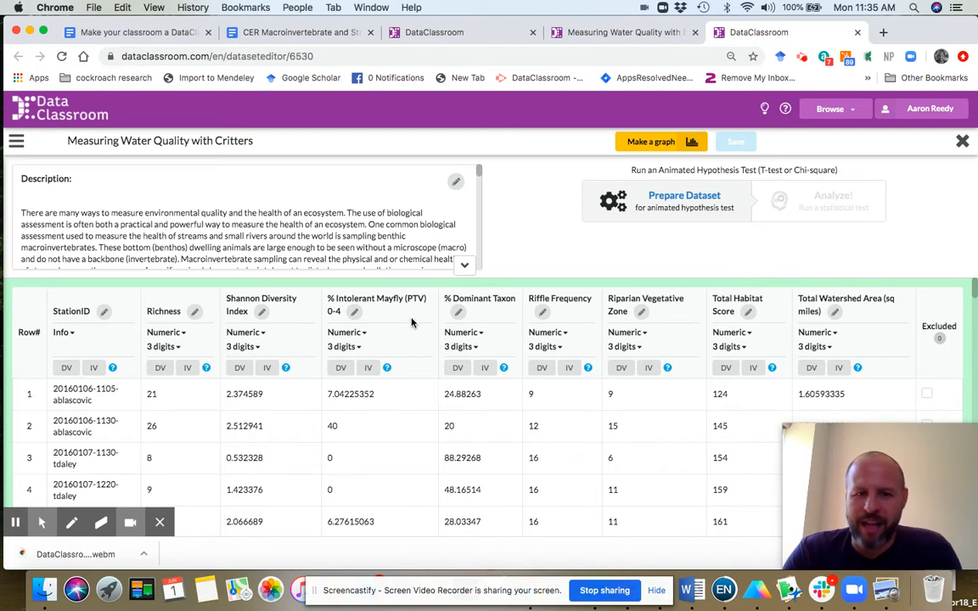
{"action": "mouse_move", "coordinate": [497, 321]}
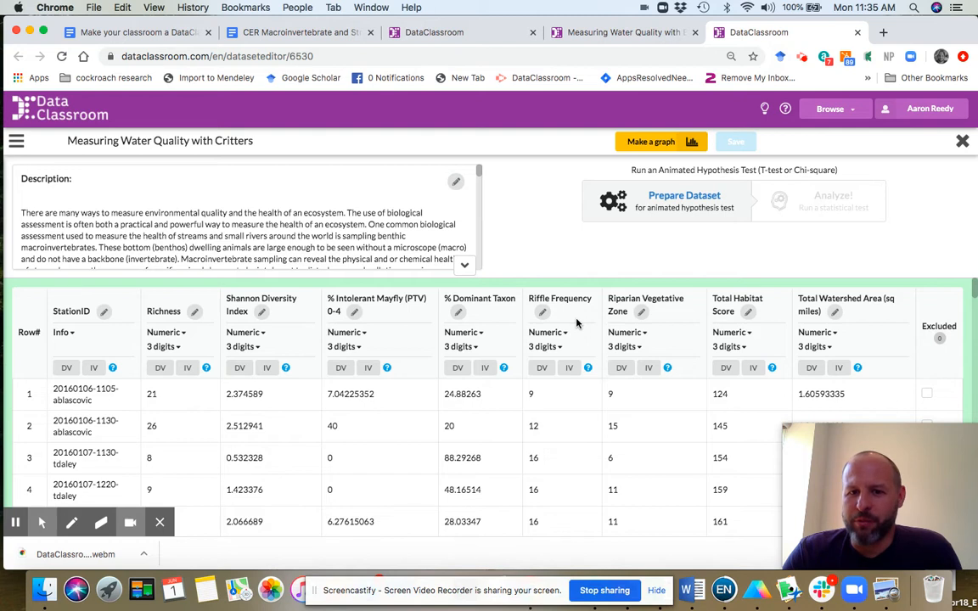
{"action": "mouse_move", "coordinate": [680, 321]}
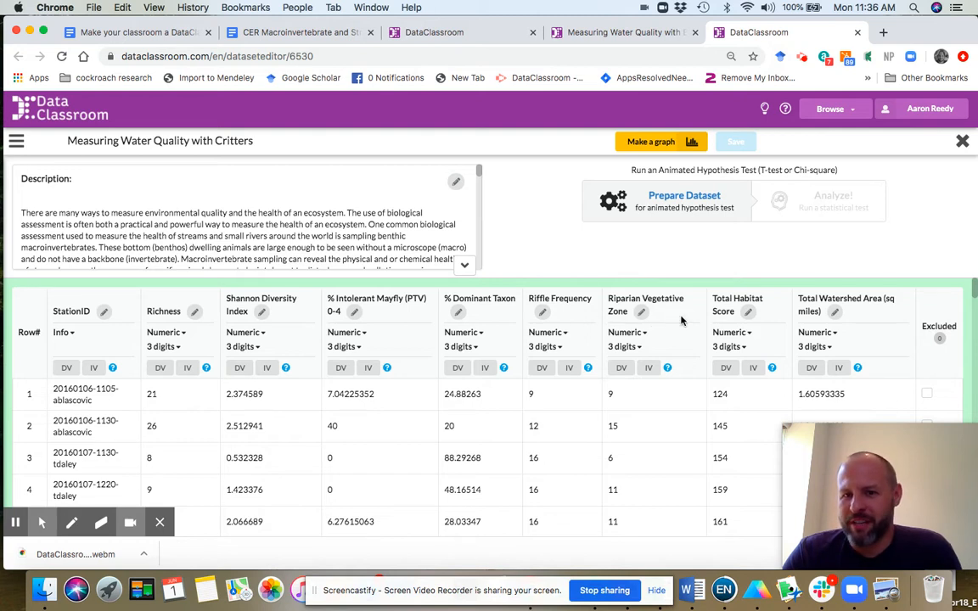
{"action": "mouse_move", "coordinate": [791, 319]}
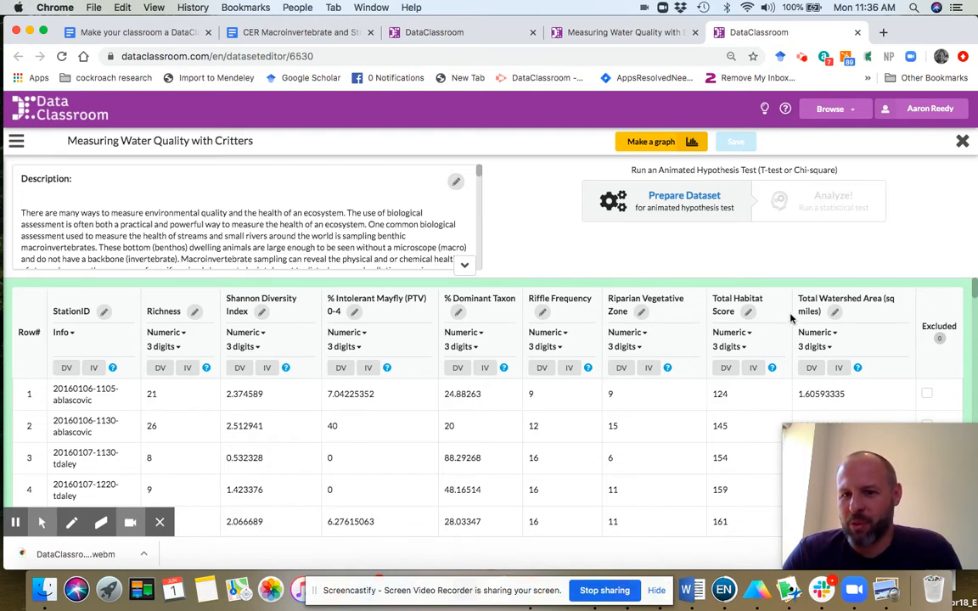
{"action": "mouse_move", "coordinate": [880, 322]}
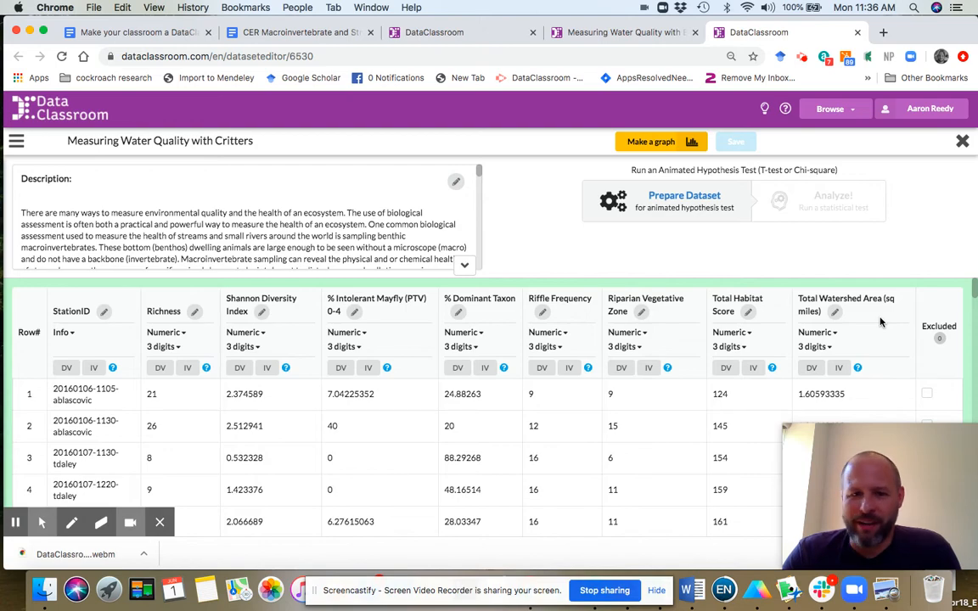
{"action": "scroll", "scroll_direction": "down", "scroll_amount": 3}
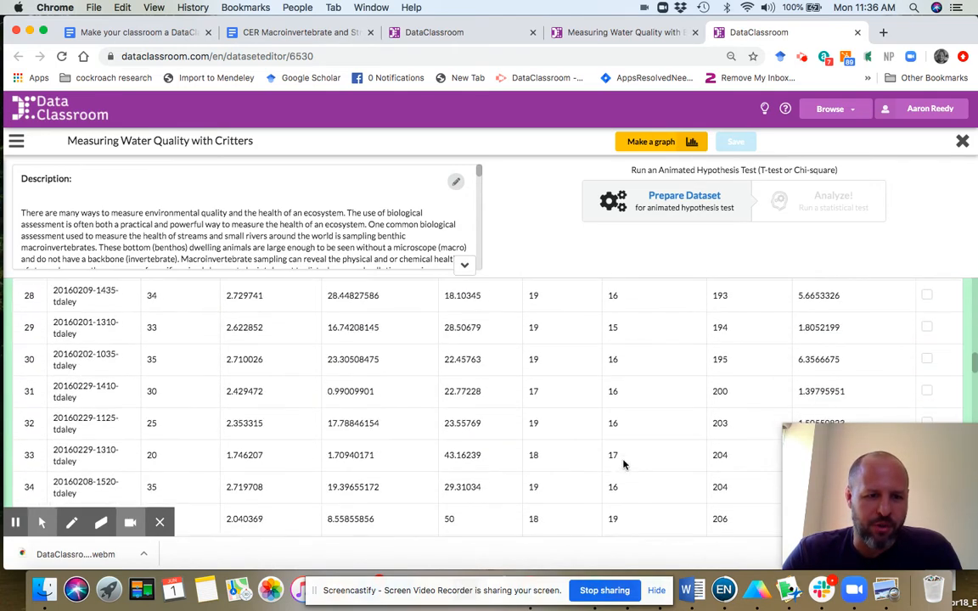
{"action": "scroll", "scroll_direction": "down", "scroll_amount": 3}
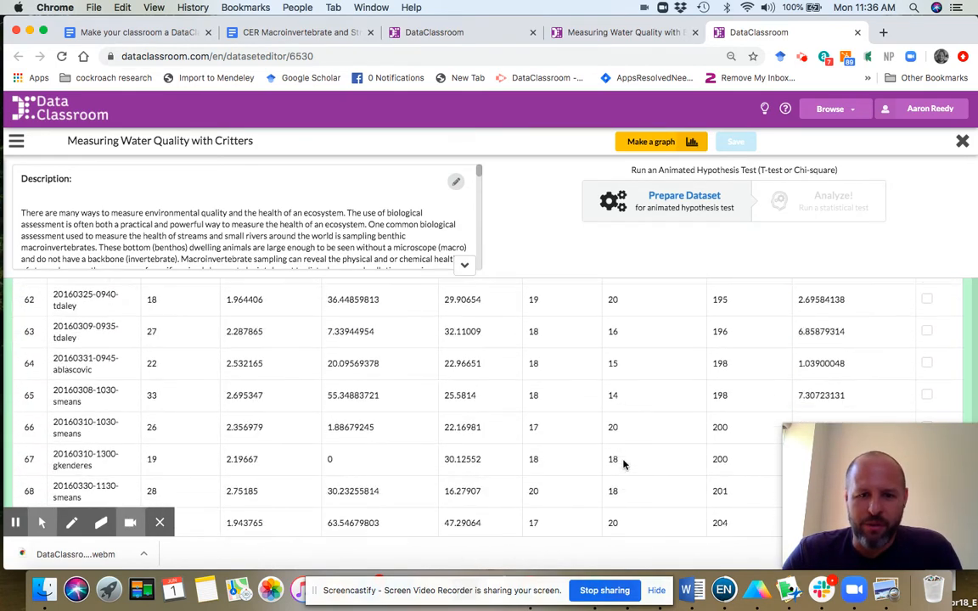
{"action": "scroll", "scroll_direction": "down", "scroll_amount": 3}
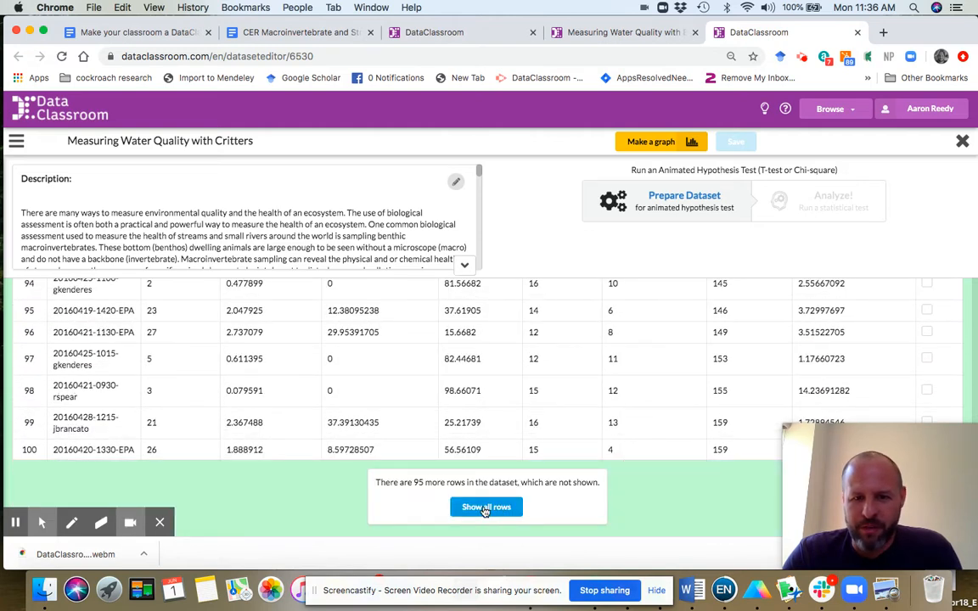
{"action": "left_click", "coordinate": [487, 507]}
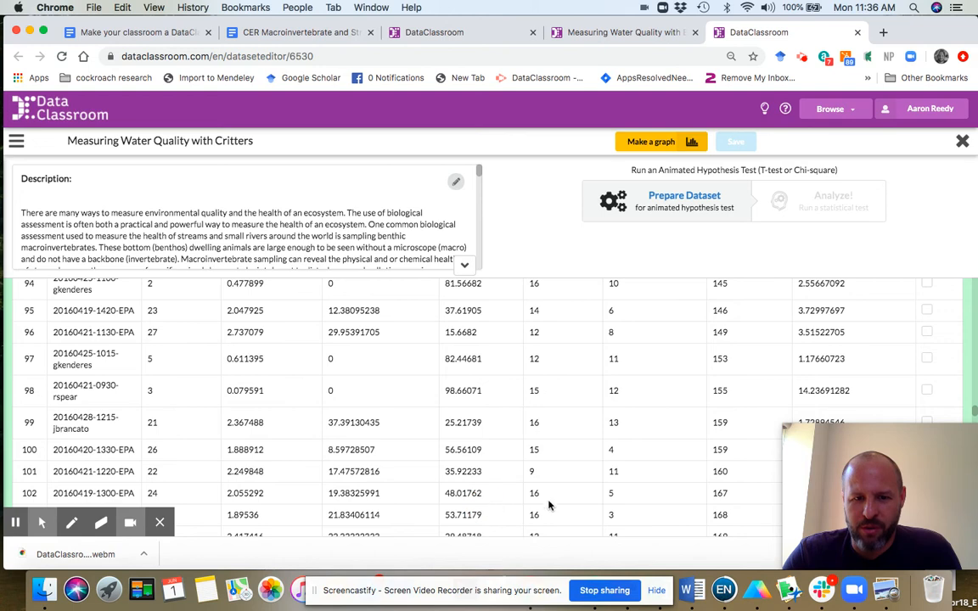
{"action": "scroll", "scroll_direction": "down", "scroll_amount": 3}
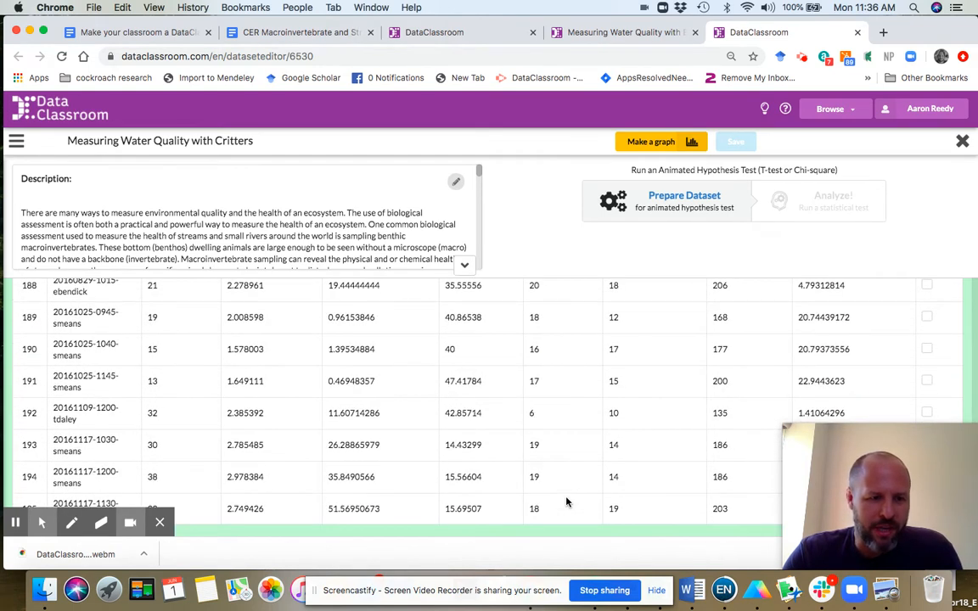
{"action": "mouse_move", "coordinate": [543, 405]}
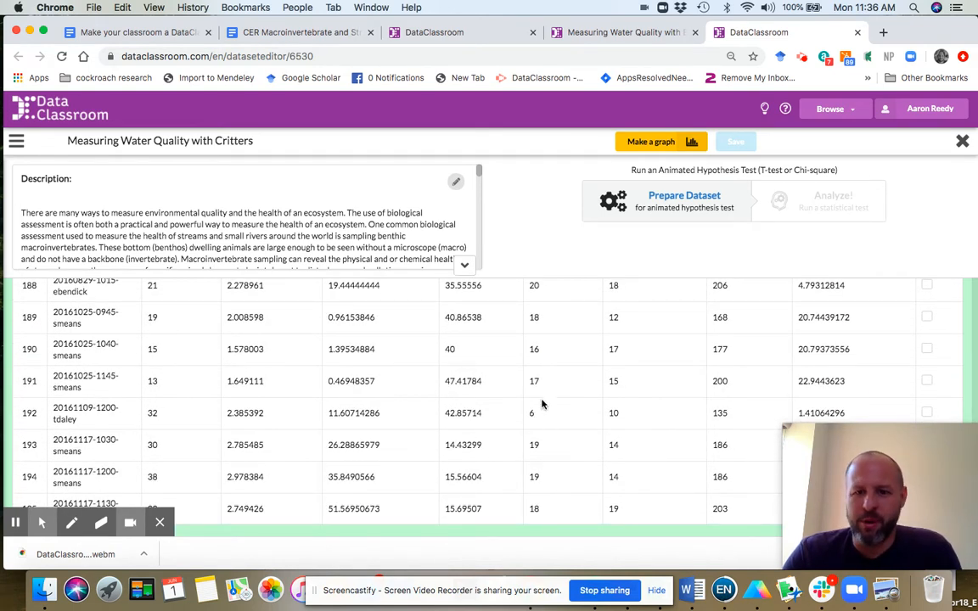
{"action": "mouse_move", "coordinate": [561, 371]}
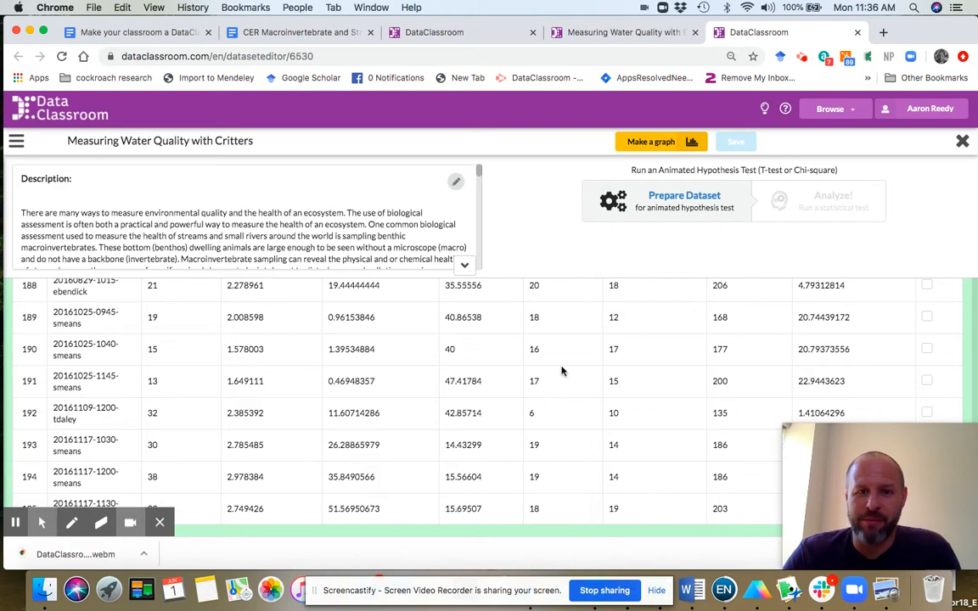
{"action": "scroll", "scroll_direction": "up", "scroll_amount": 3}
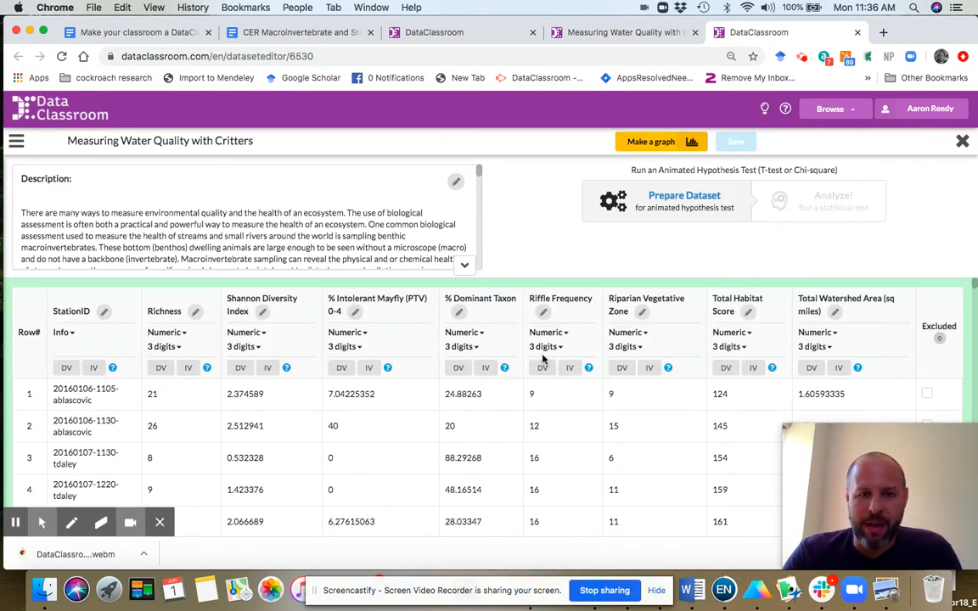
{"action": "mouse_move", "coordinate": [557, 320]}
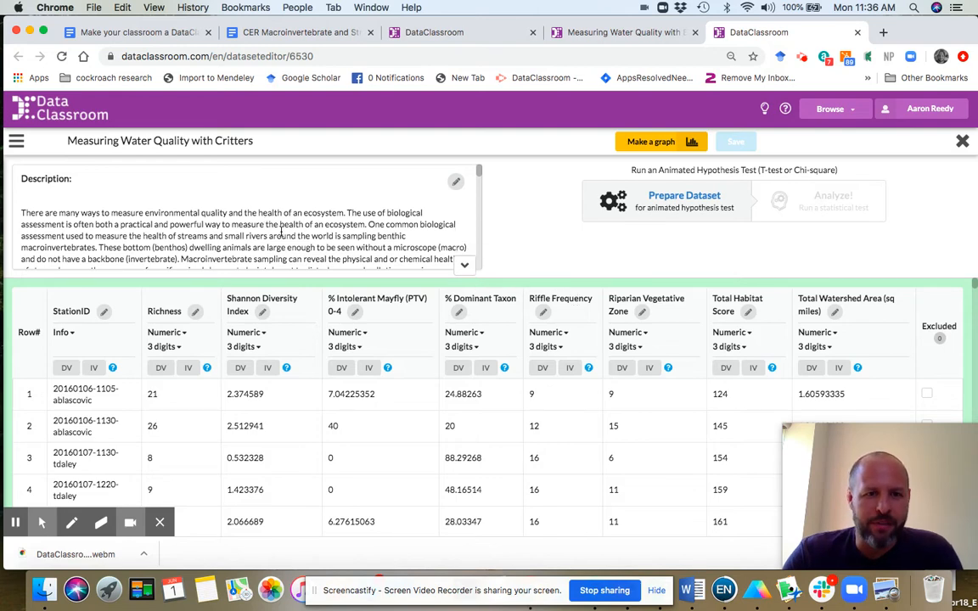
- Scroll the Description box through the four claims and links, then back up
{"action": "scroll", "scroll_direction": "down", "scroll_amount": 3}
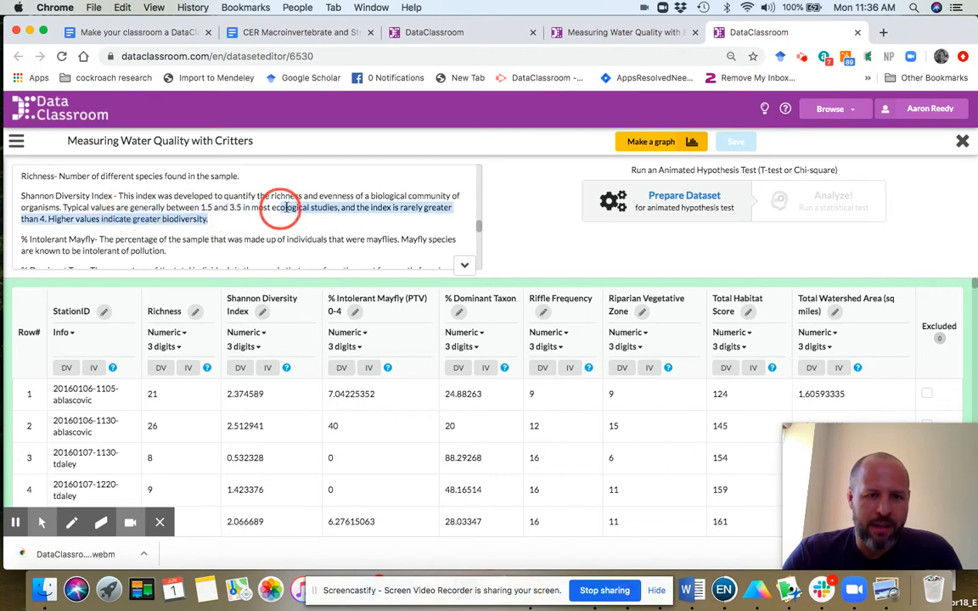
{"action": "scroll", "scroll_direction": "down", "scroll_amount": 3}
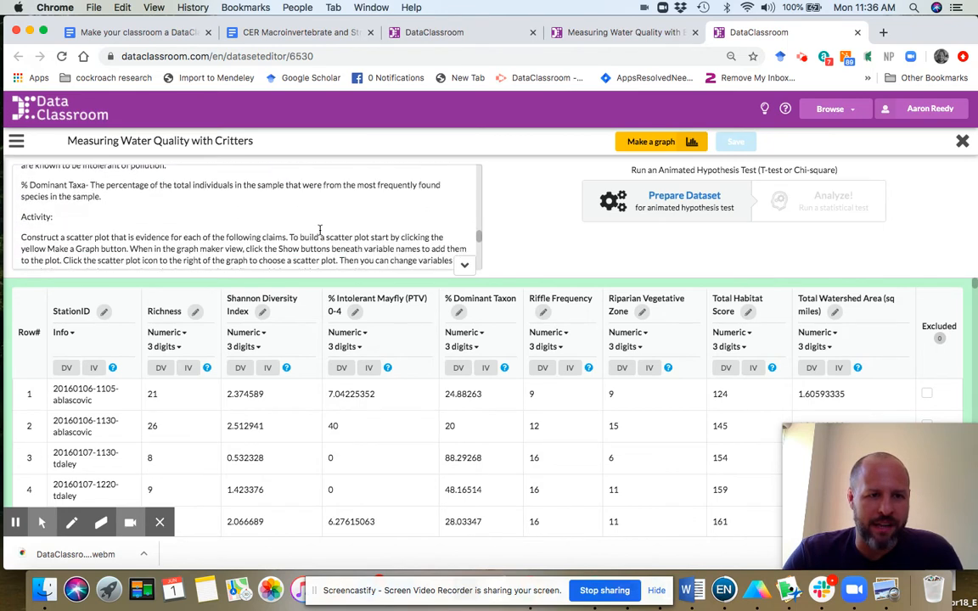
{"action": "scroll", "scroll_direction": "down", "scroll_amount": 3}
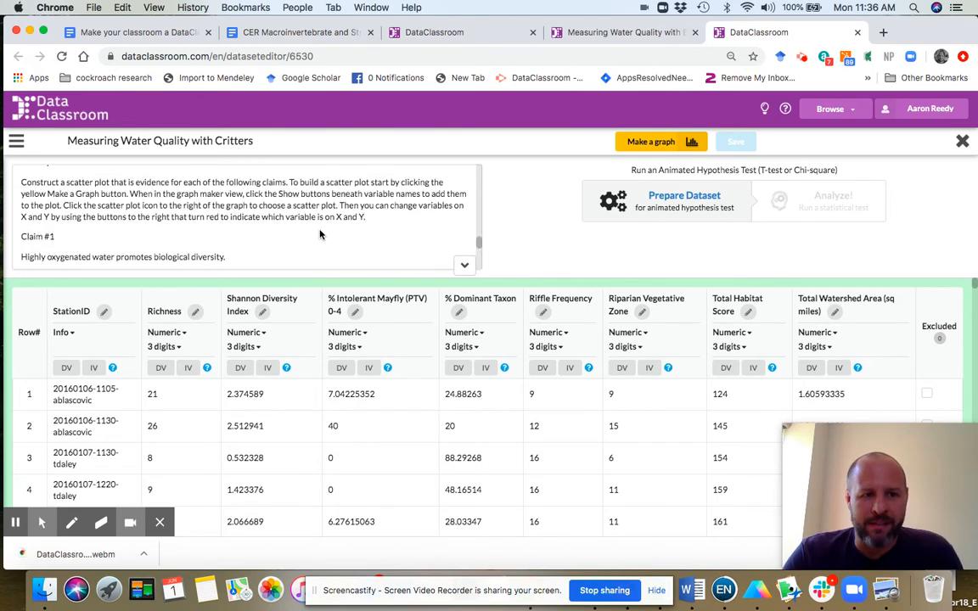
{"action": "scroll", "scroll_direction": "down", "scroll_amount": 3}
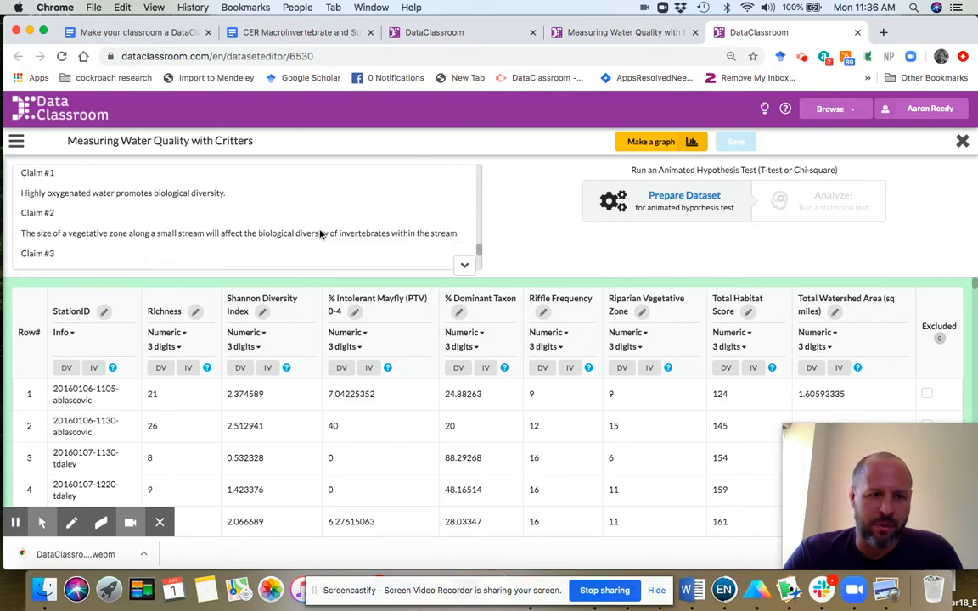
{"action": "scroll", "scroll_direction": "down", "scroll_amount": 3}
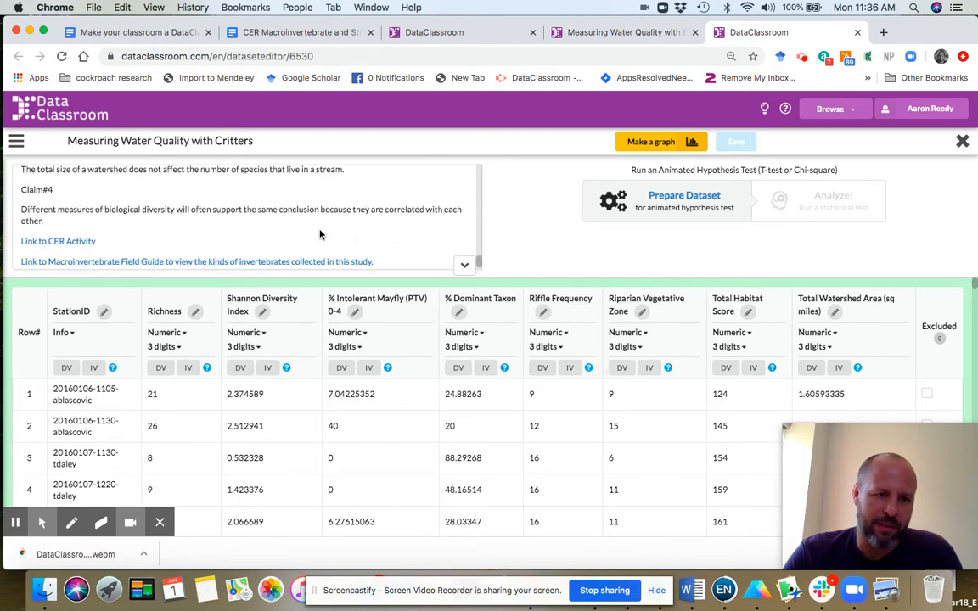
{"action": "mouse_move", "coordinate": [57, 234]}
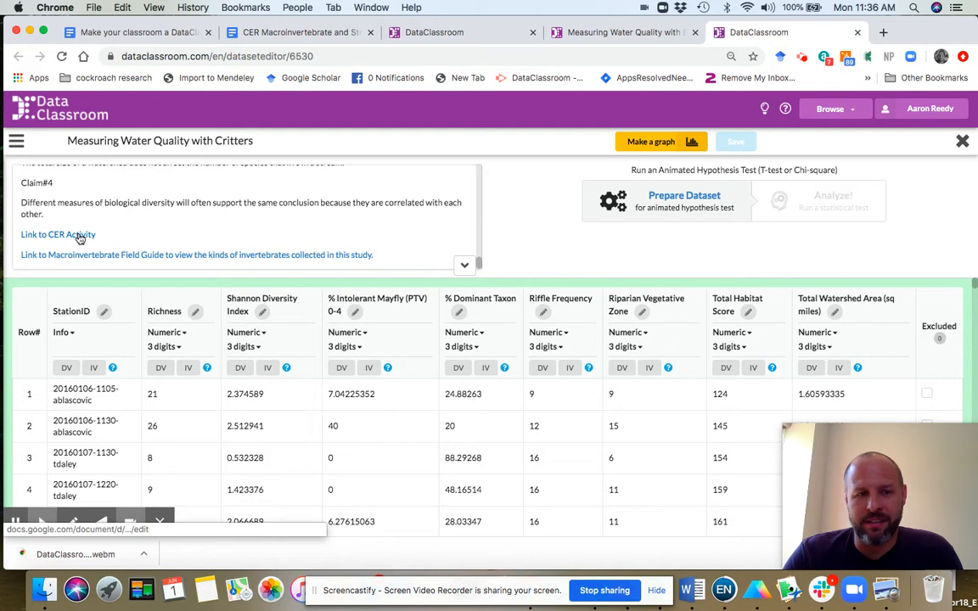
{"action": "mouse_move", "coordinate": [281, 204]}
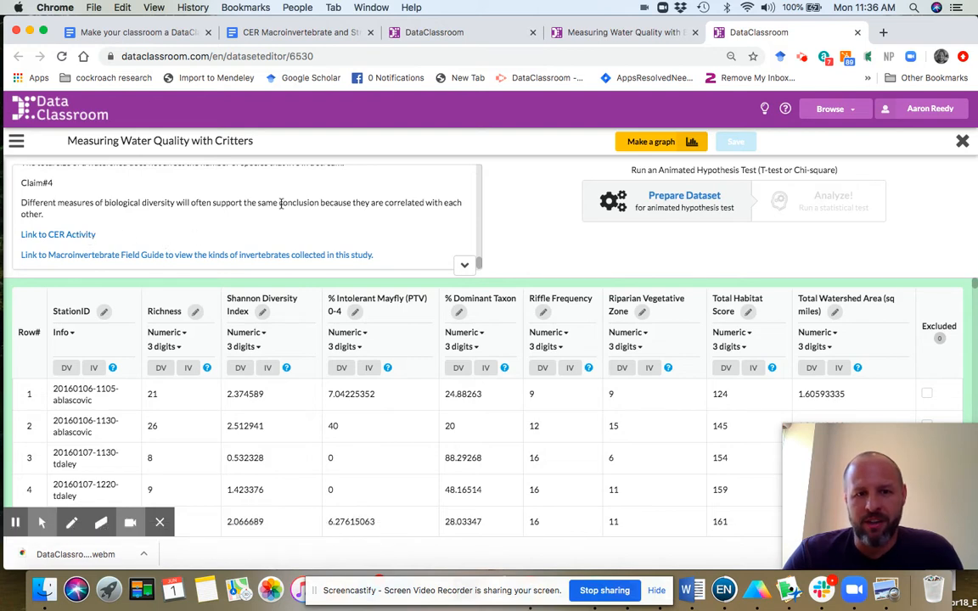
{"action": "scroll", "scroll_direction": "up", "scroll_amount": 3}
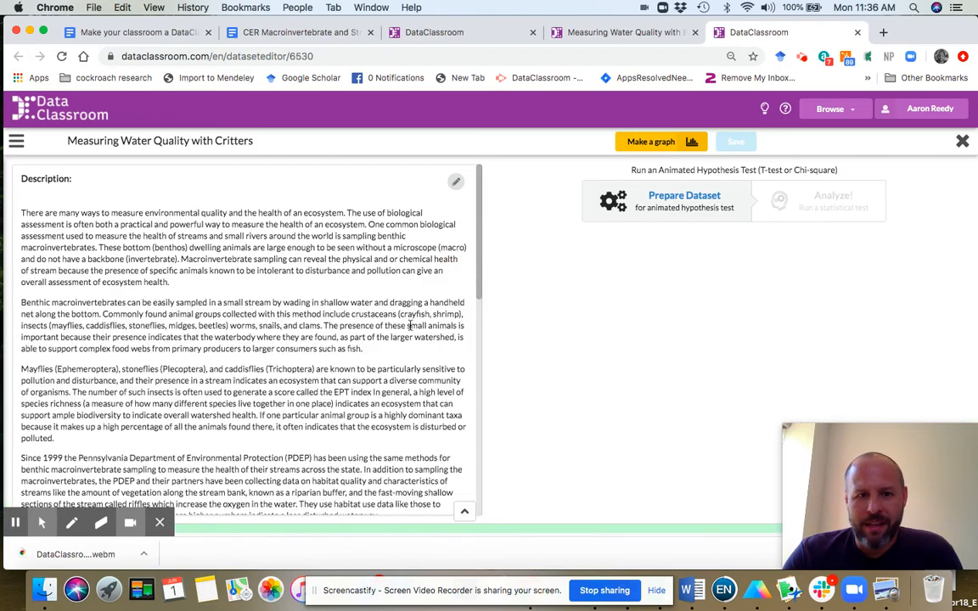
- Zoom the page to about 150% and reread the dataset and variables paragraphs
{"action": "scroll", "scroll_direction": "down", "scroll_amount": 3}
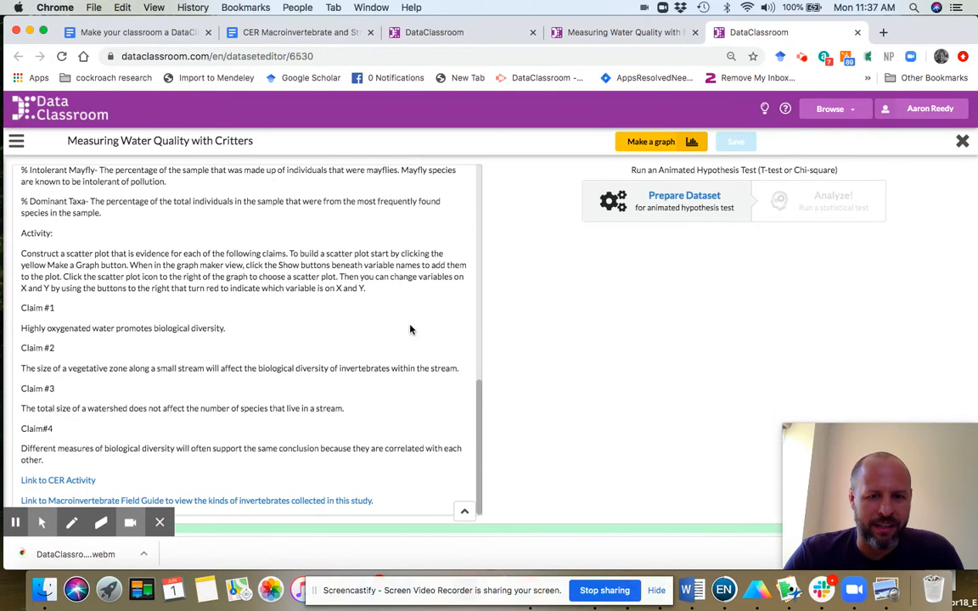
{"action": "scroll", "scroll_direction": "up", "scroll_amount": 3}
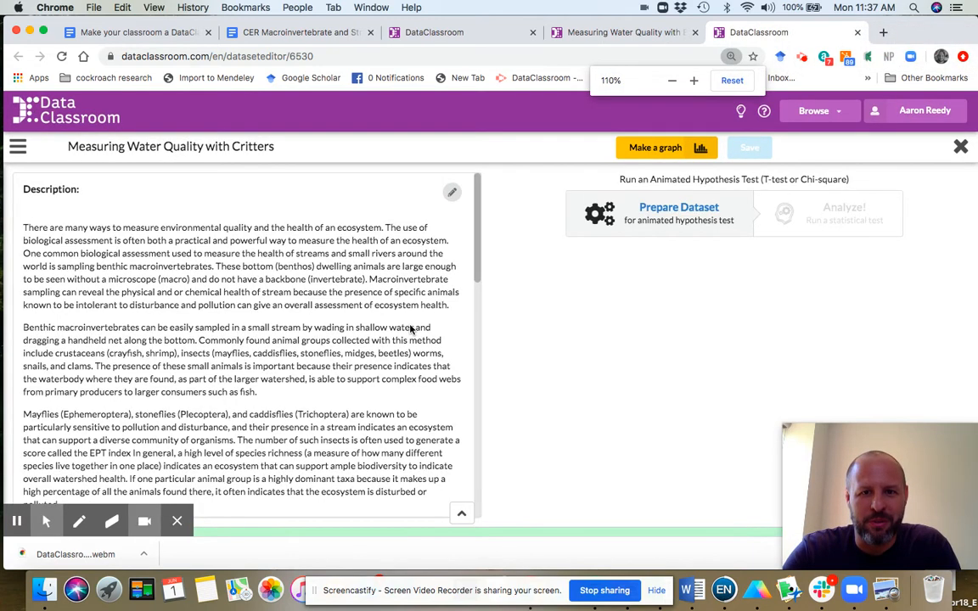
{"action": "left_click", "coordinate": [694, 80]}
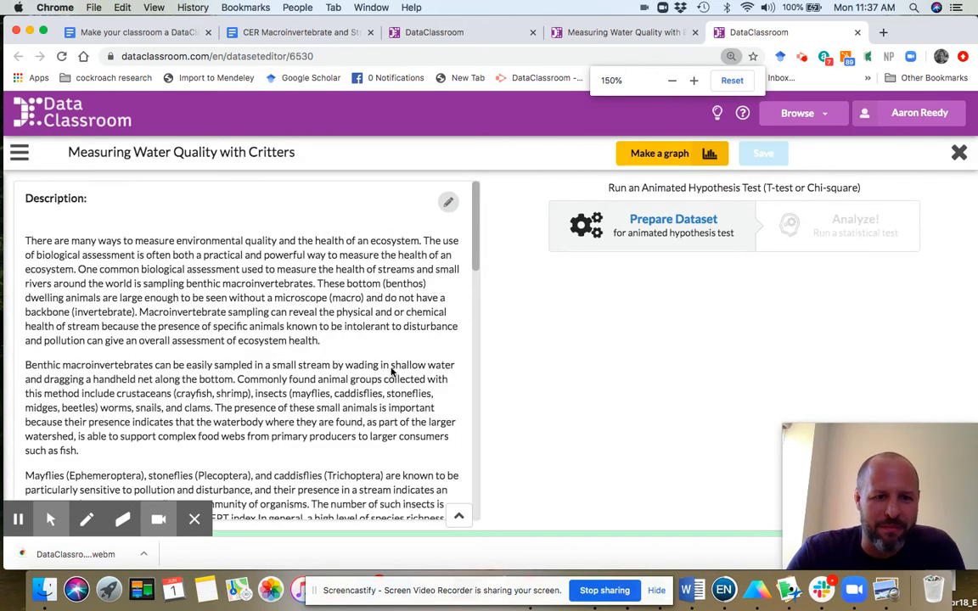
{"action": "scroll", "scroll_direction": "down", "scroll_amount": 3}
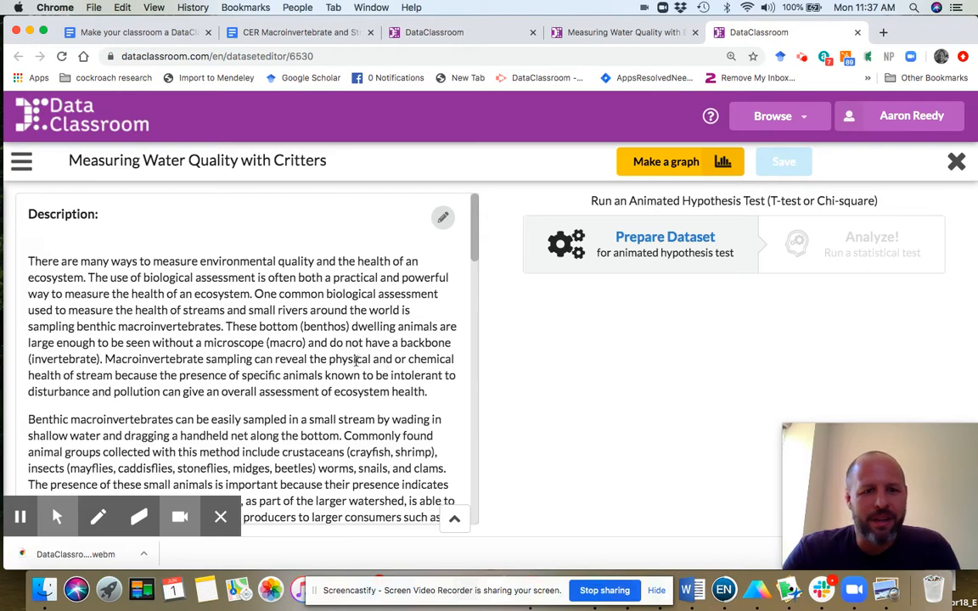
{"action": "scroll", "scroll_direction": "down", "scroll_amount": 3}
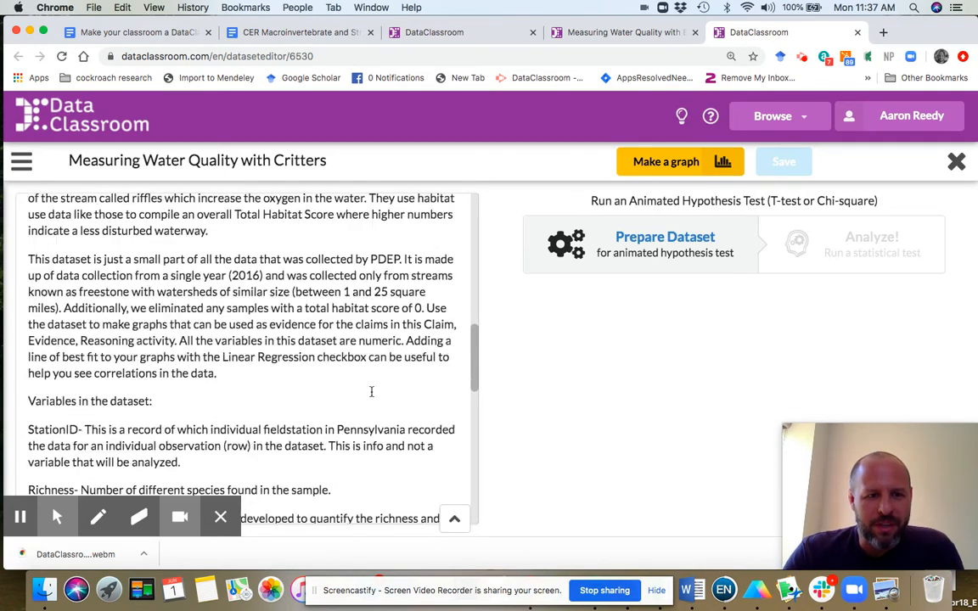
{"action": "scroll", "scroll_direction": "up", "scroll_amount": 3}
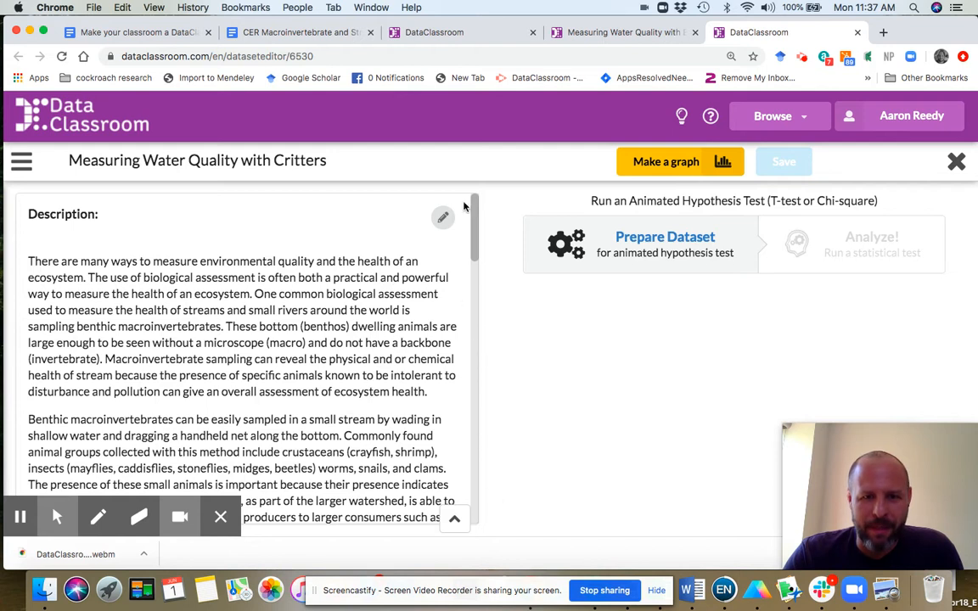
{"action": "mouse_move", "coordinate": [474, 320]}
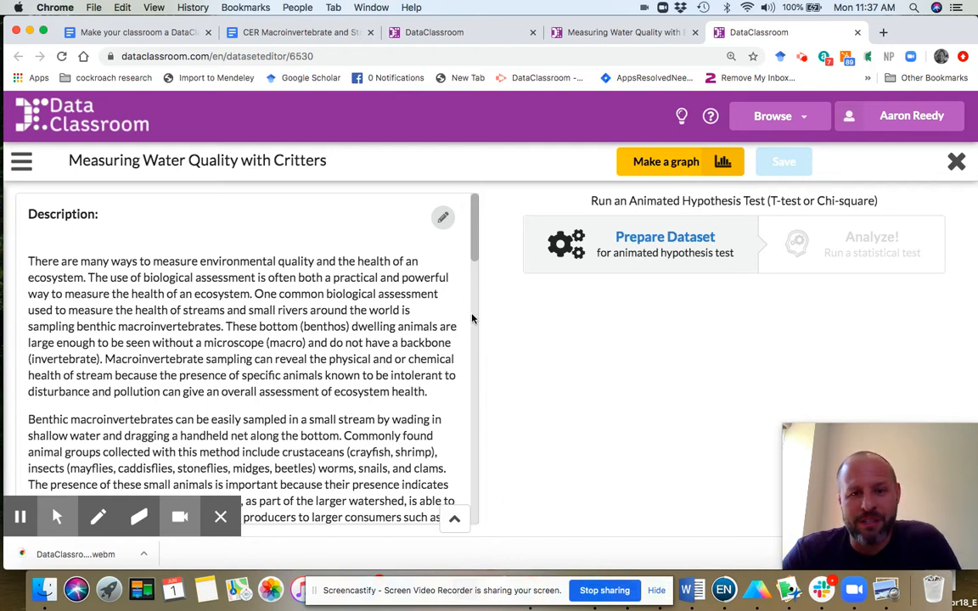
{"action": "mouse_move", "coordinate": [442, 218]}
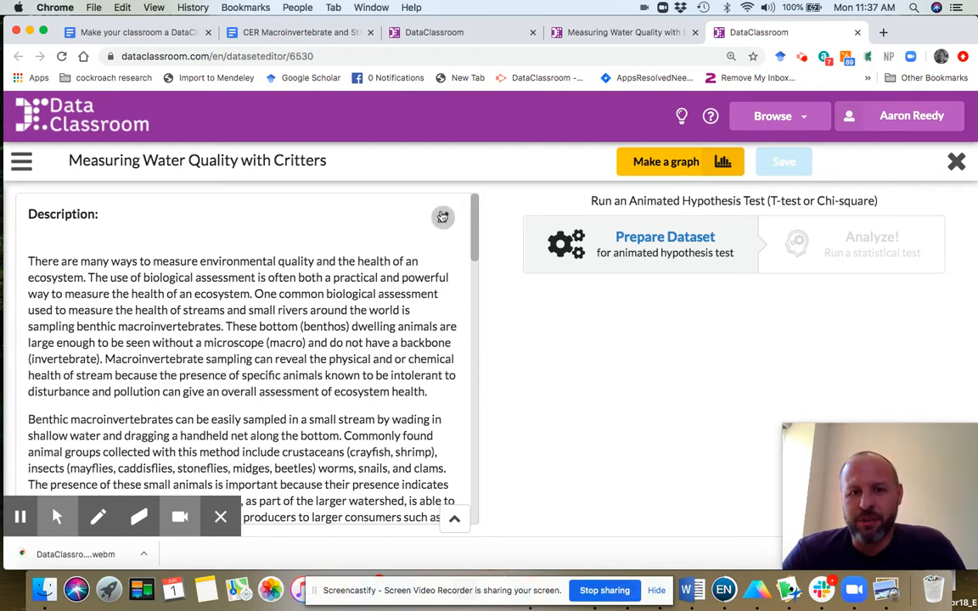
- Open the Update the description dialog, scroll to its links, and close it with Done
{"action": "left_click", "coordinate": [441, 217]}
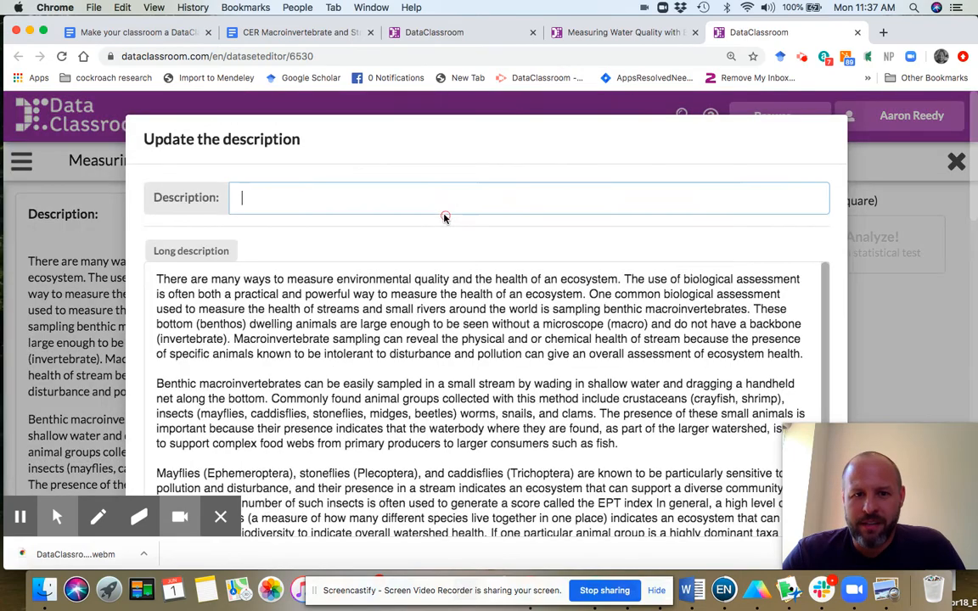
{"action": "scroll", "scroll_direction": "down", "scroll_amount": 3}
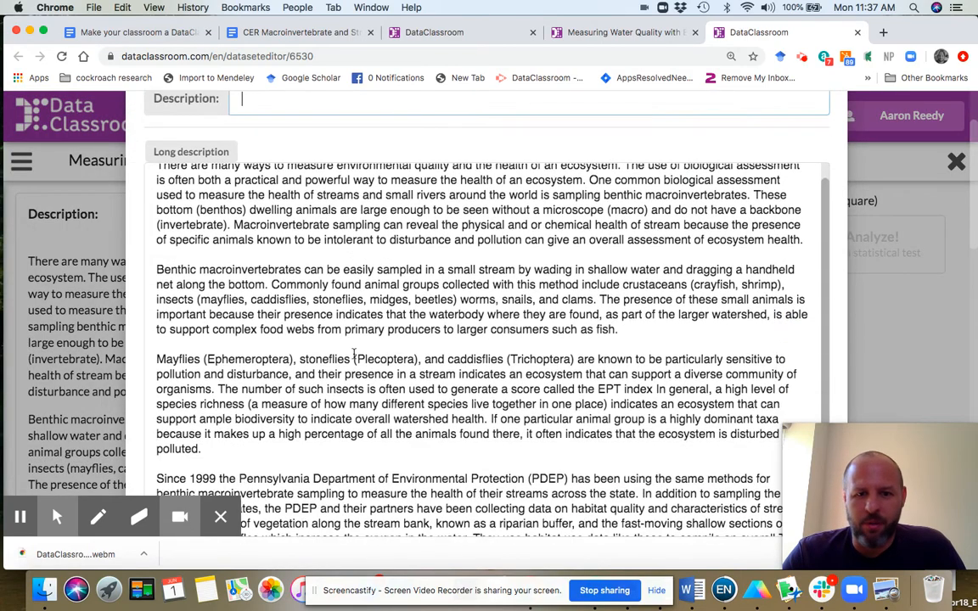
{"action": "scroll", "scroll_direction": "down", "scroll_amount": 3}
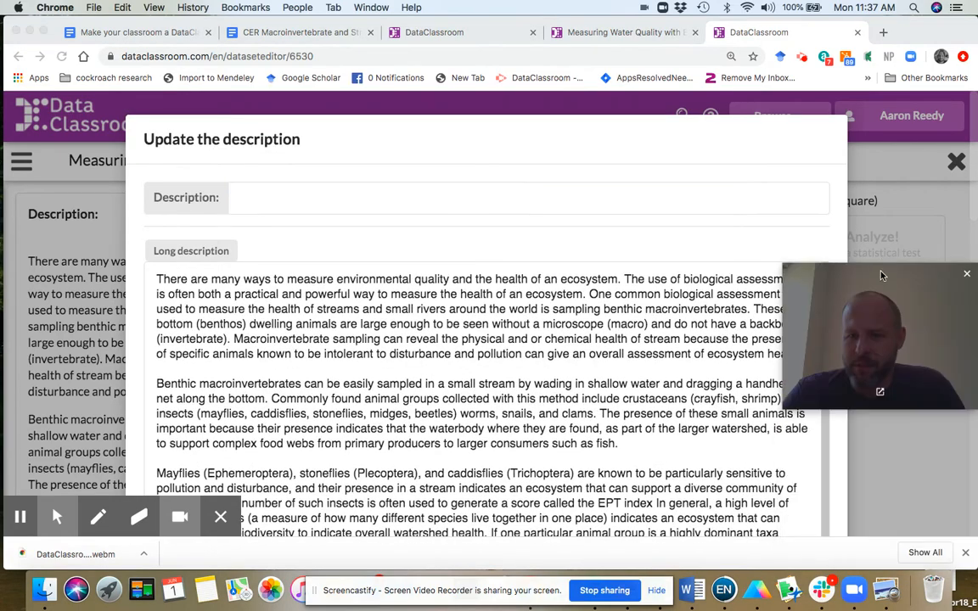
{"action": "scroll", "scroll_direction": "down", "scroll_amount": 3}
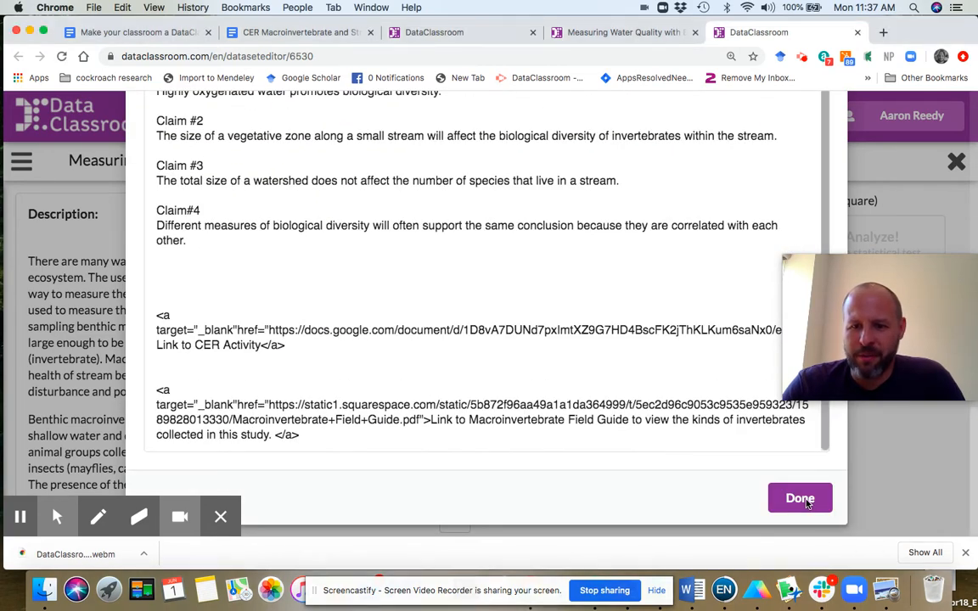
{"action": "left_click", "coordinate": [800, 498]}
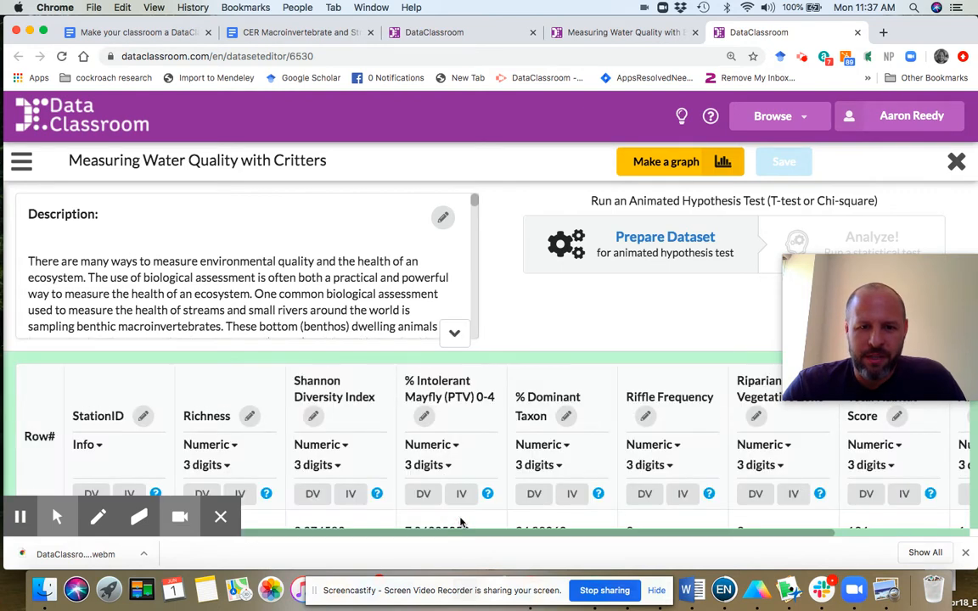
{"action": "mouse_move", "coordinate": [690, 326]}
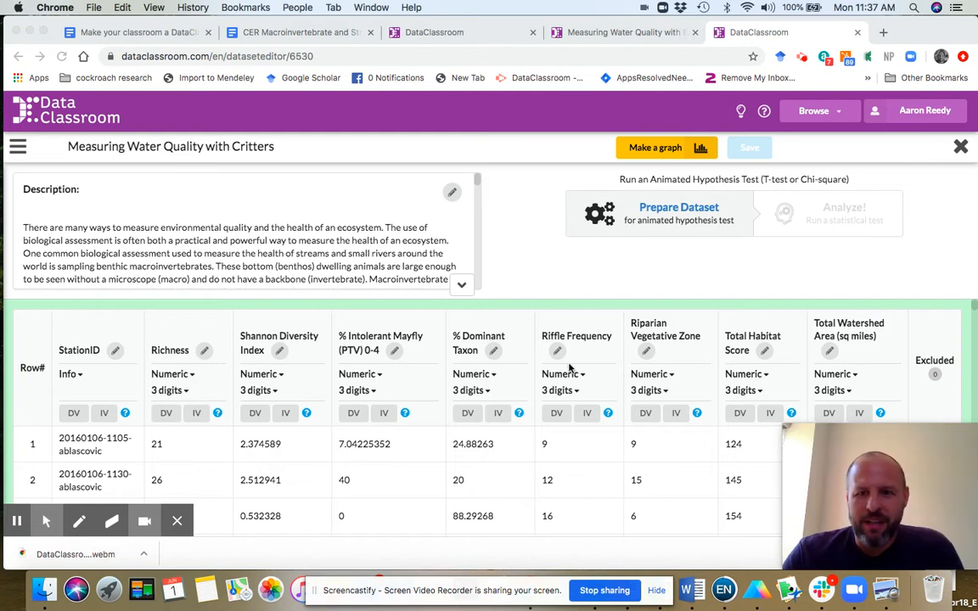
{"action": "mouse_move", "coordinate": [393, 262]}
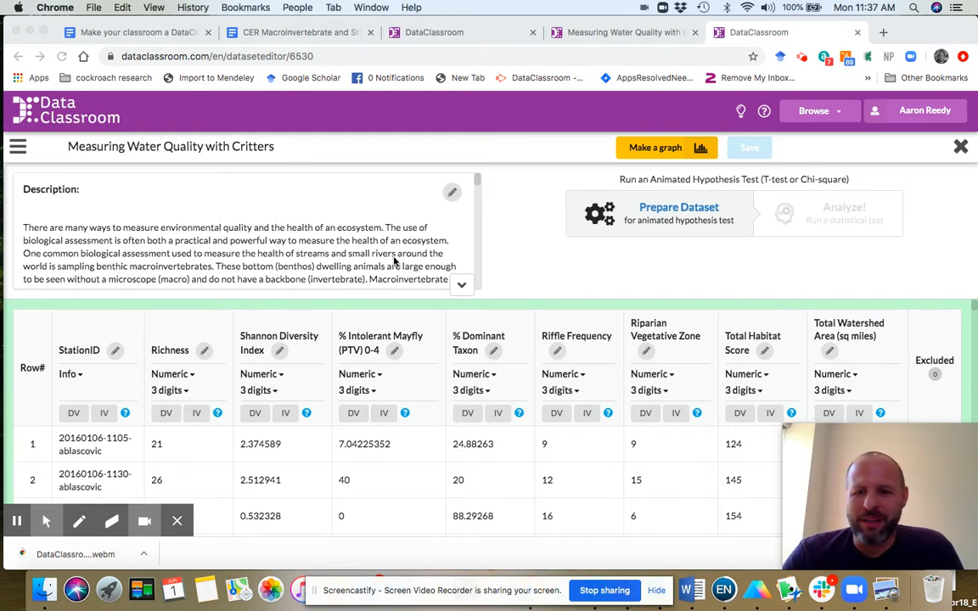
{"action": "mouse_move", "coordinate": [301, 32]}
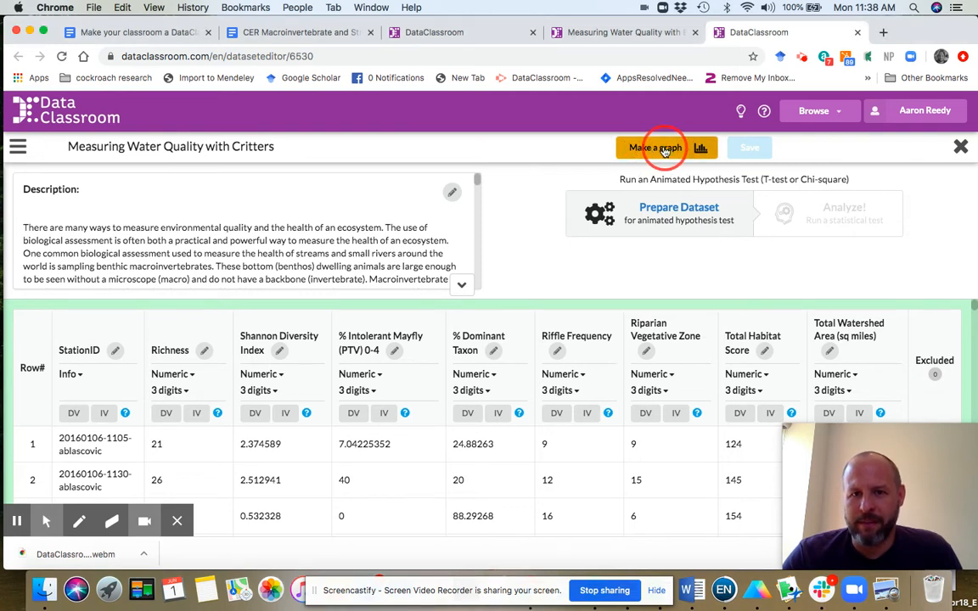
- Begin the Richness versus Riffle Frequency graph by showing a dataset column
{"action": "left_click", "coordinate": [654, 147]}
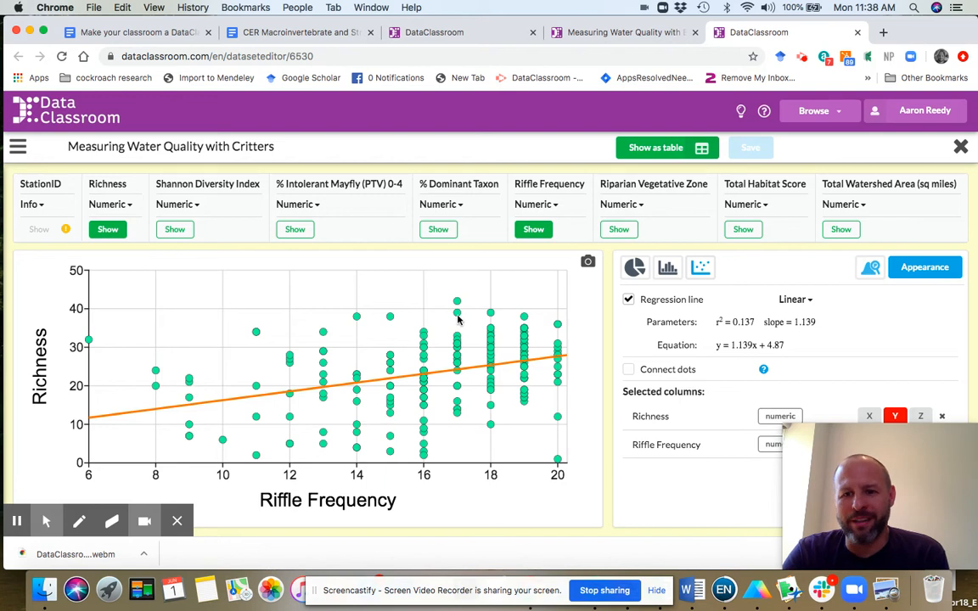
{"action": "mouse_move", "coordinate": [846, 434]}
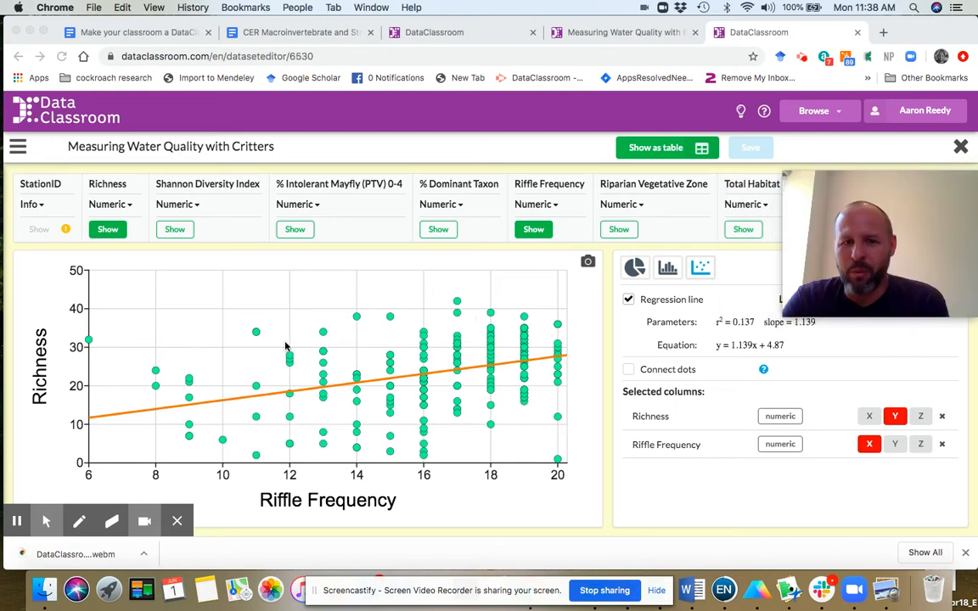
{"action": "mouse_move", "coordinate": [389, 451]}
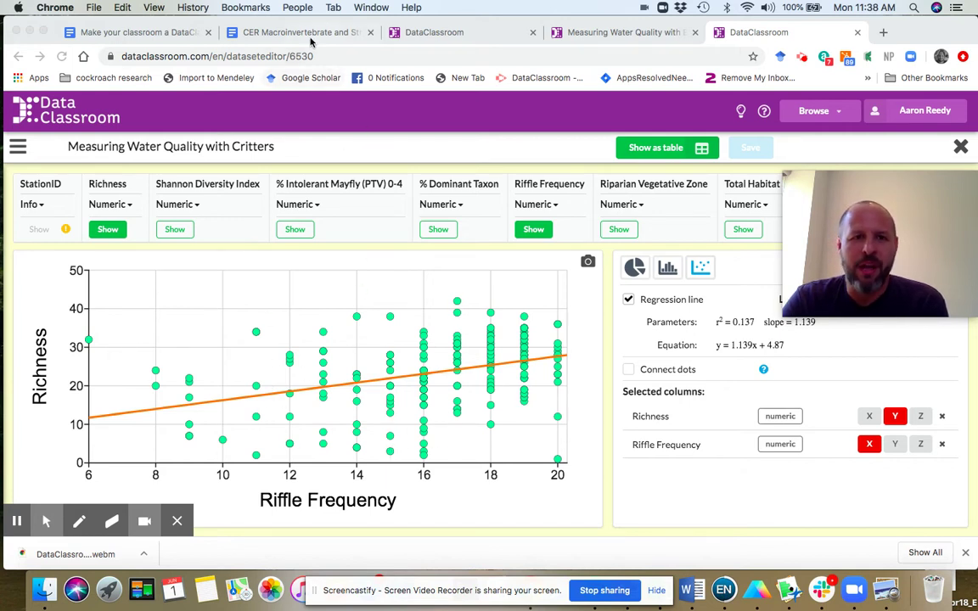
{"action": "mouse_move", "coordinate": [302, 32]}
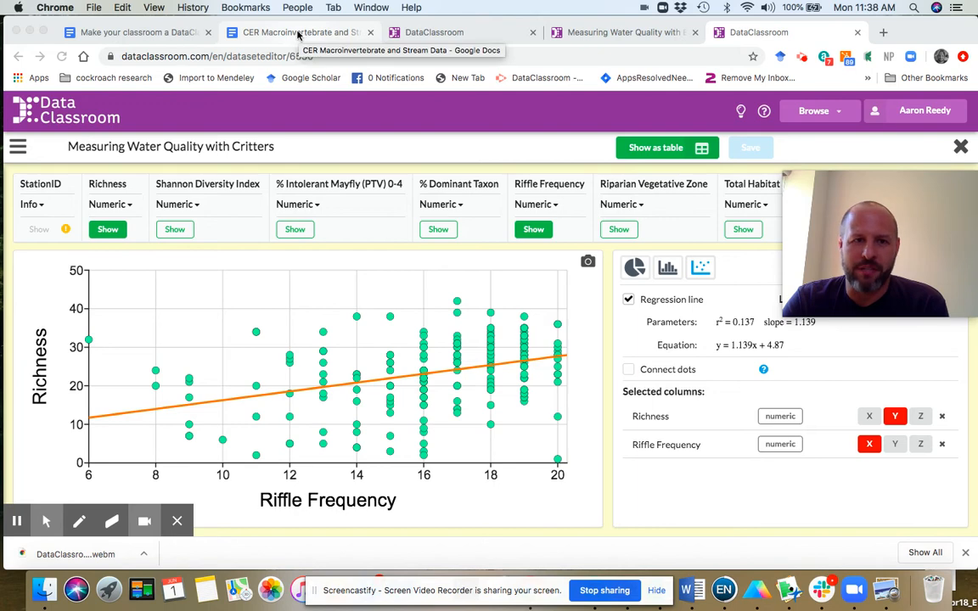
- Switch to the CER Macroinvertebrate Google Doc and scroll to the Shannon Diversity Index example
{"action": "left_click", "coordinate": [297, 32]}
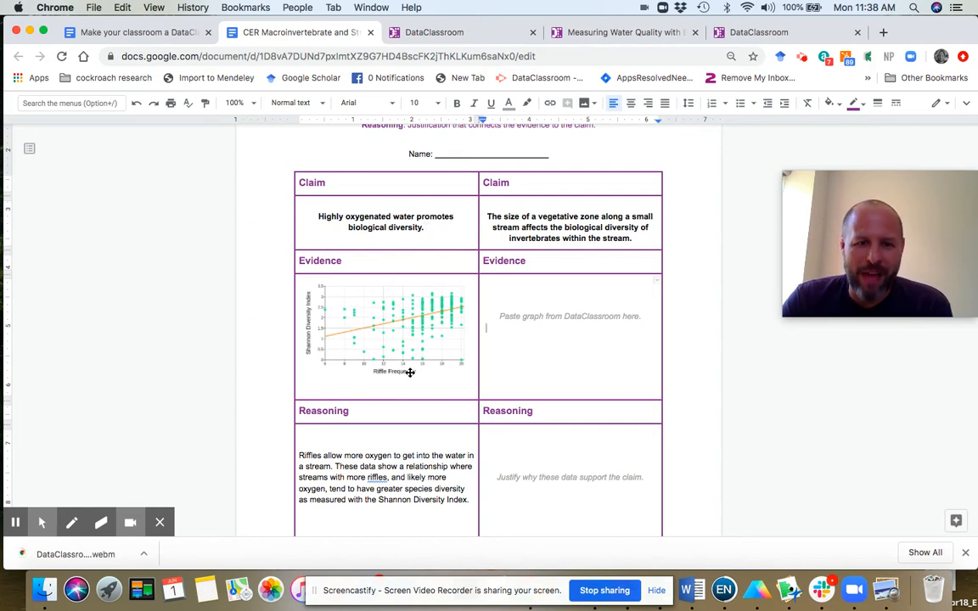
{"action": "mouse_move", "coordinate": [368, 375]}
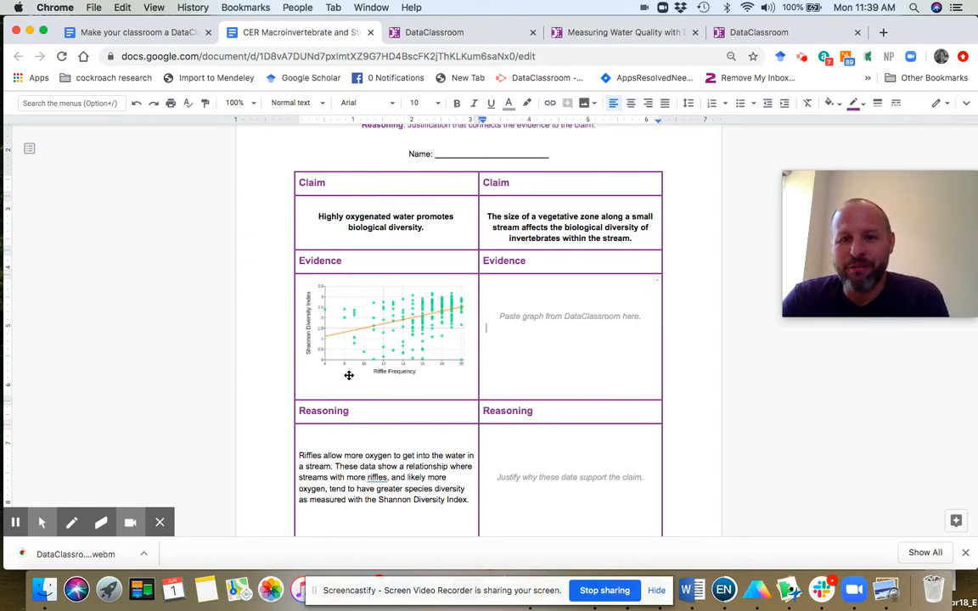
{"action": "mouse_move", "coordinate": [355, 370]}
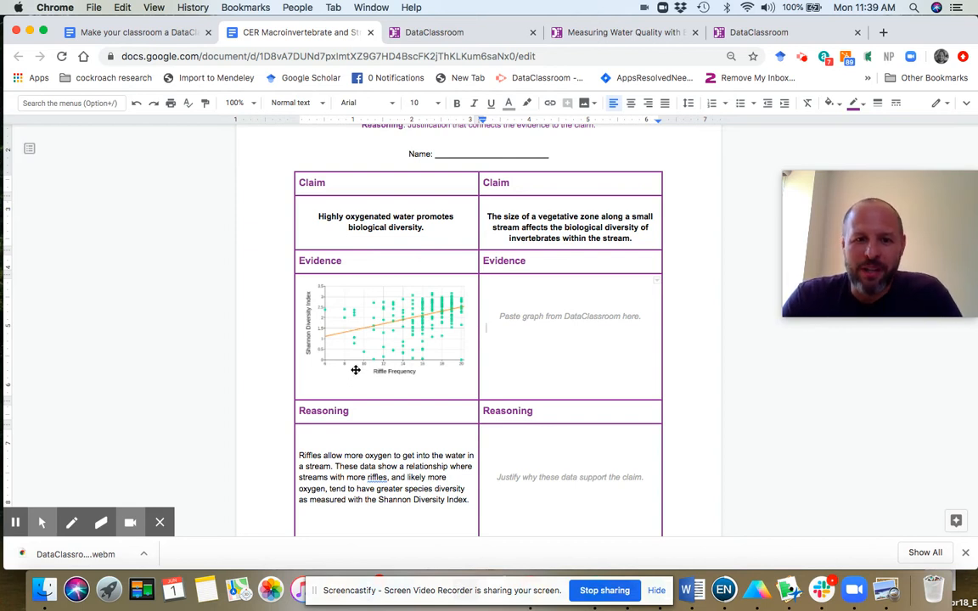
{"action": "mouse_move", "coordinate": [463, 379]}
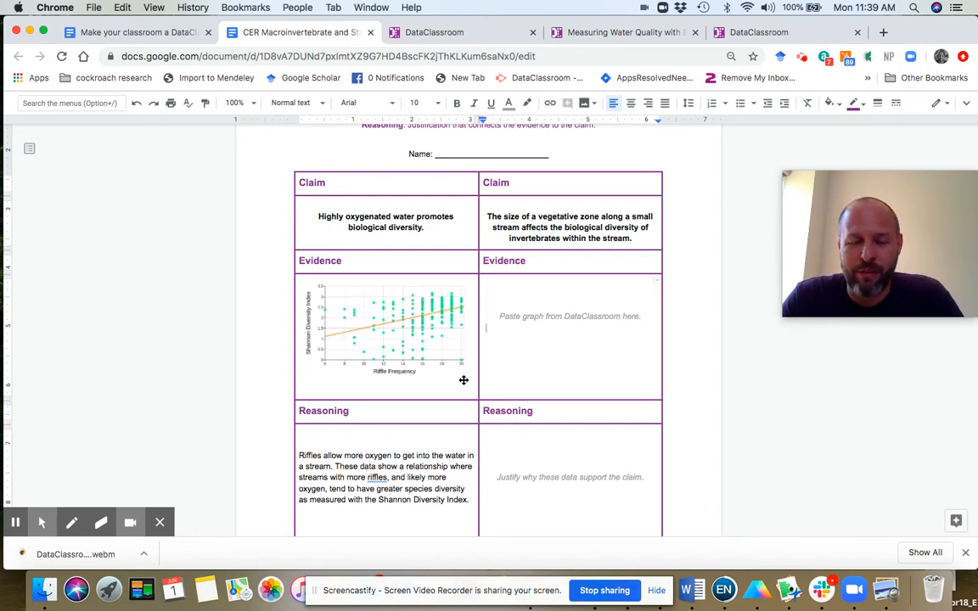
{"action": "mouse_move", "coordinate": [281, 346]}
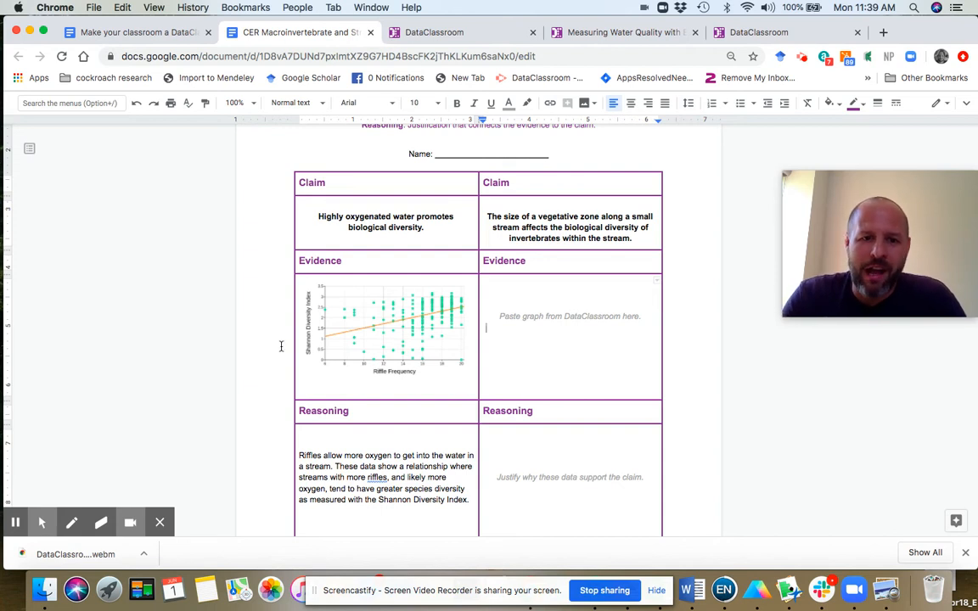
{"action": "mouse_move", "coordinate": [311, 354]}
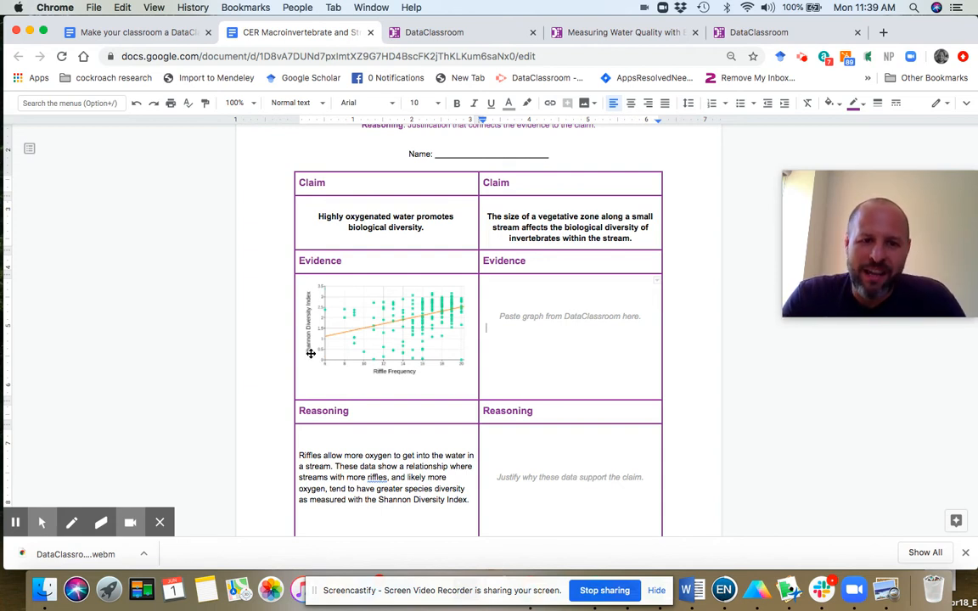
{"action": "mouse_move", "coordinate": [312, 378]}
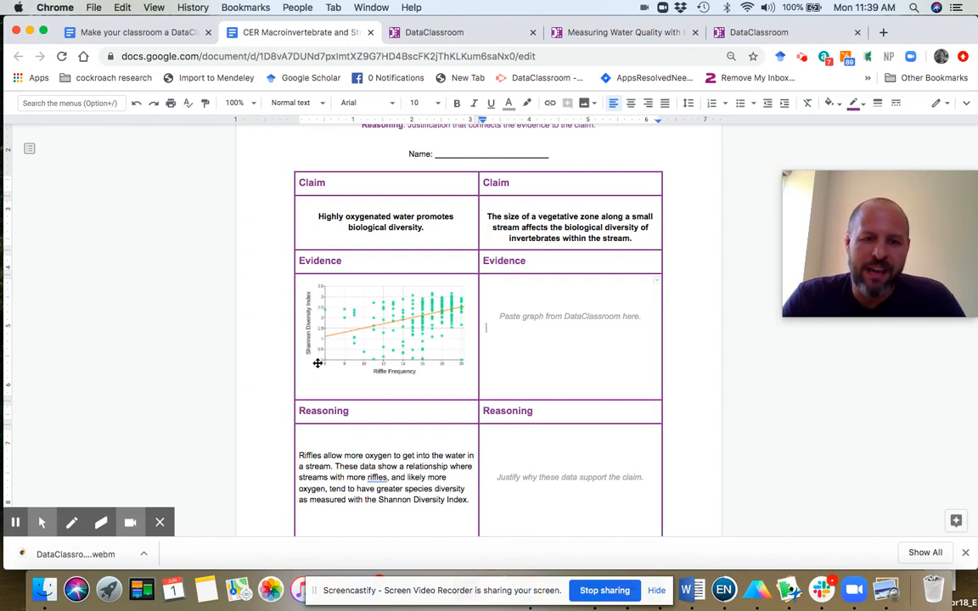
{"action": "mouse_move", "coordinate": [322, 288]}
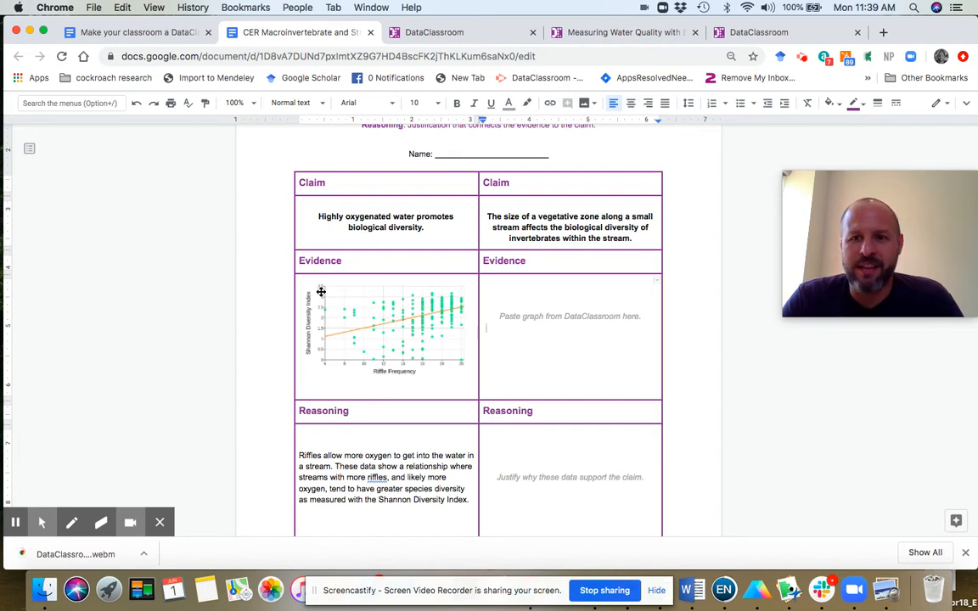
{"action": "mouse_move", "coordinate": [342, 317]}
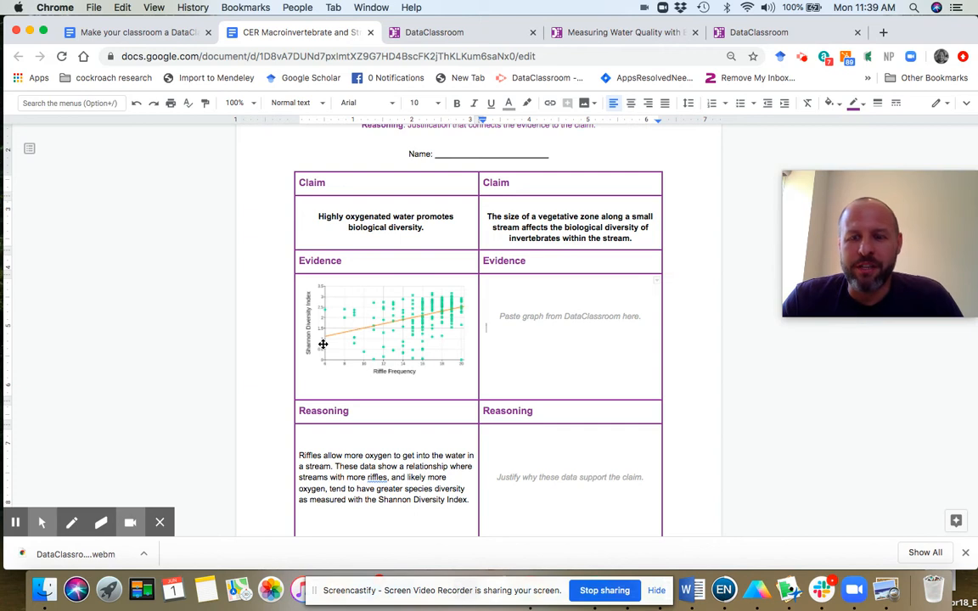
{"action": "mouse_move", "coordinate": [471, 297]}
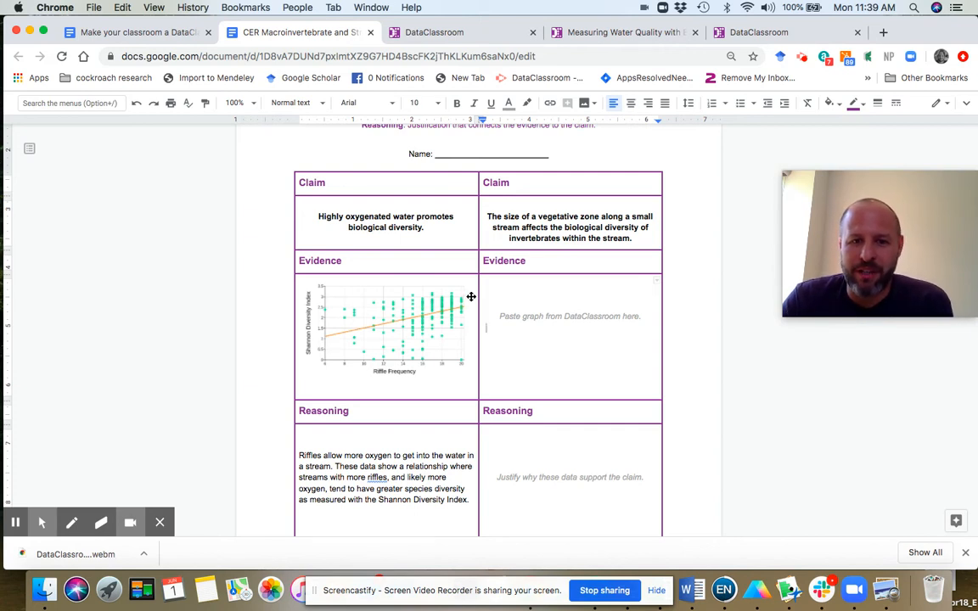
{"action": "mouse_move", "coordinate": [367, 323]}
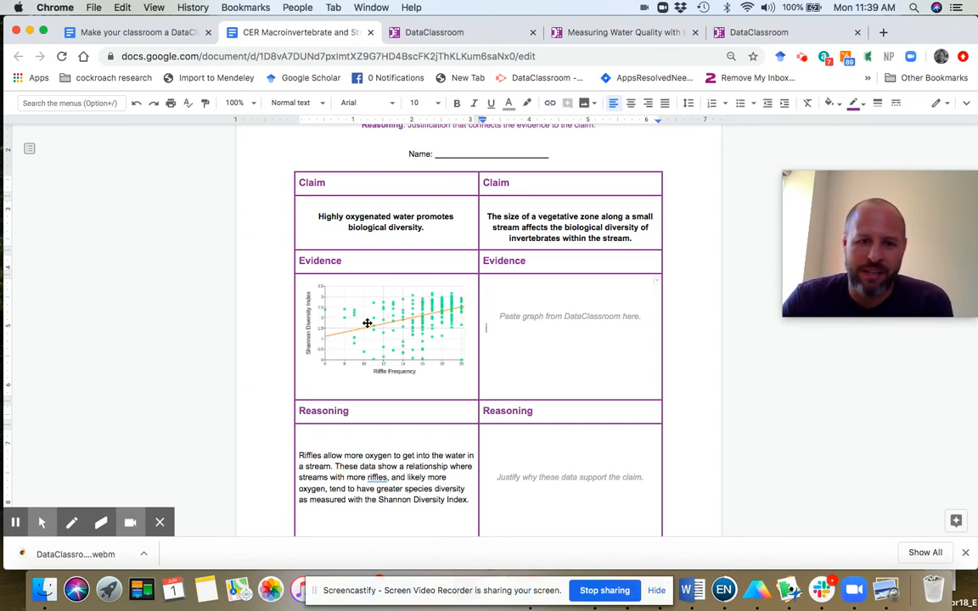
{"action": "mouse_move", "coordinate": [325, 340]}
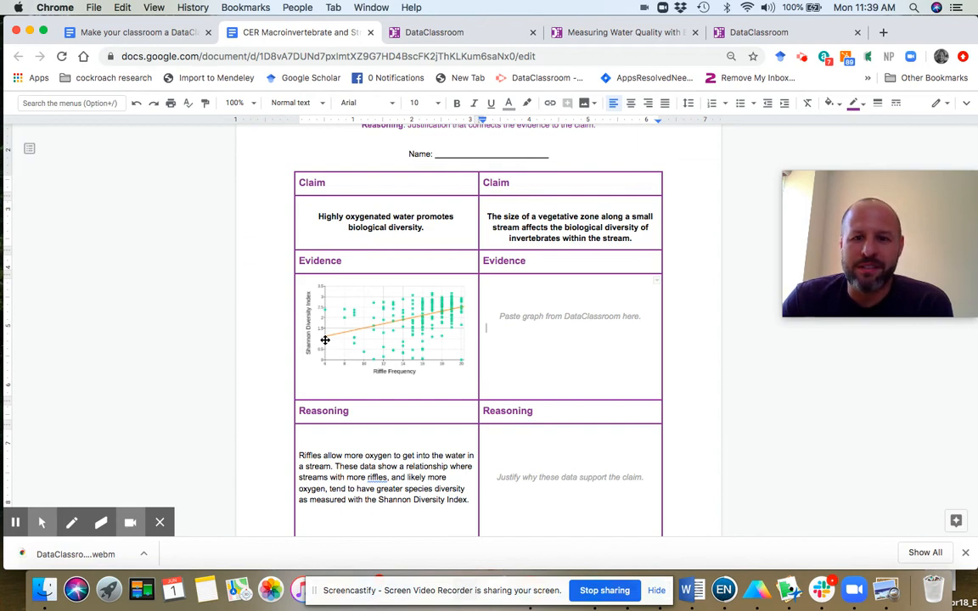
{"action": "mouse_move", "coordinate": [388, 340]}
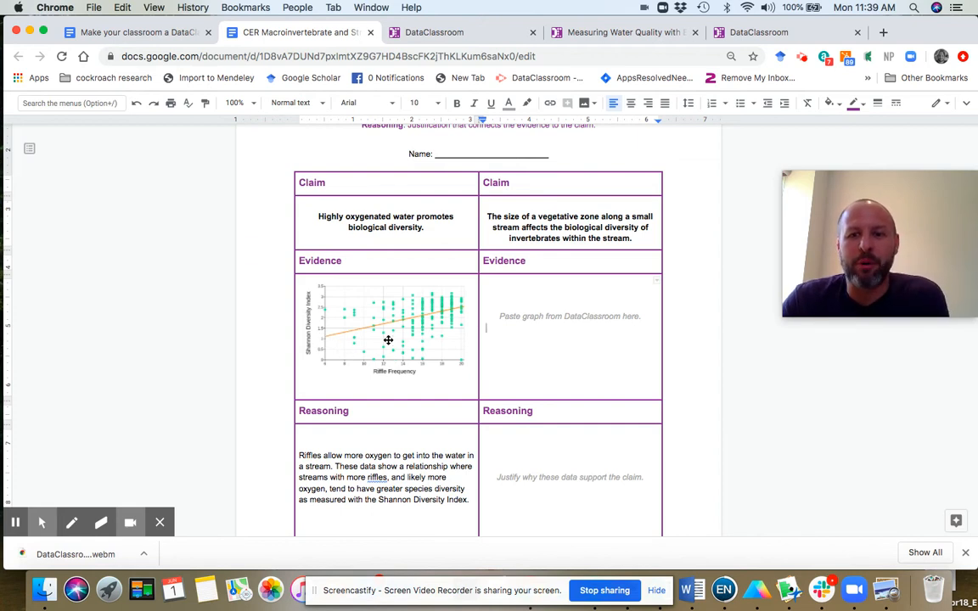
{"action": "mouse_move", "coordinate": [360, 342]}
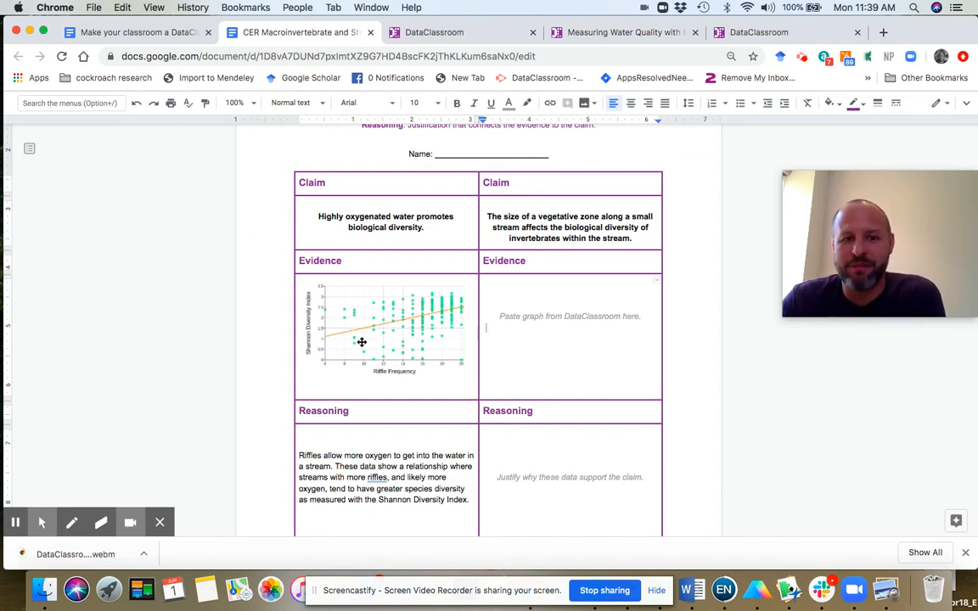
{"action": "mouse_move", "coordinate": [327, 343]}
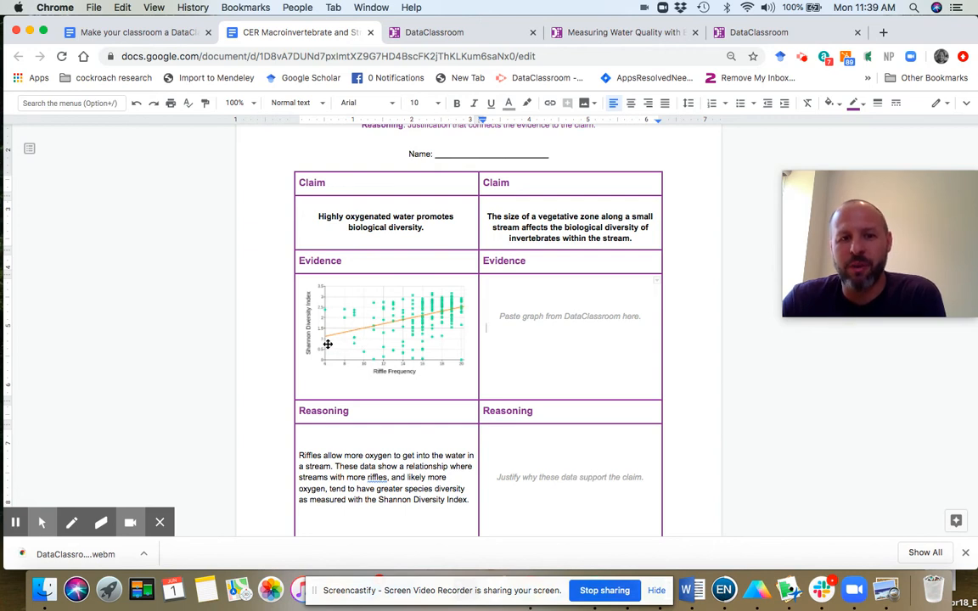
{"action": "mouse_move", "coordinate": [463, 312]}
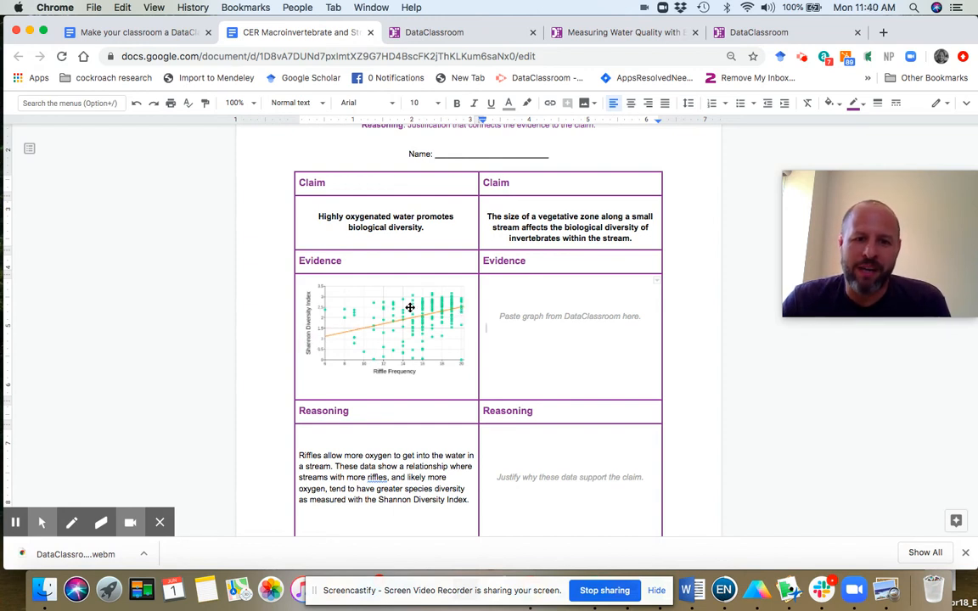
{"action": "mouse_move", "coordinate": [453, 295]}
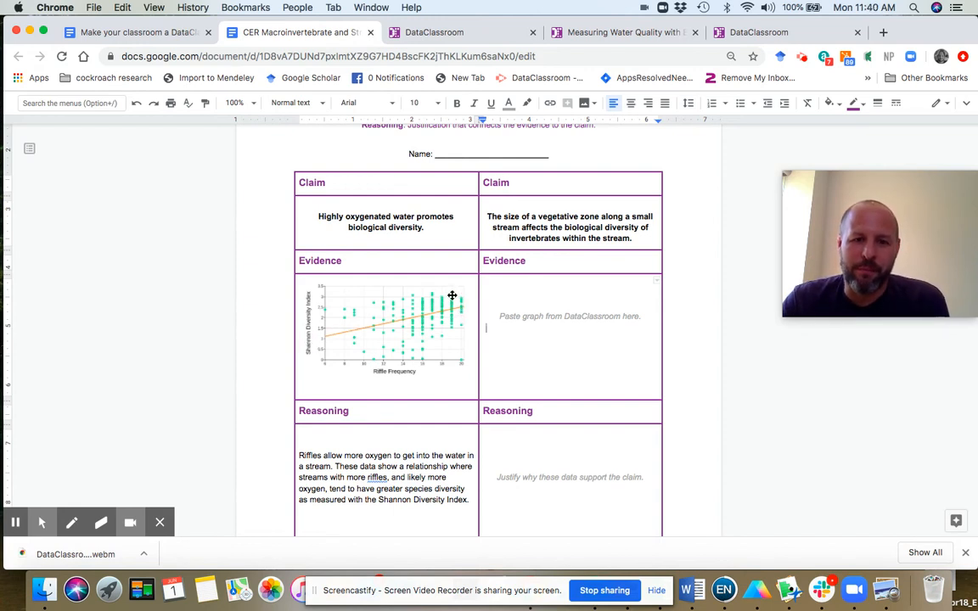
{"action": "mouse_move", "coordinate": [459, 337]}
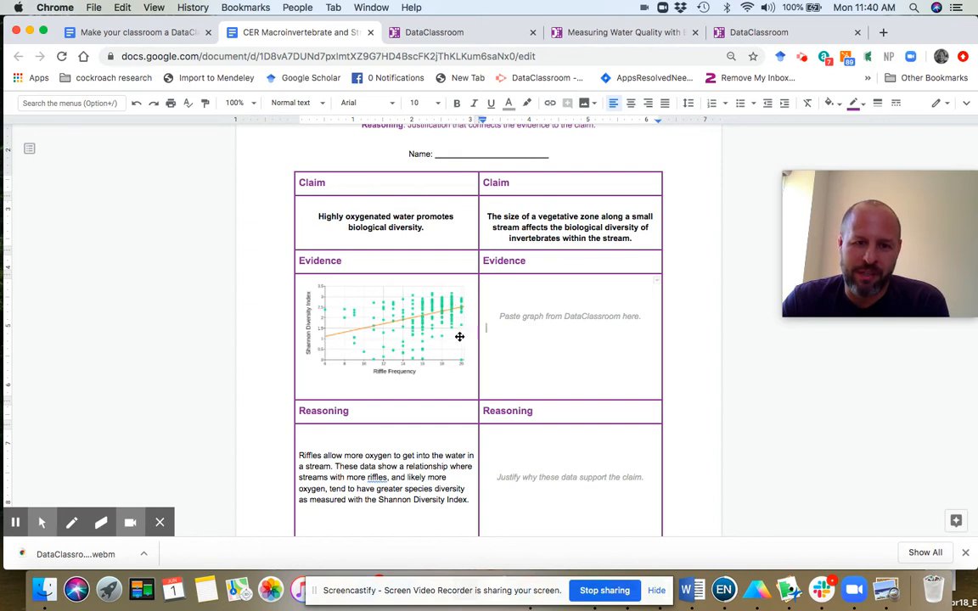
{"action": "scroll", "scroll_direction": "up", "scroll_amount": 3}
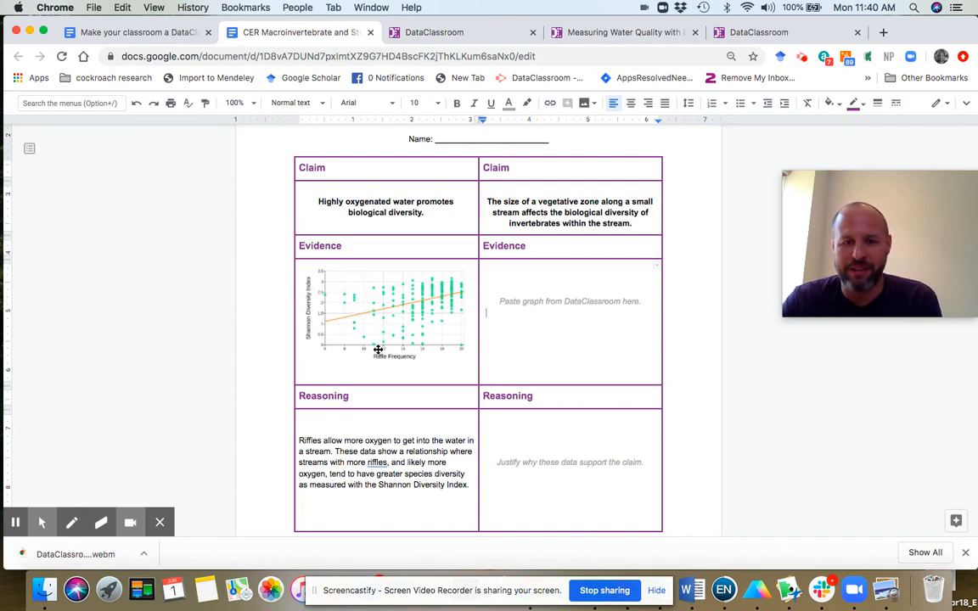
{"action": "mouse_move", "coordinate": [332, 382]}
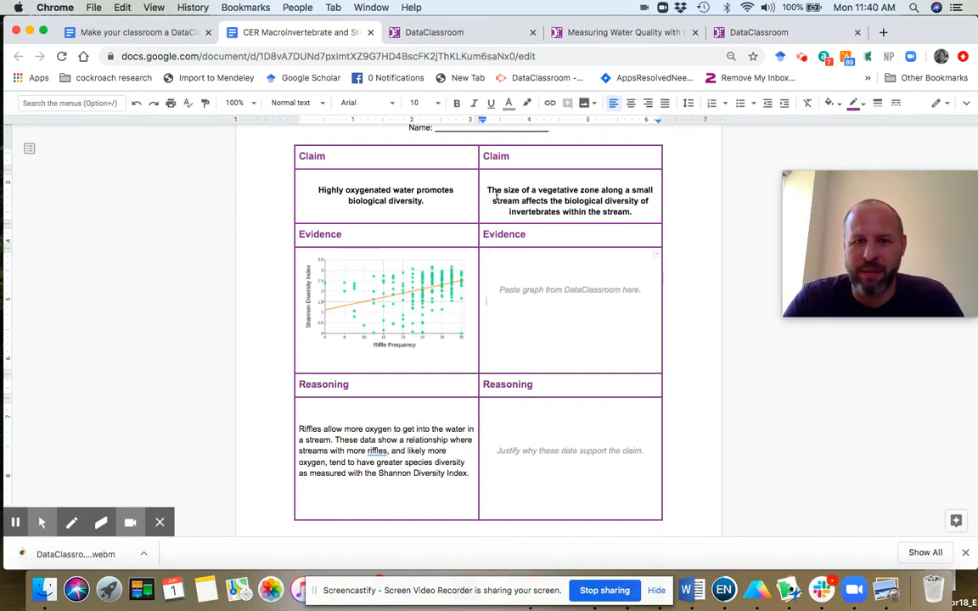
{"action": "scroll", "scroll_direction": "up", "scroll_amount": 3}
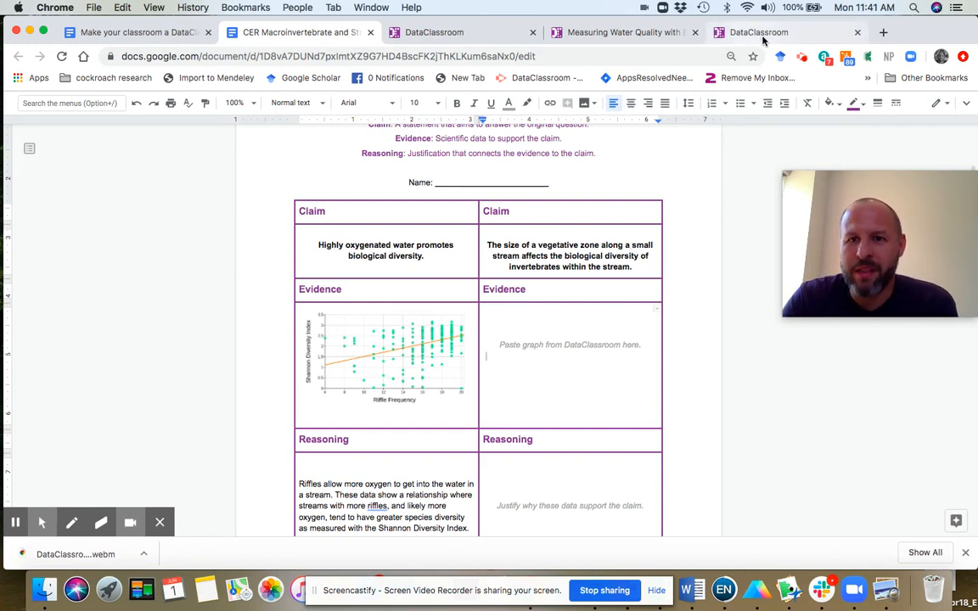
{"action": "left_click", "coordinate": [758, 32]}
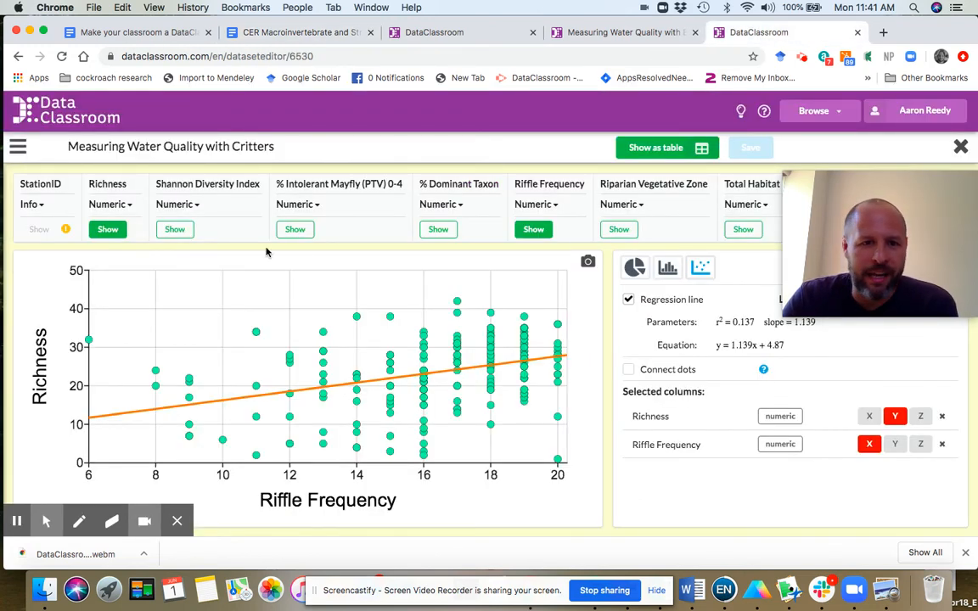
{"action": "mouse_move", "coordinate": [487, 275]}
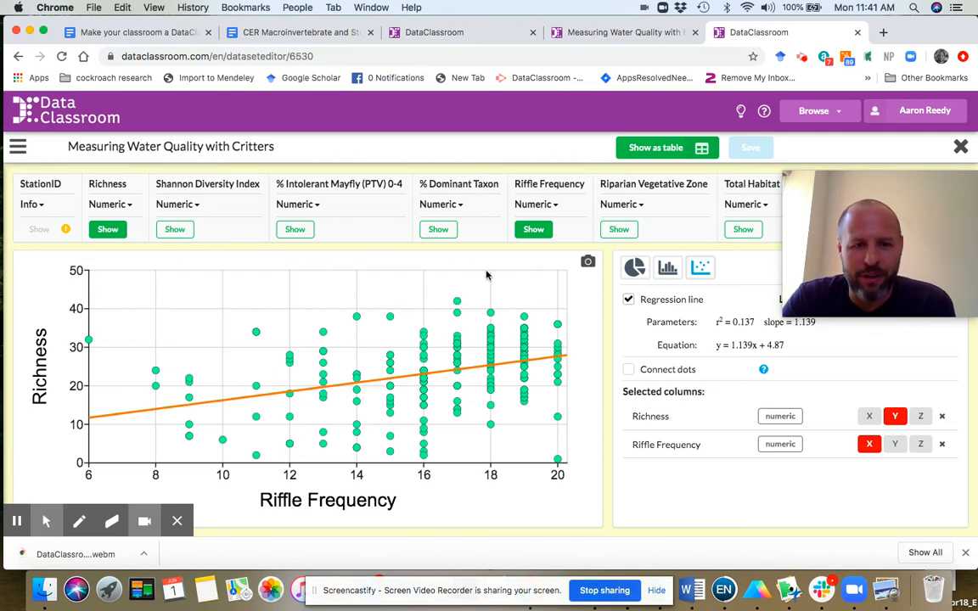
{"action": "mouse_move", "coordinate": [175, 229]}
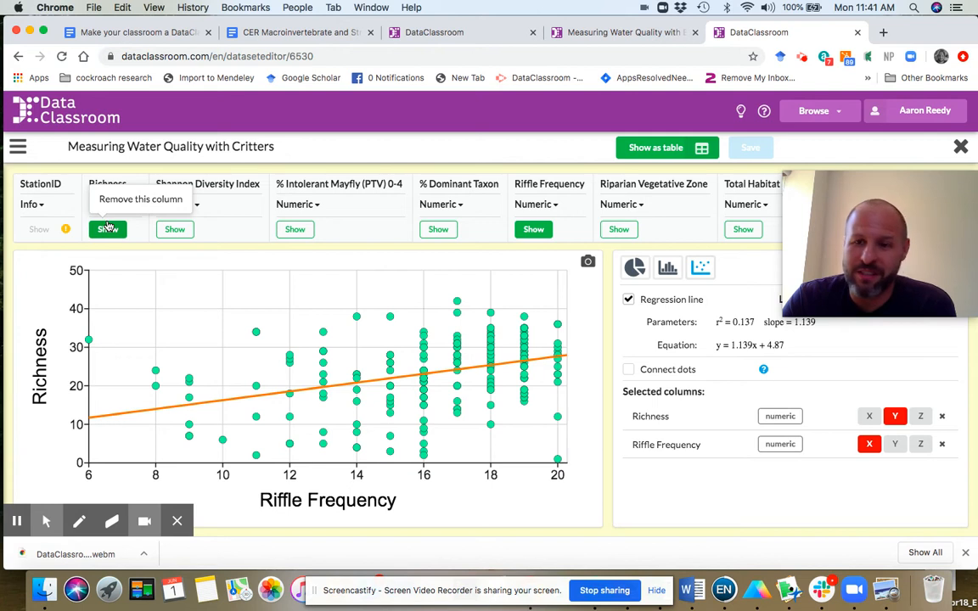
{"action": "mouse_move", "coordinate": [176, 229]}
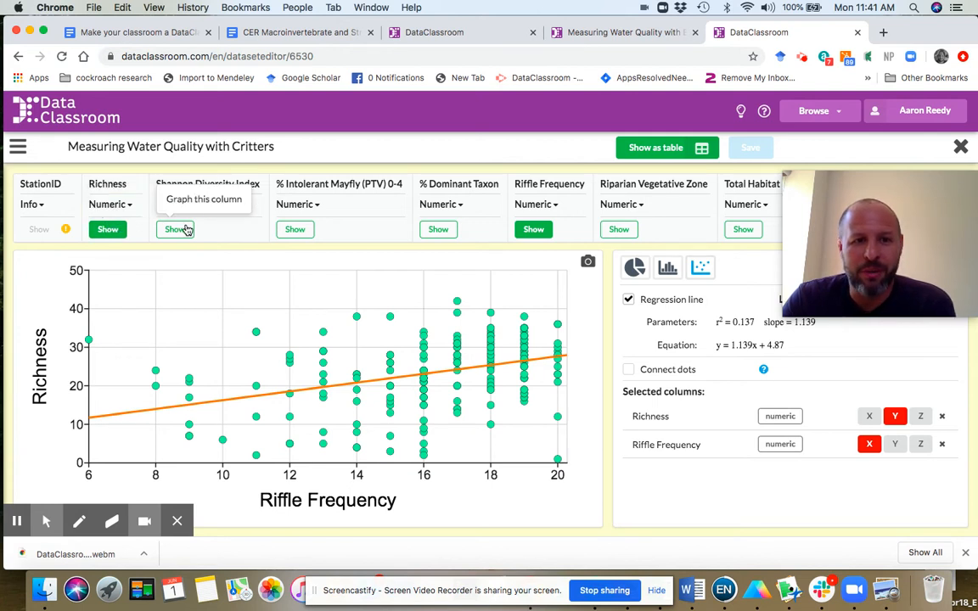
{"action": "mouse_move", "coordinate": [293, 280]}
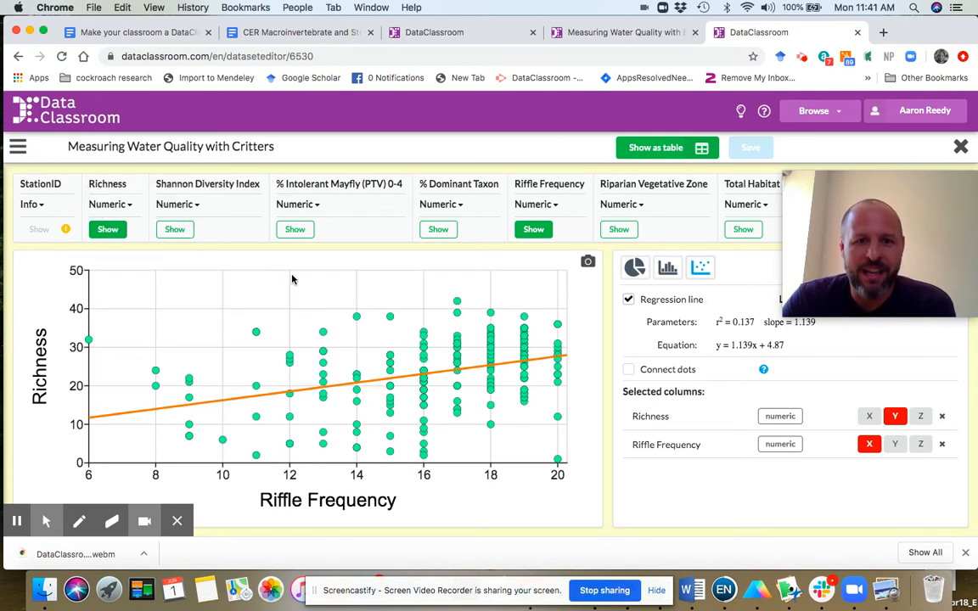
{"action": "mouse_move", "coordinate": [438, 229]}
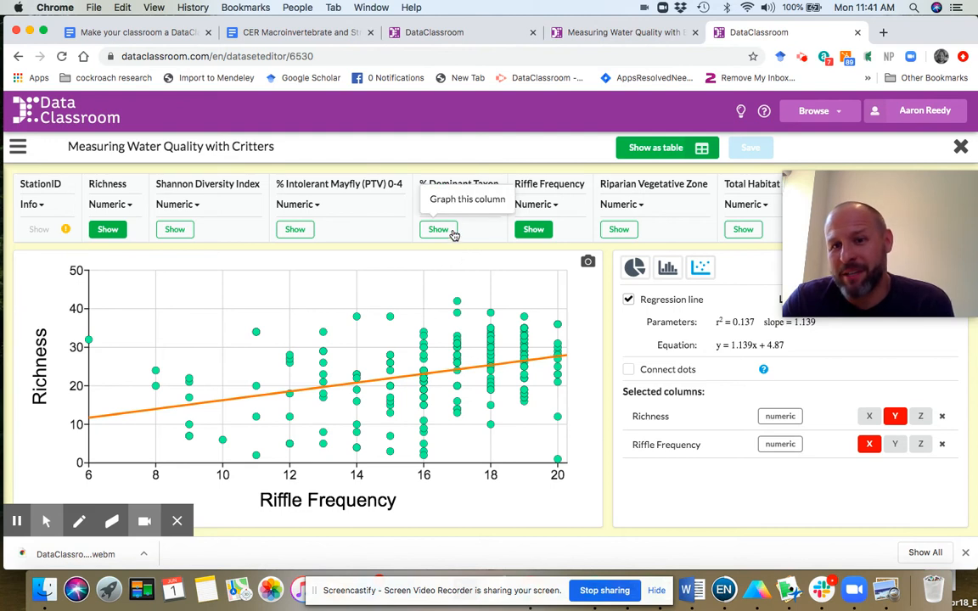
{"action": "mouse_move", "coordinate": [171, 252]}
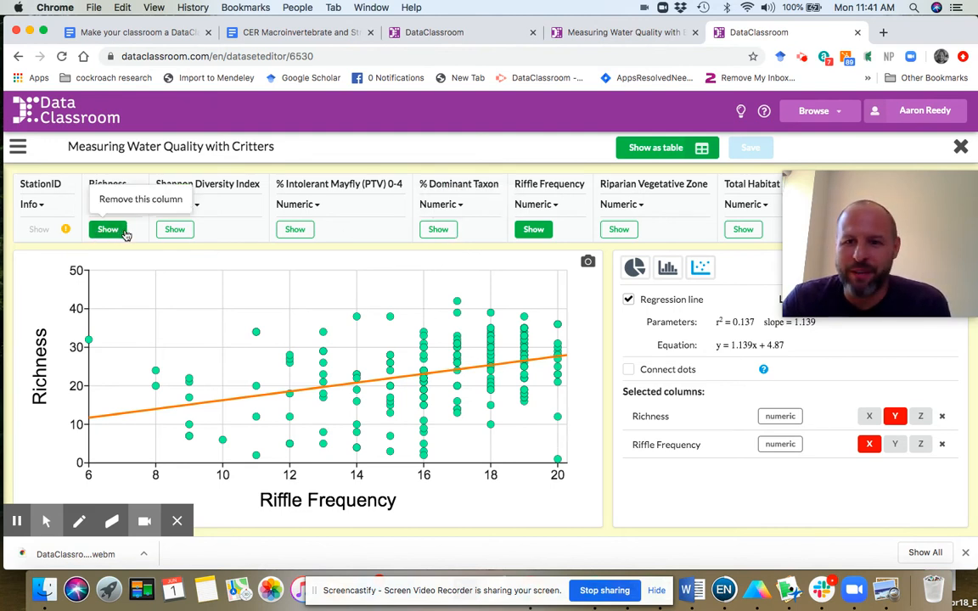
{"action": "mouse_move", "coordinate": [381, 236]}
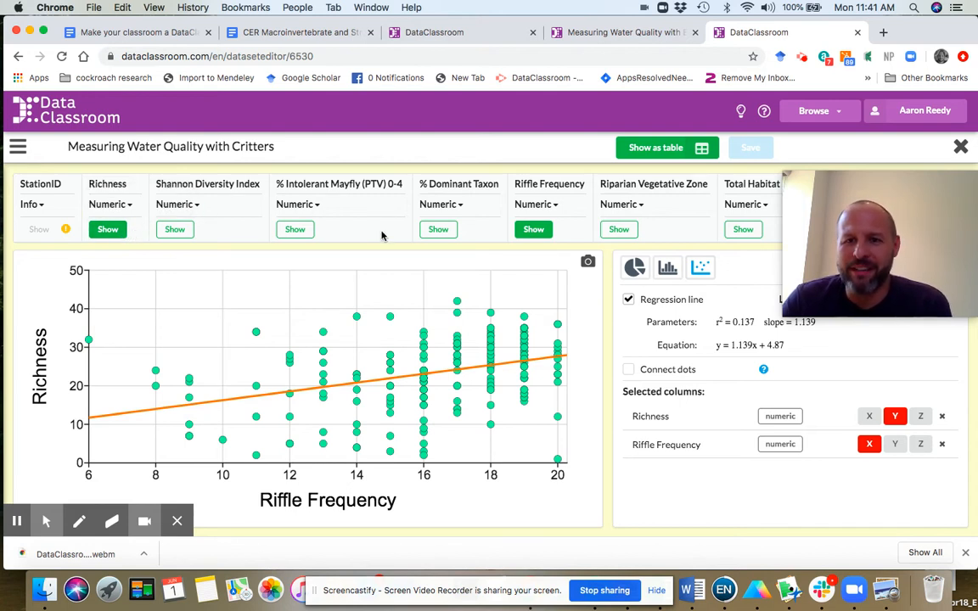
{"action": "mouse_move", "coordinate": [663, 242]}
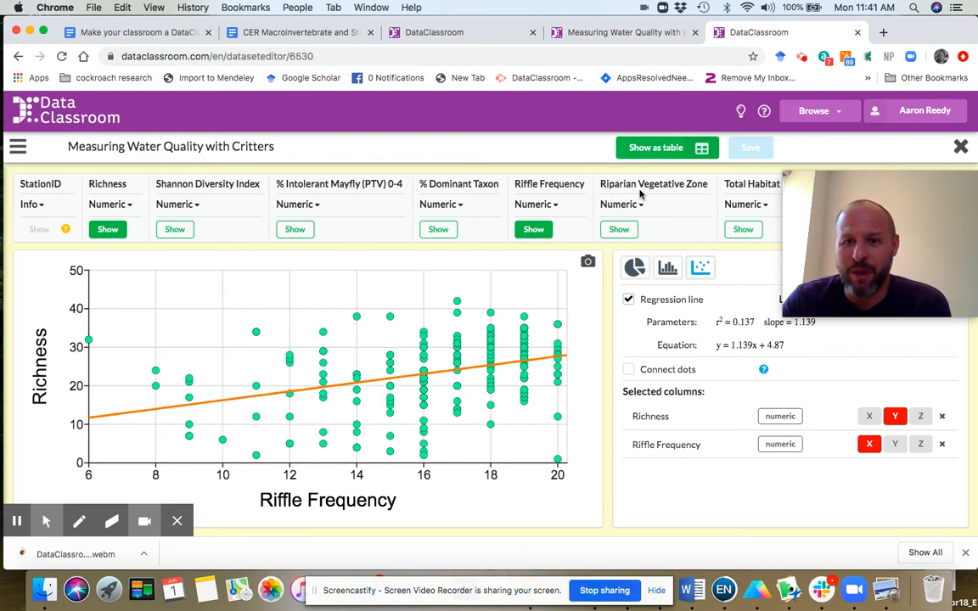
{"action": "mouse_move", "coordinate": [618, 229]}
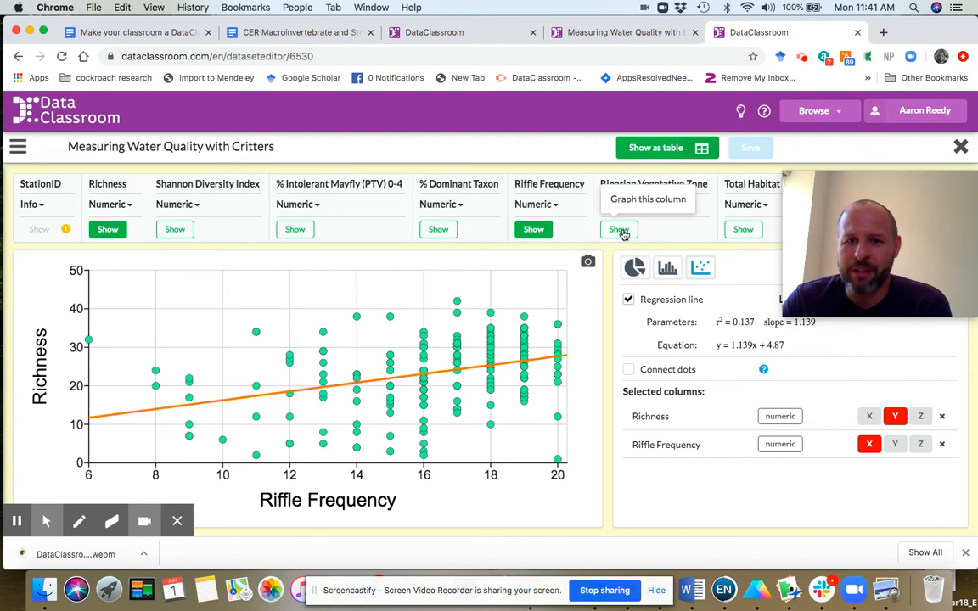
- Show Riparian Vegetative Zone in the graph alongside Richness and Riffle Frequency
{"action": "left_click", "coordinate": [619, 229]}
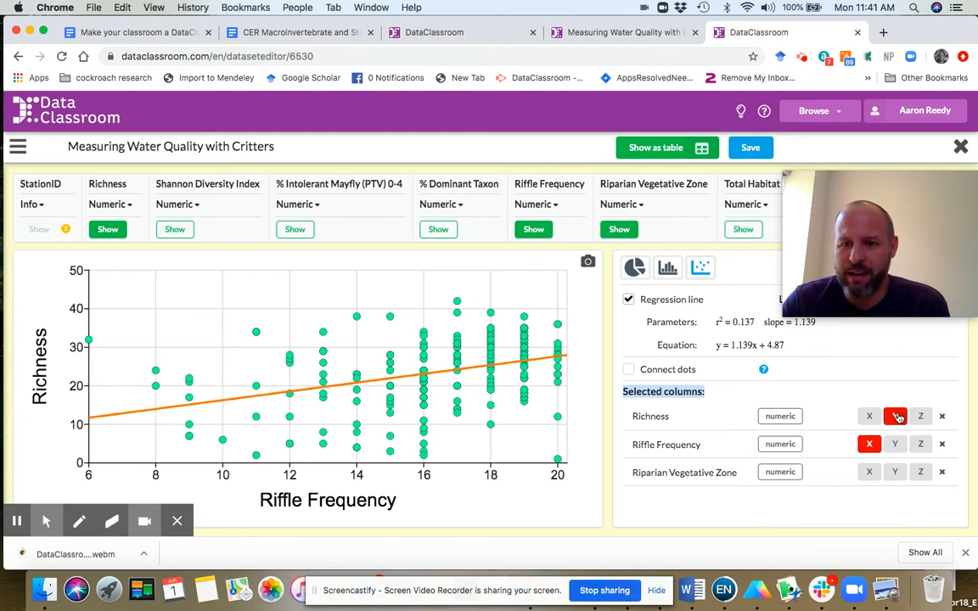
{"action": "left_click", "coordinate": [895, 416]}
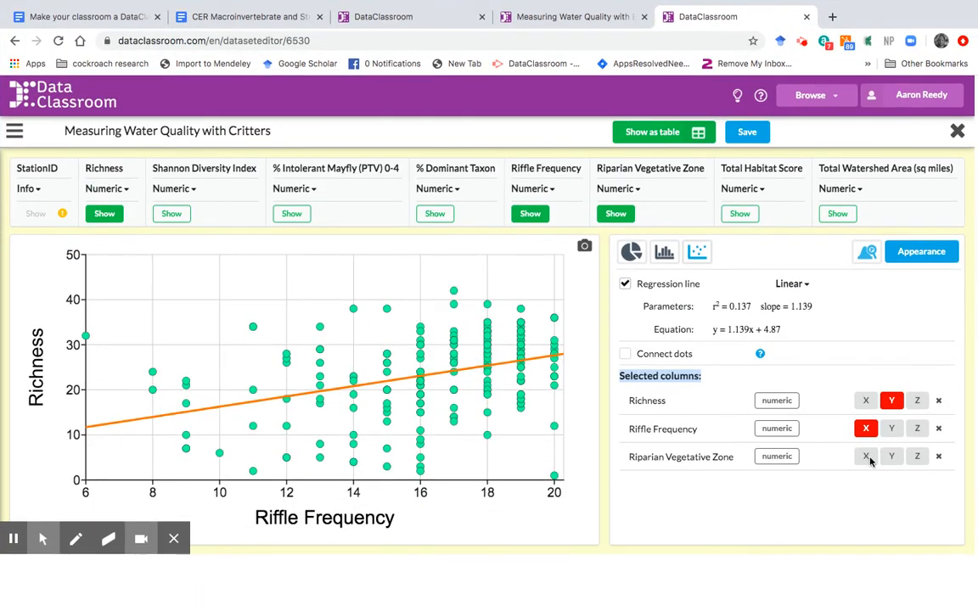
- Plot Riparian Vegetative Zone on the x-axis against Richness, giving r² = 0.268 and slope 0.9325
{"action": "left_click", "coordinate": [869, 457]}
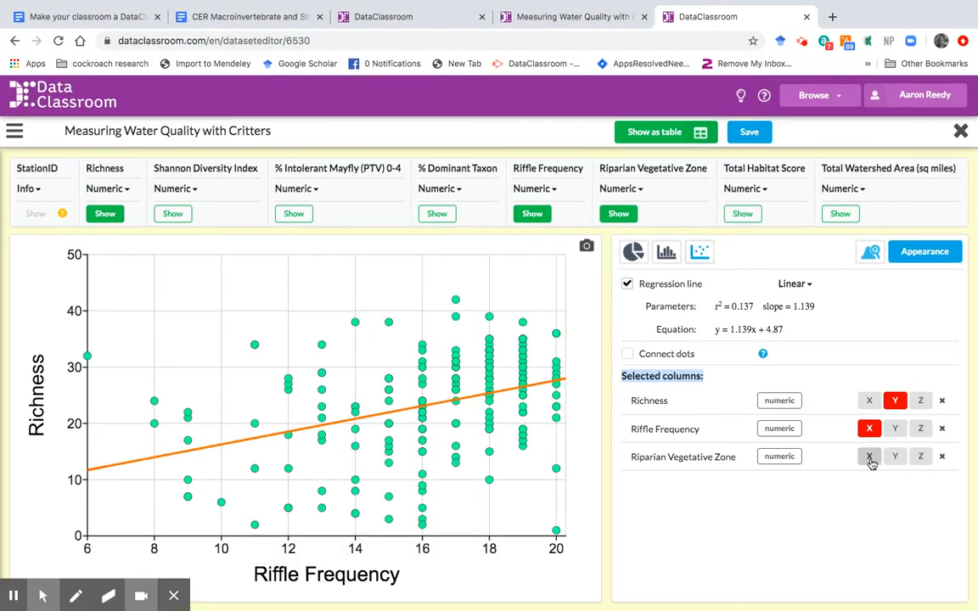
{"action": "left_click", "coordinate": [868, 456]}
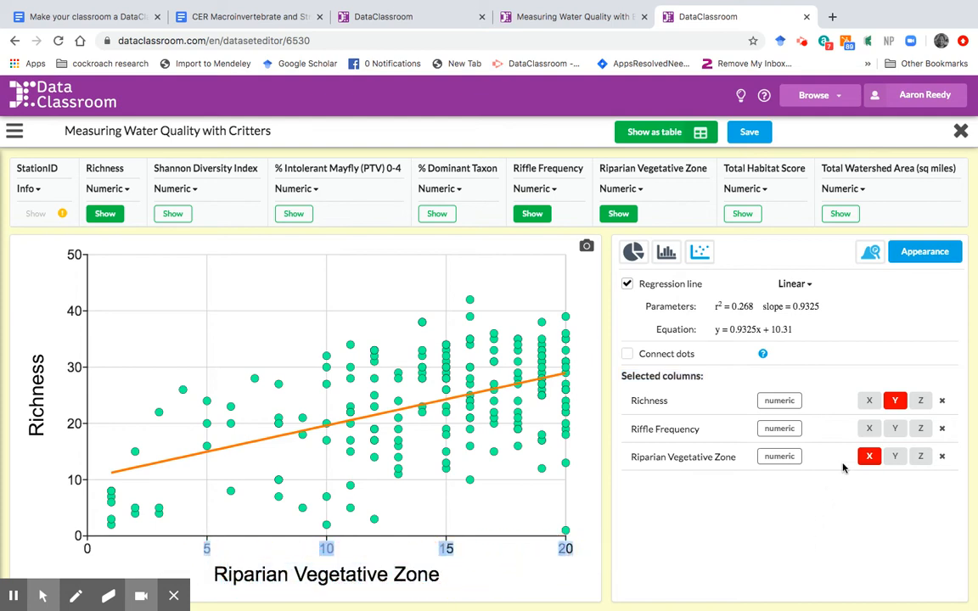
{"action": "mouse_move", "coordinate": [869, 428]}
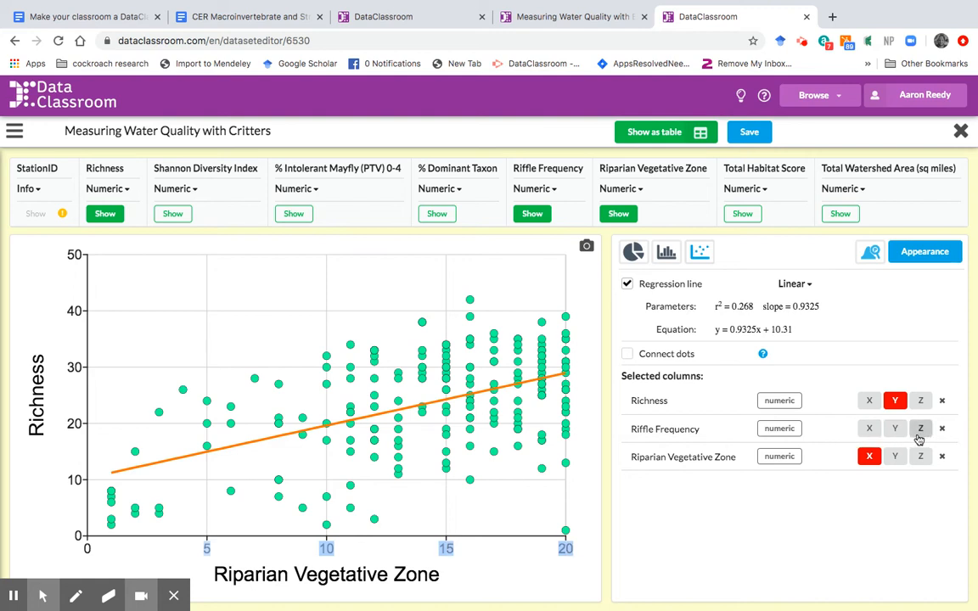
{"action": "mouse_move", "coordinate": [594, 511]}
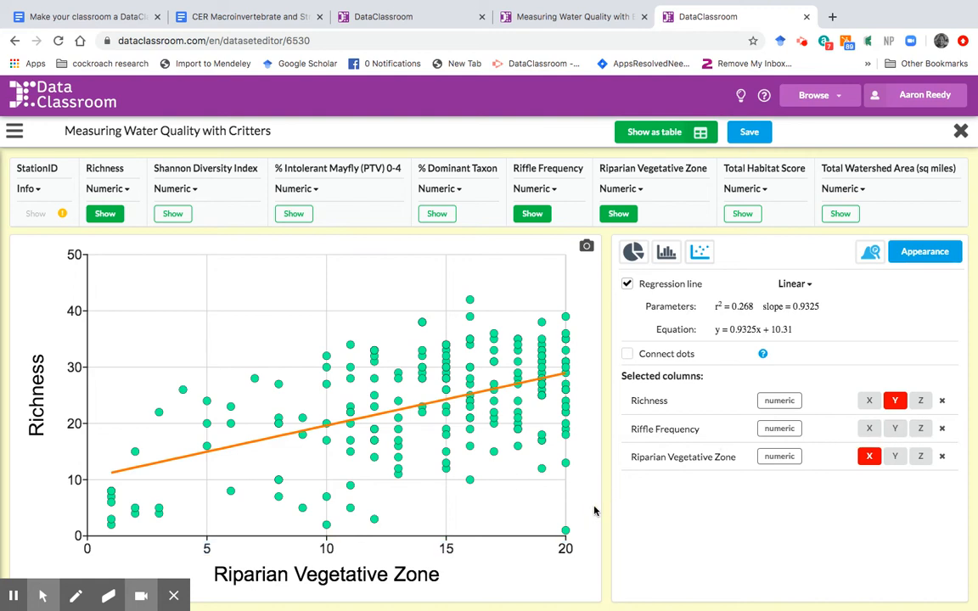
{"action": "mouse_move", "coordinate": [187, 503]}
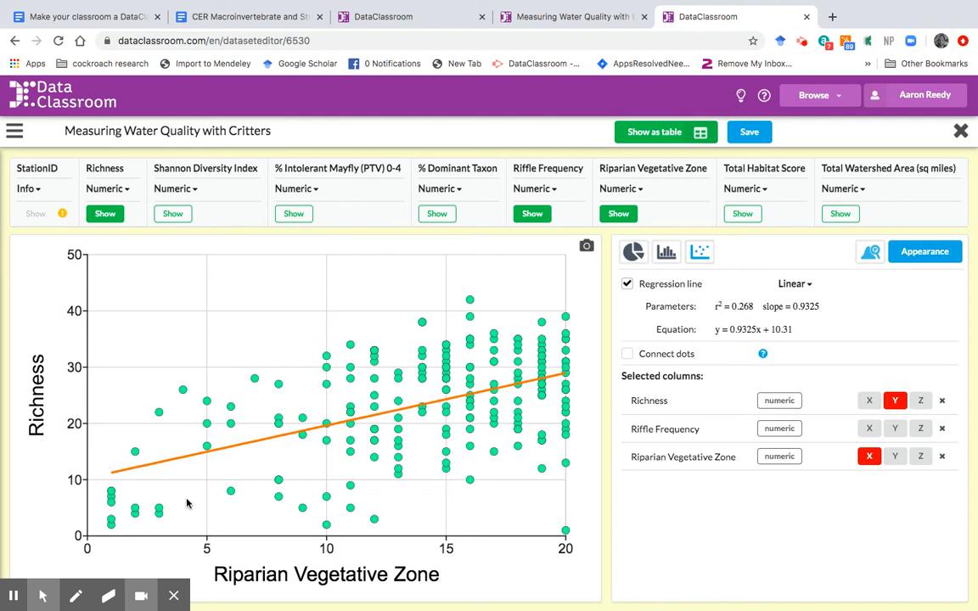
{"action": "mouse_move", "coordinate": [347, 545]}
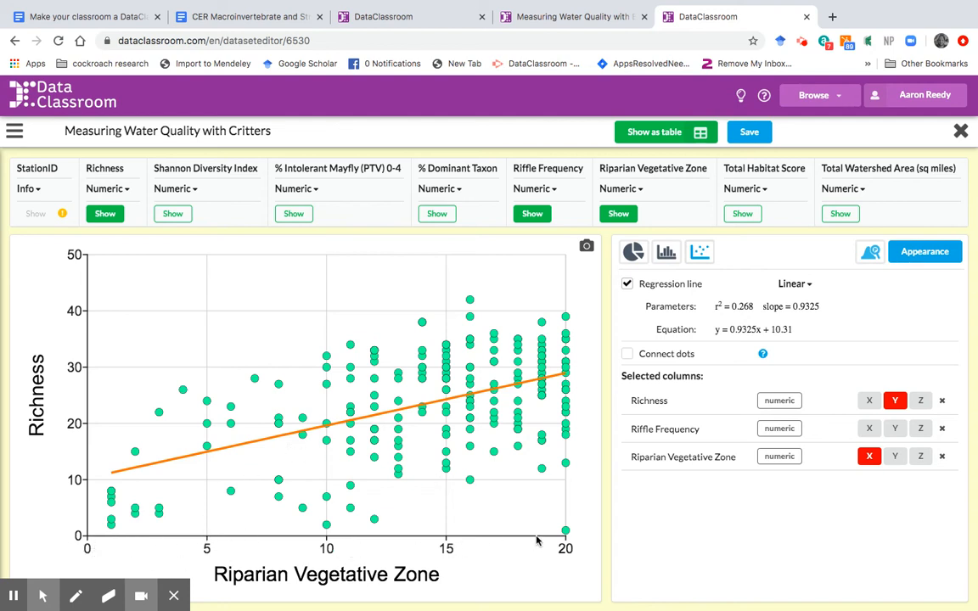
{"action": "mouse_move", "coordinate": [521, 550]}
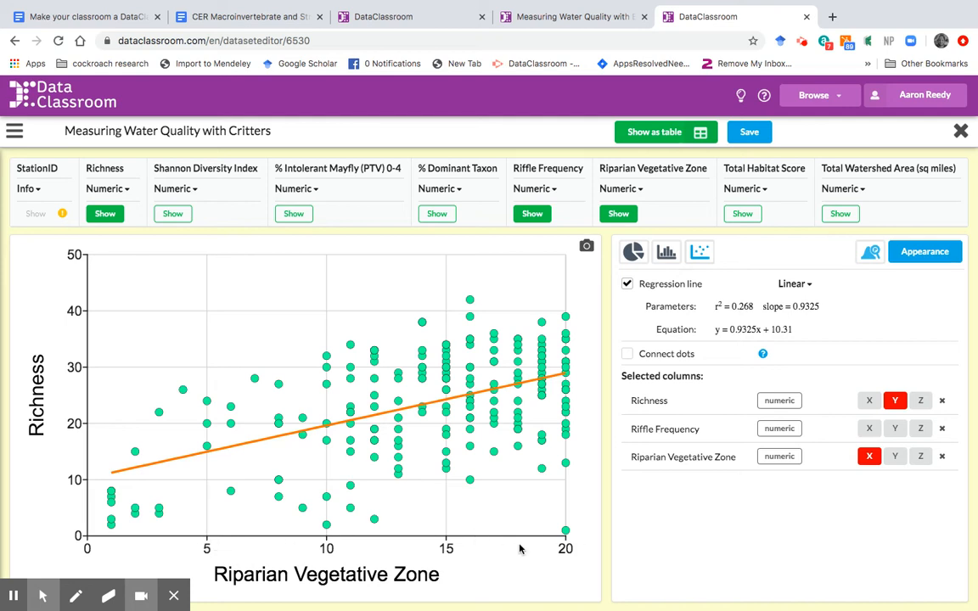
{"action": "mouse_move", "coordinate": [143, 288]}
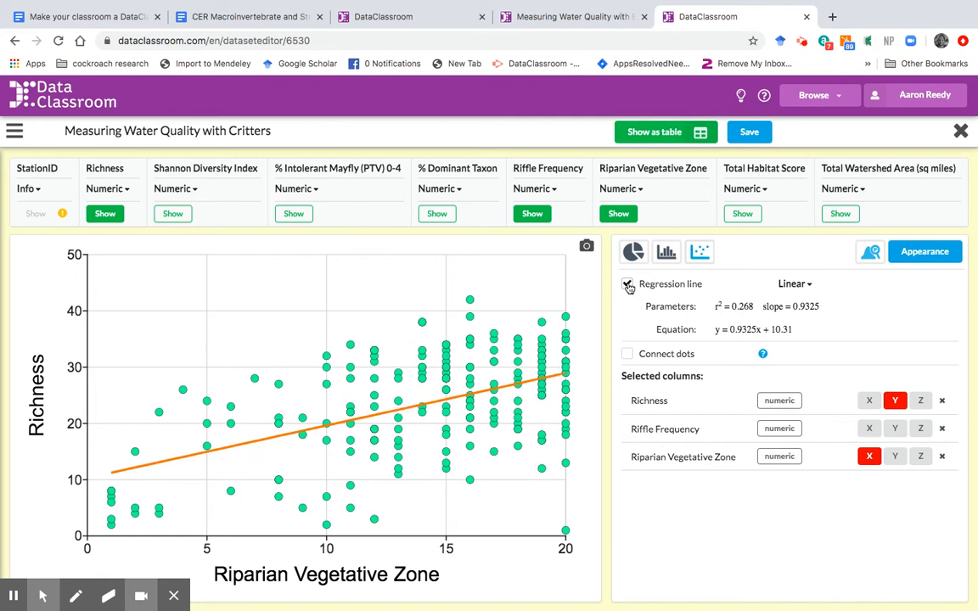
{"action": "left_click", "coordinate": [628, 283]}
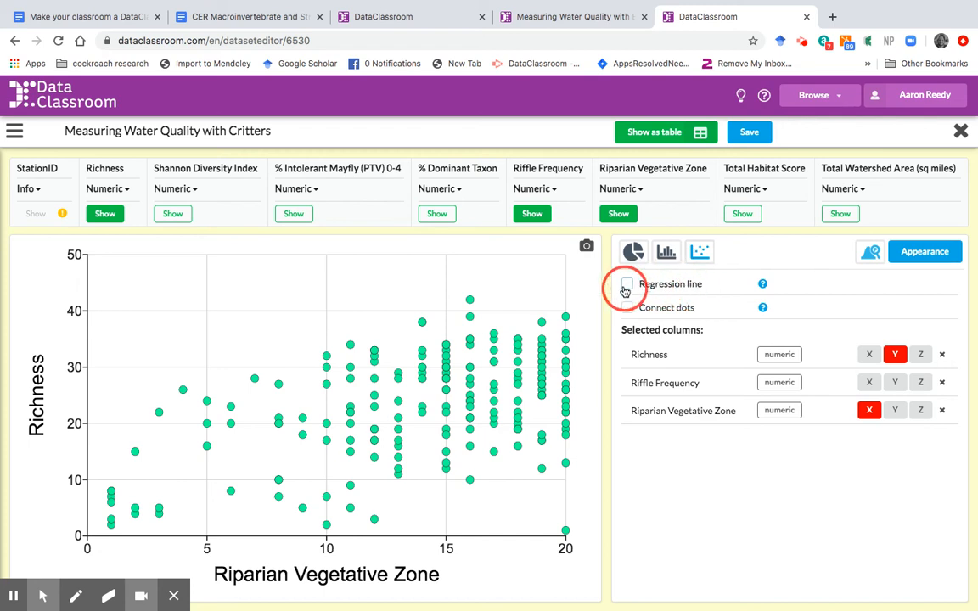
{"action": "left_click", "coordinate": [627, 283]}
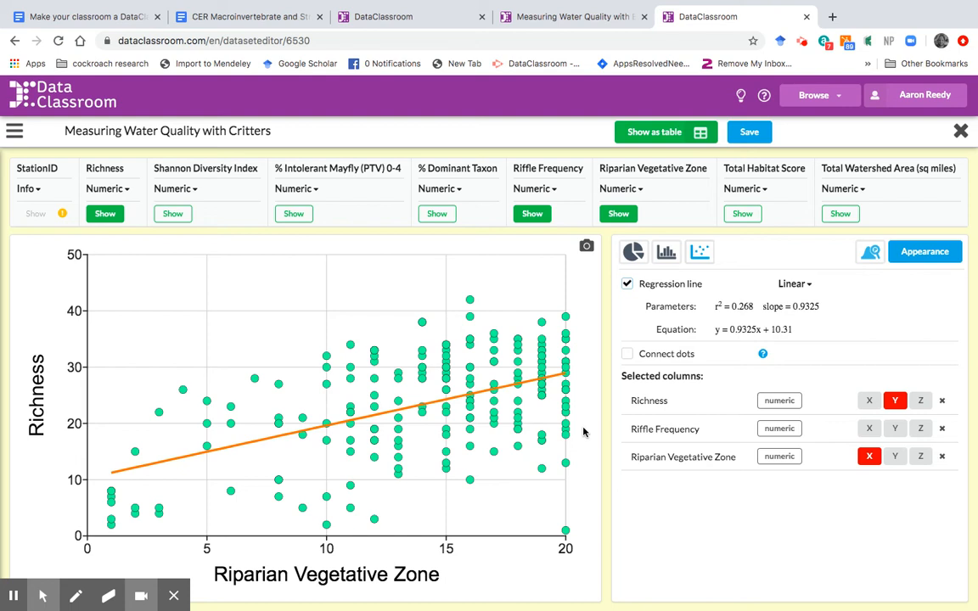
{"action": "mouse_move", "coordinate": [587, 247]}
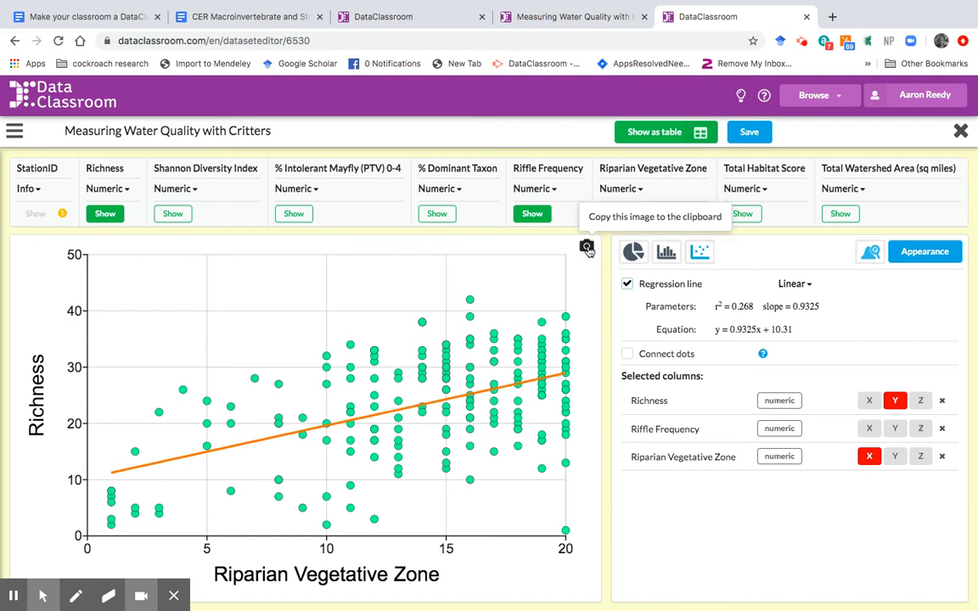
- Copy the Richness vs Riparian Vegetative Zone graph image from the camera preview to the clipboard
{"action": "left_click", "coordinate": [587, 251]}
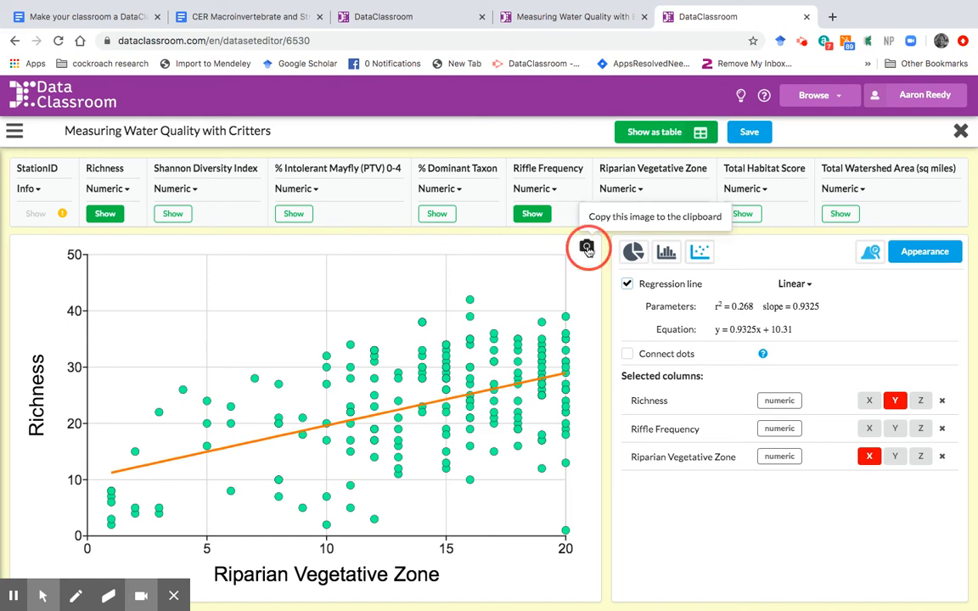
{"action": "left_click", "coordinate": [587, 251]}
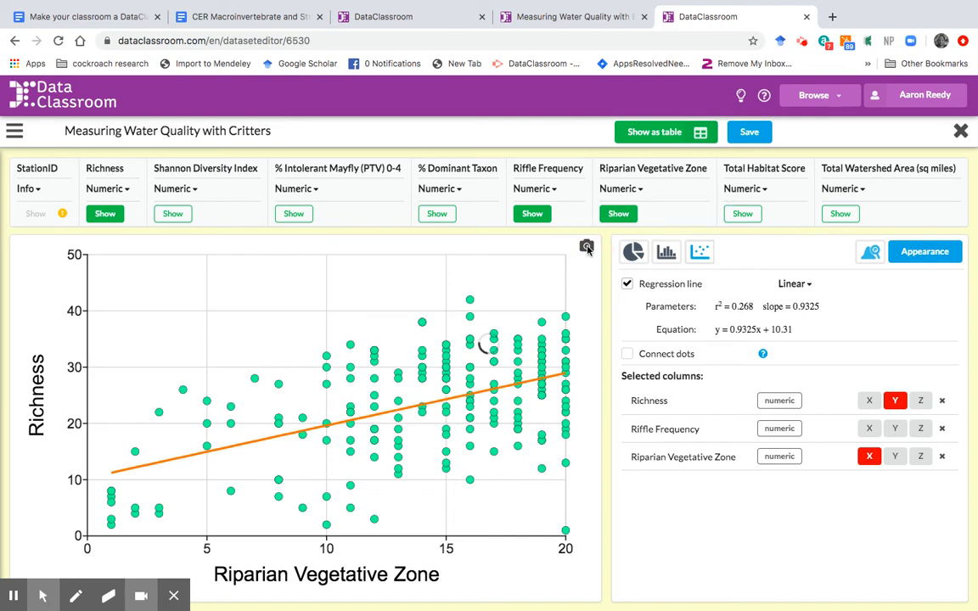
{"action": "left_click", "coordinate": [587, 247]}
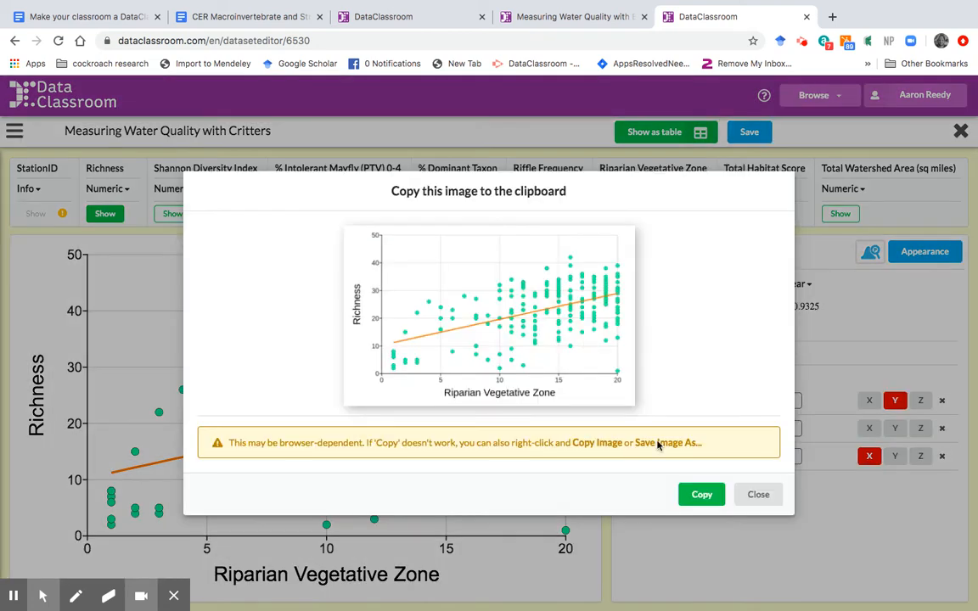
{"action": "left_click", "coordinate": [701, 494]}
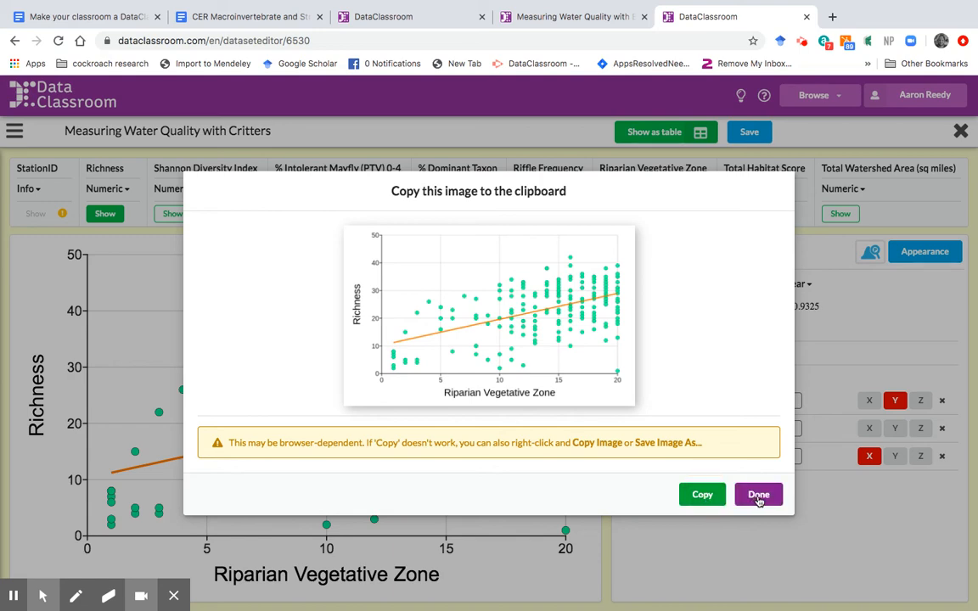
{"action": "left_click", "coordinate": [758, 494]}
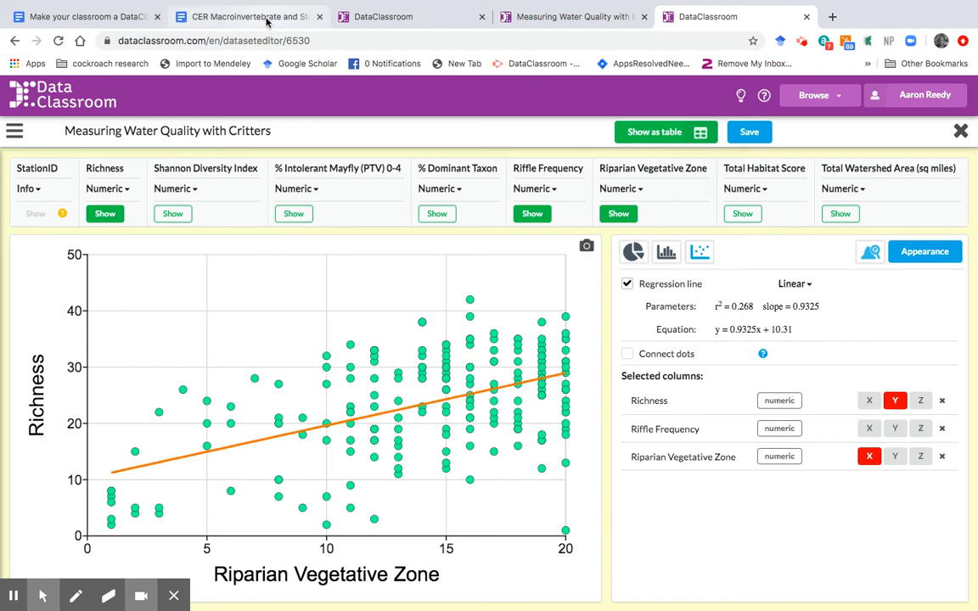
{"action": "left_click", "coordinate": [247, 16]}
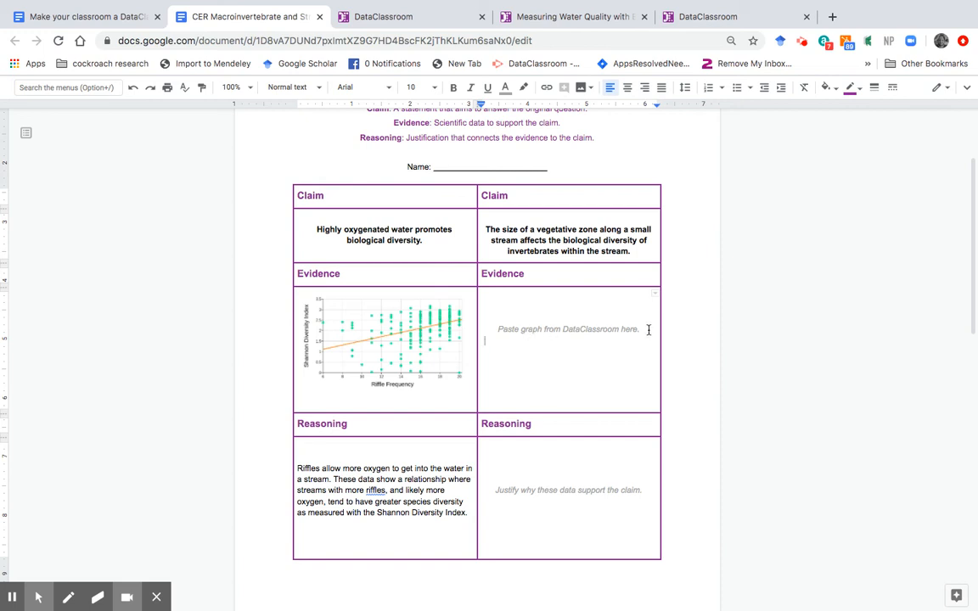
- Replace the 'Paste graph' placeholder in the second Evidence cell with the copied graph
{"action": "triple_click", "coordinate": [567, 329]}
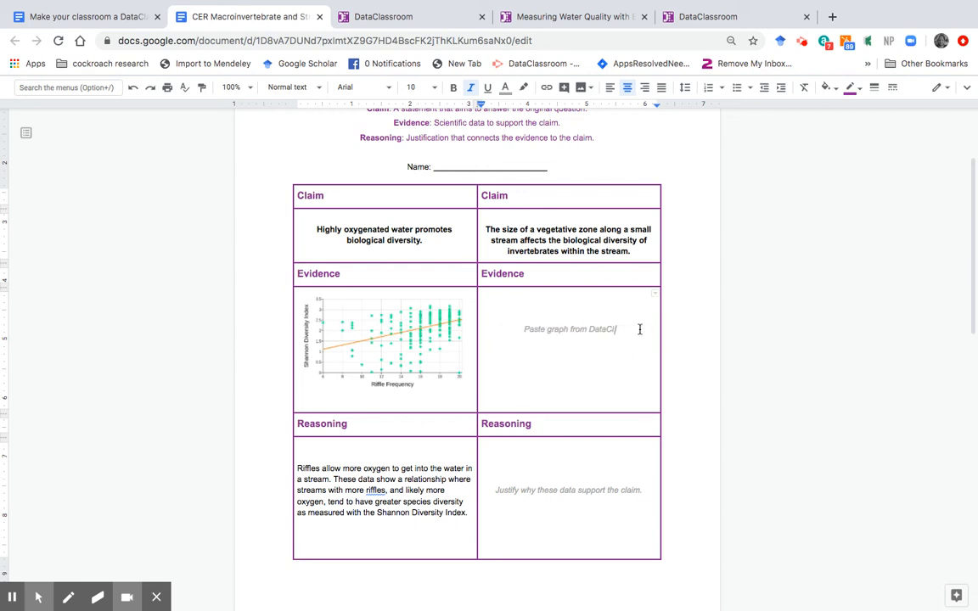
{"action": "left_click", "coordinate": [571, 329]}
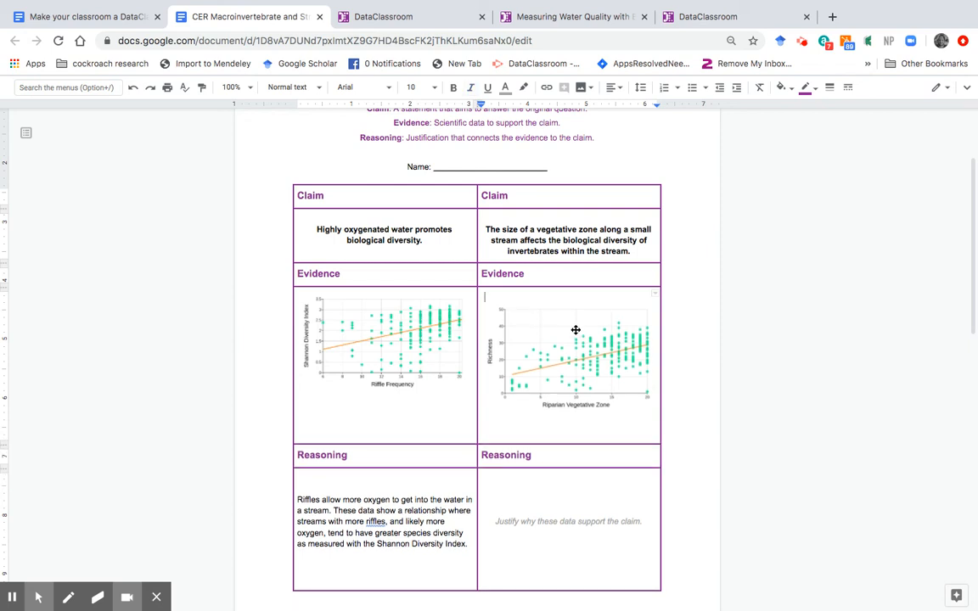
{"action": "mouse_move", "coordinate": [492, 392]}
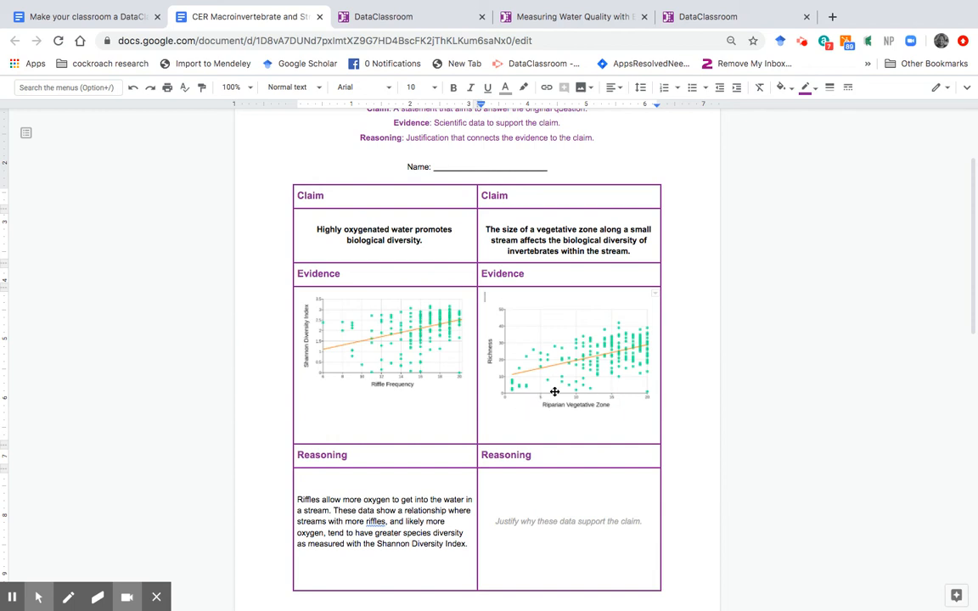
{"action": "mouse_move", "coordinate": [568, 325]}
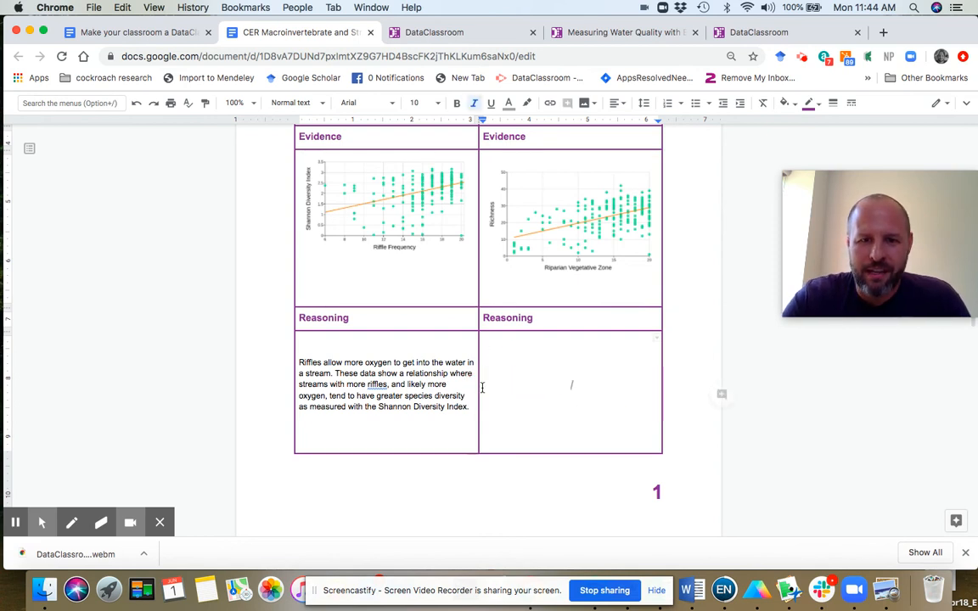
{"action": "mouse_move", "coordinate": [544, 397]}
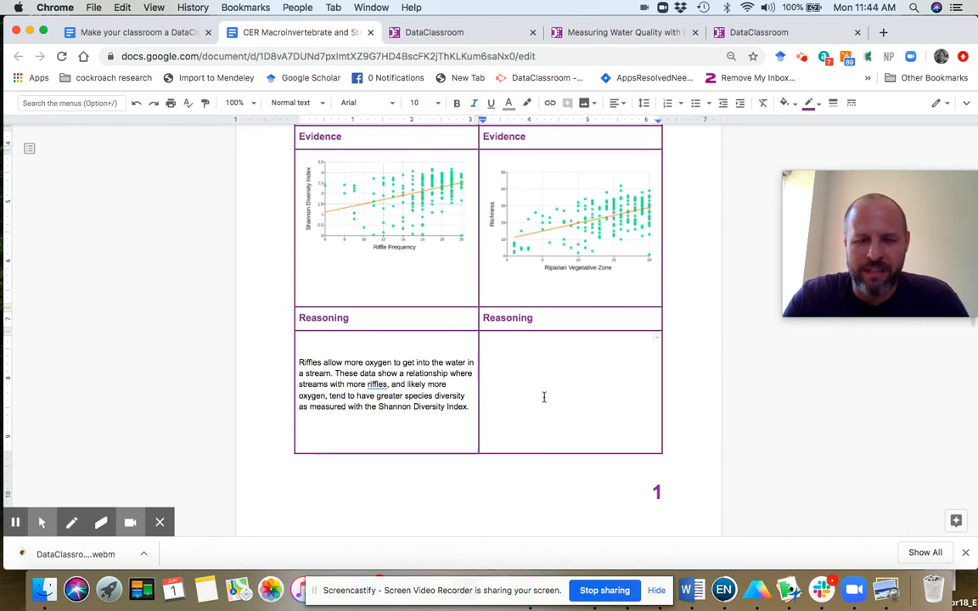
{"action": "scroll", "scroll_direction": "up", "scroll_amount": 3}
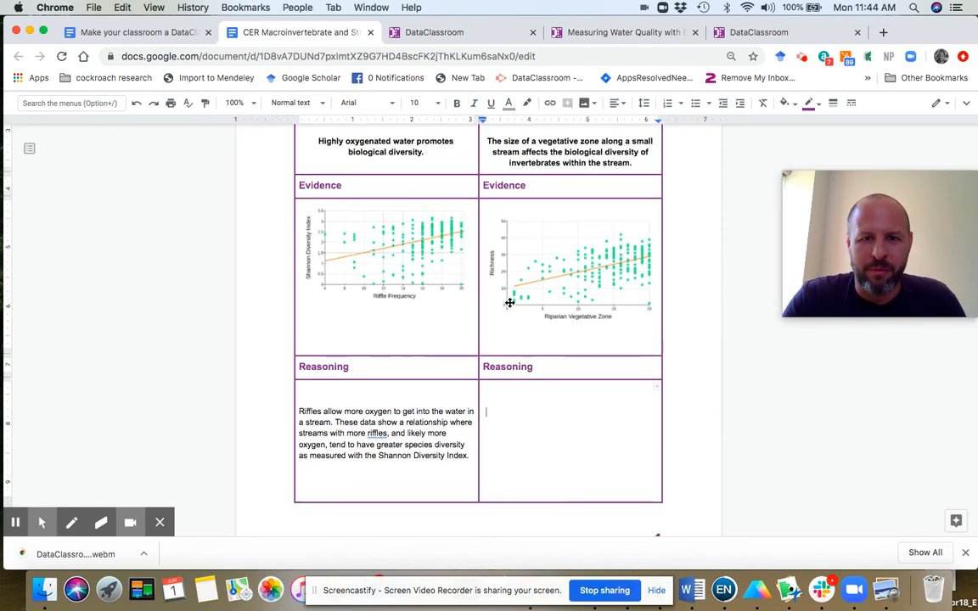
{"action": "scroll", "scroll_direction": "up", "scroll_amount": 3}
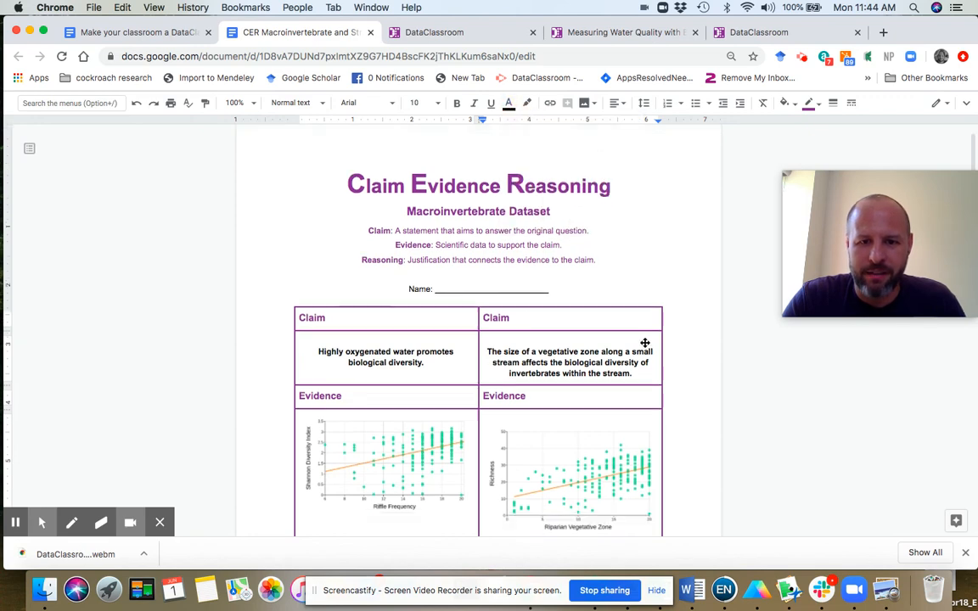
{"action": "scroll", "scroll_direction": "down", "scroll_amount": 3}
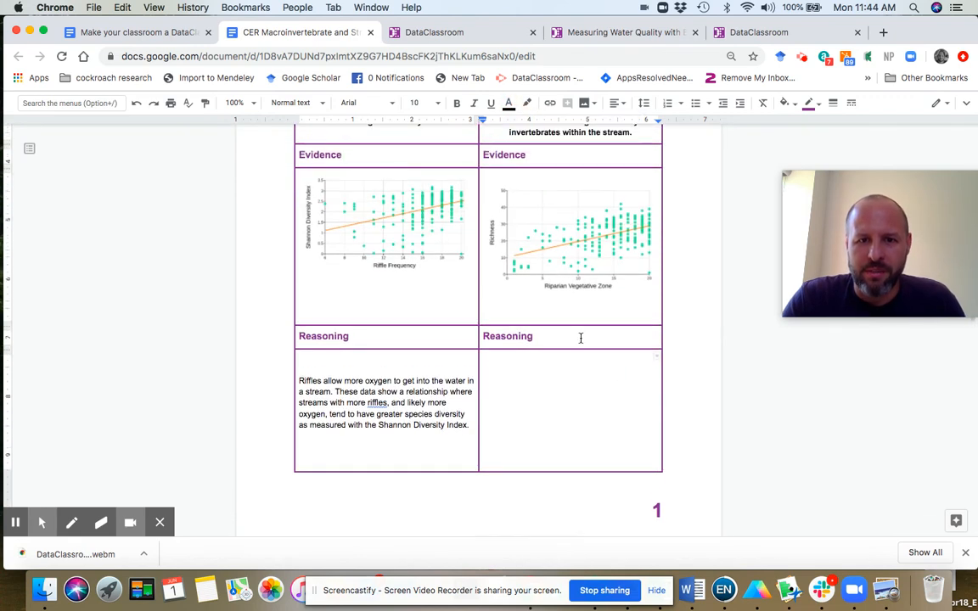
{"action": "mouse_move", "coordinate": [559, 374]}
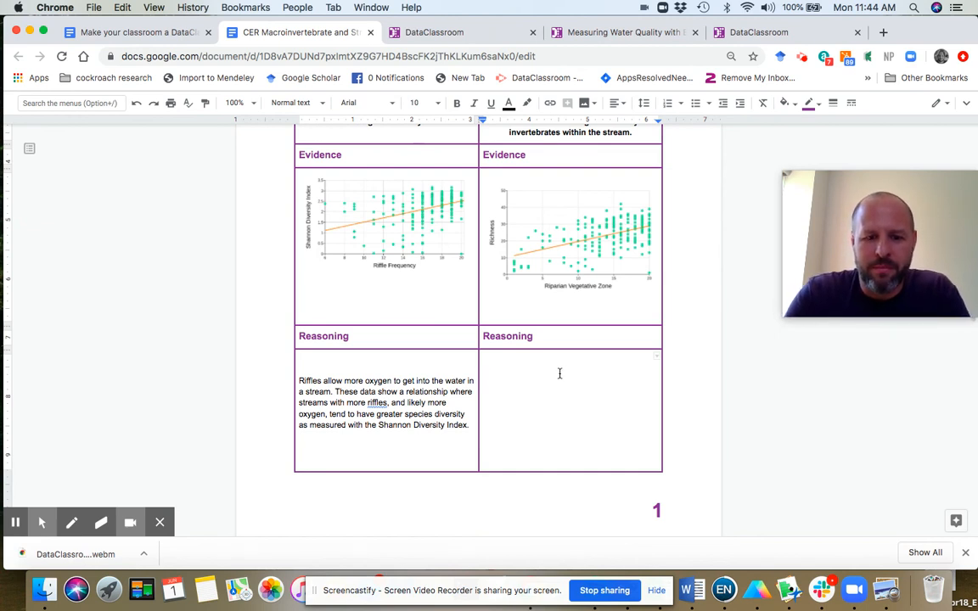
- Write that streams with larger riparian vegetative zones show greater richness, shown by the upward-sloping line
{"action": "type", "text": "Streams"}
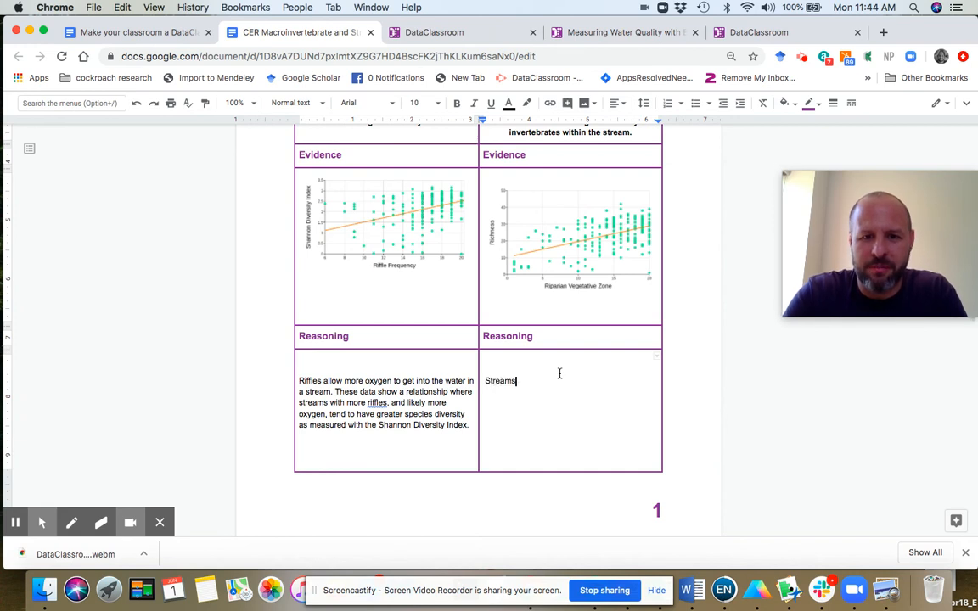
{"action": "type", "text": "that"}
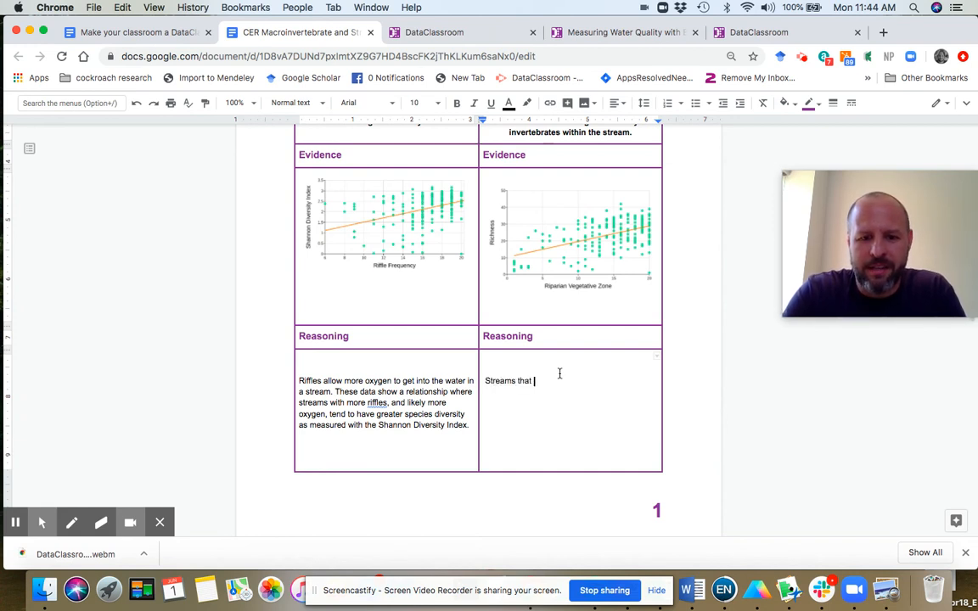
{"action": "type", "text": "have larger"}
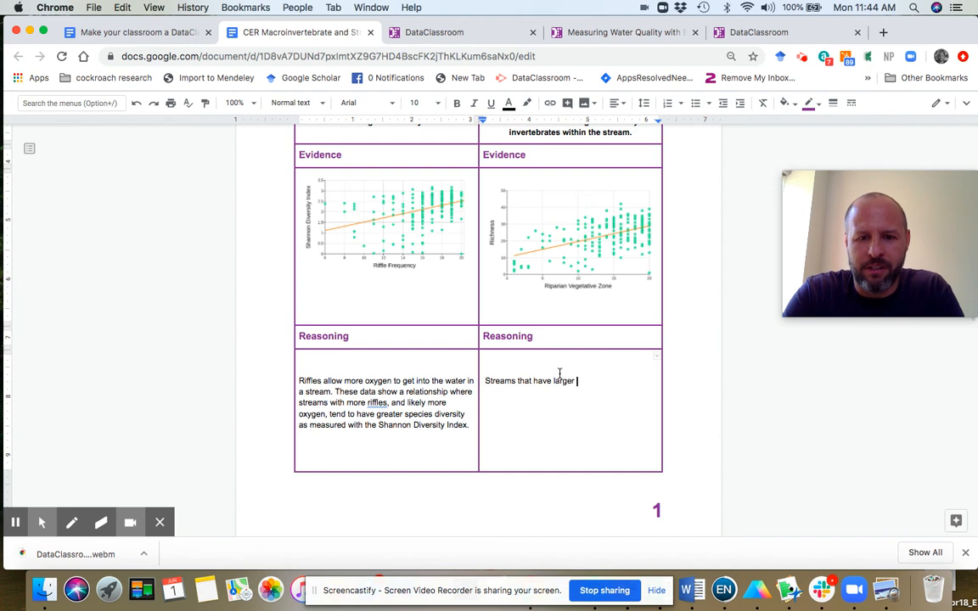
{"action": "type", "text": "riparian vegeta"}
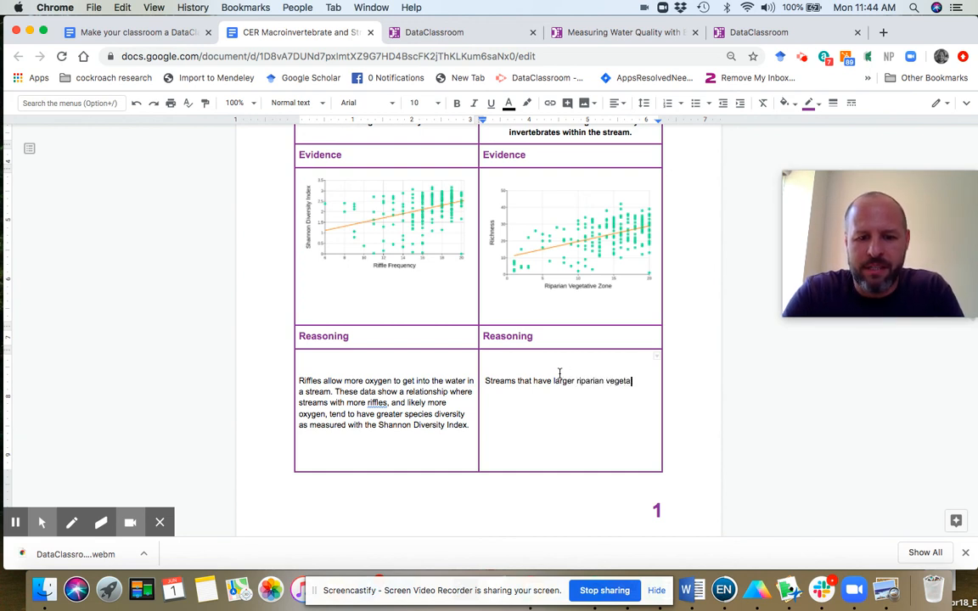
{"action": "type", "text": "tive zone"}
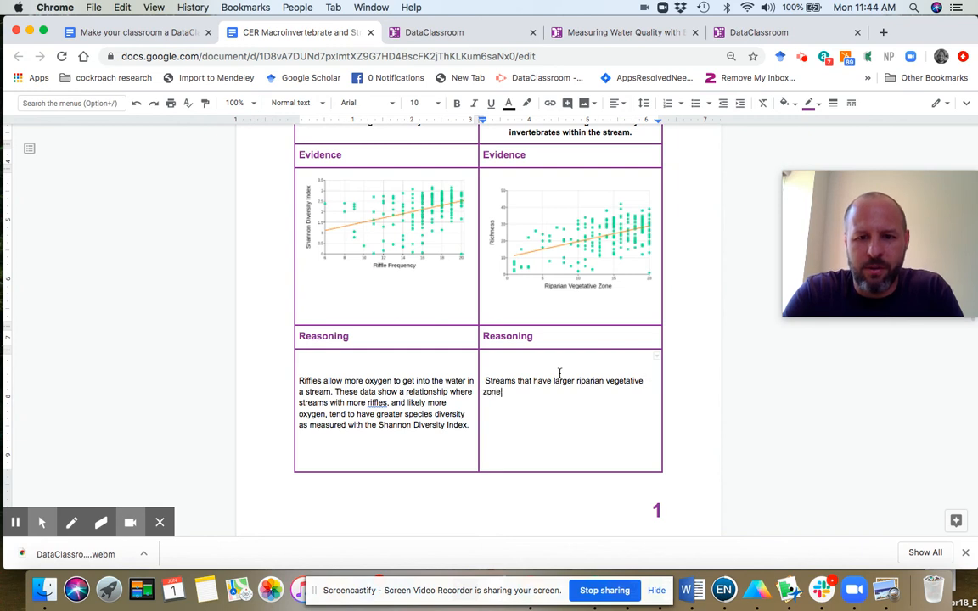
{"action": "type", "text": "s l"}
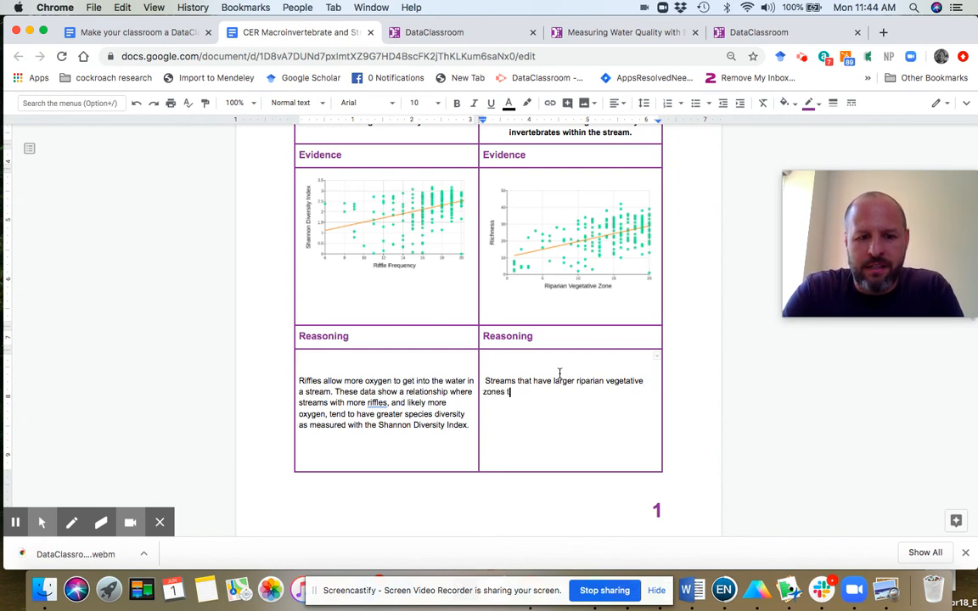
{"action": "type", "text": "tend to have"}
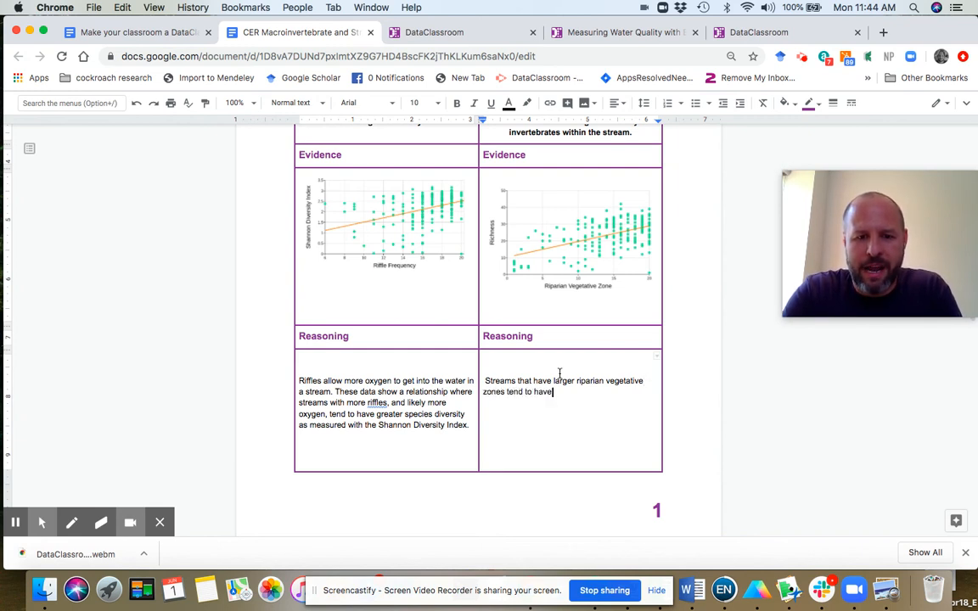
{"action": "type", "text": "greater specie"}
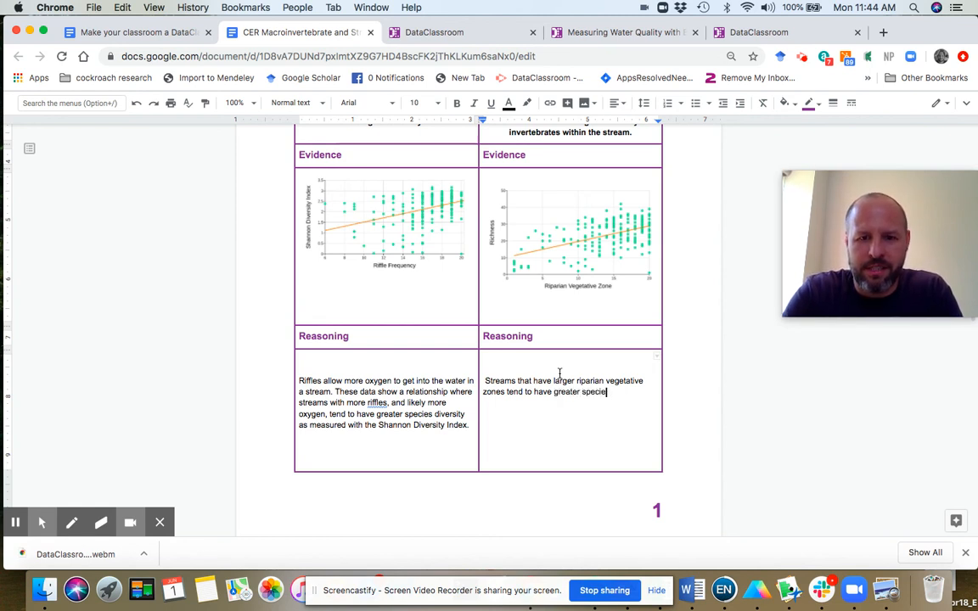
{"action": "type", "text": "diversity"}
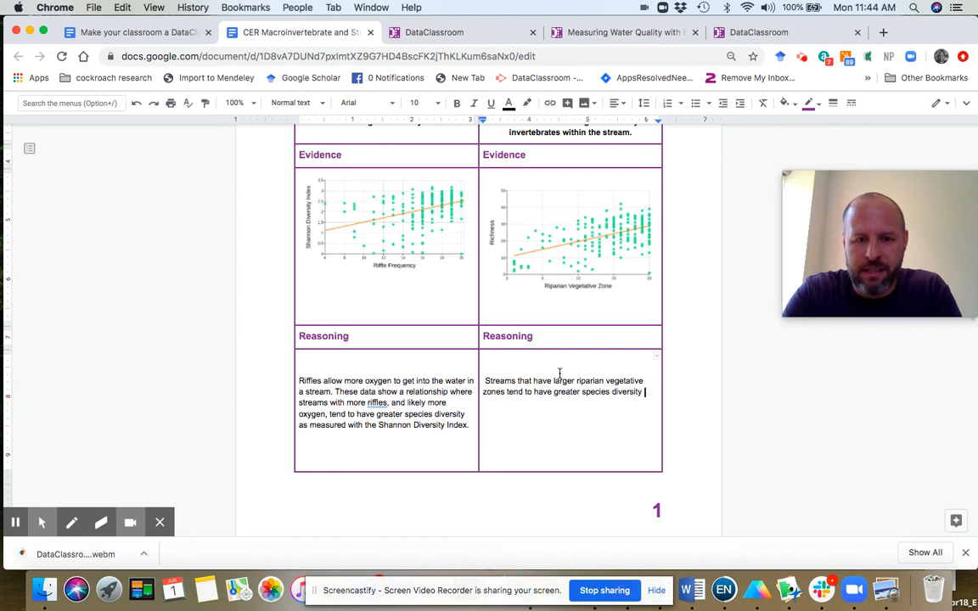
{"action": "type", "text": "as measured"}
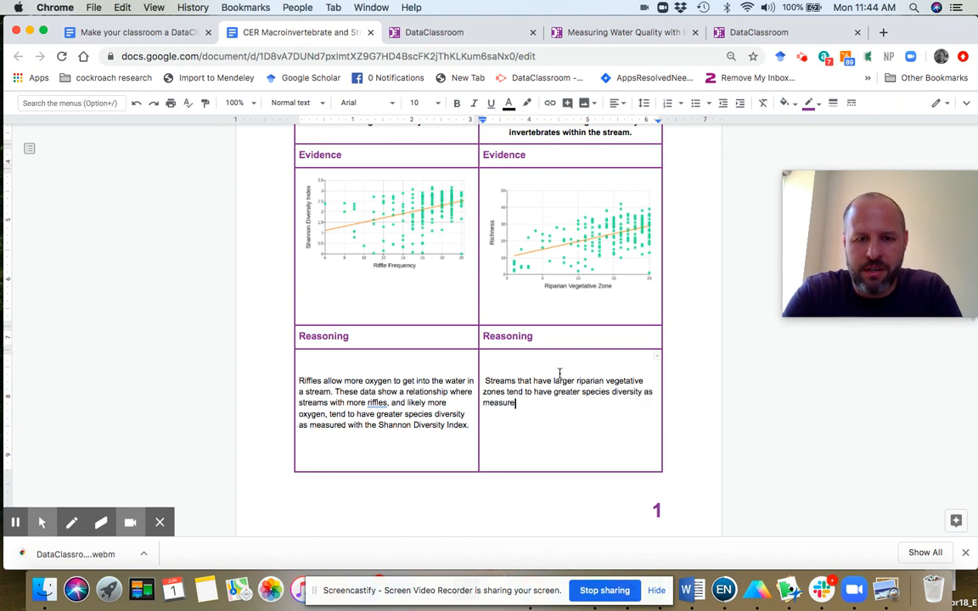
{"action": "type", "text": "ed by richness. This is l"}
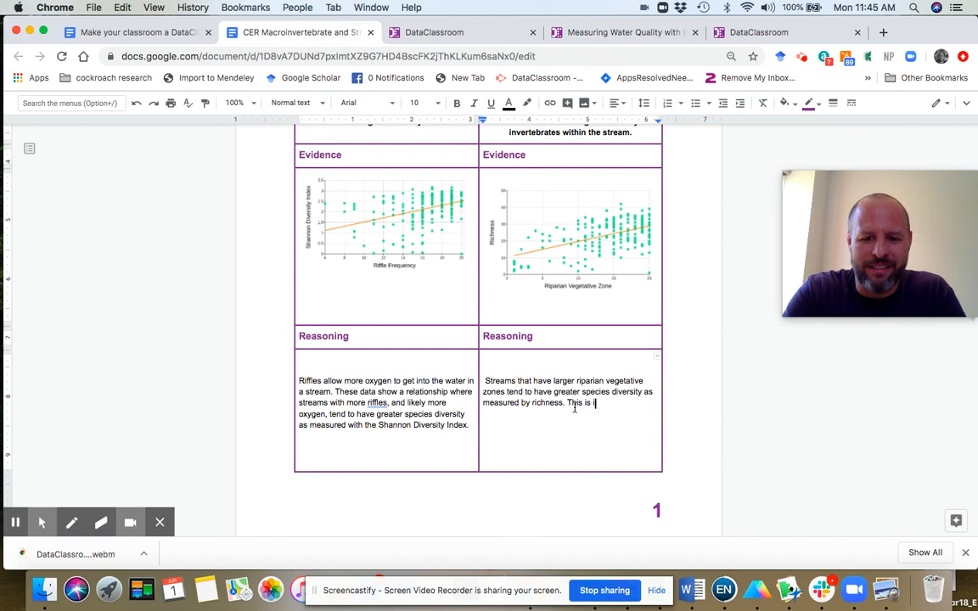
{"action": "type", "text": "illustrated"}
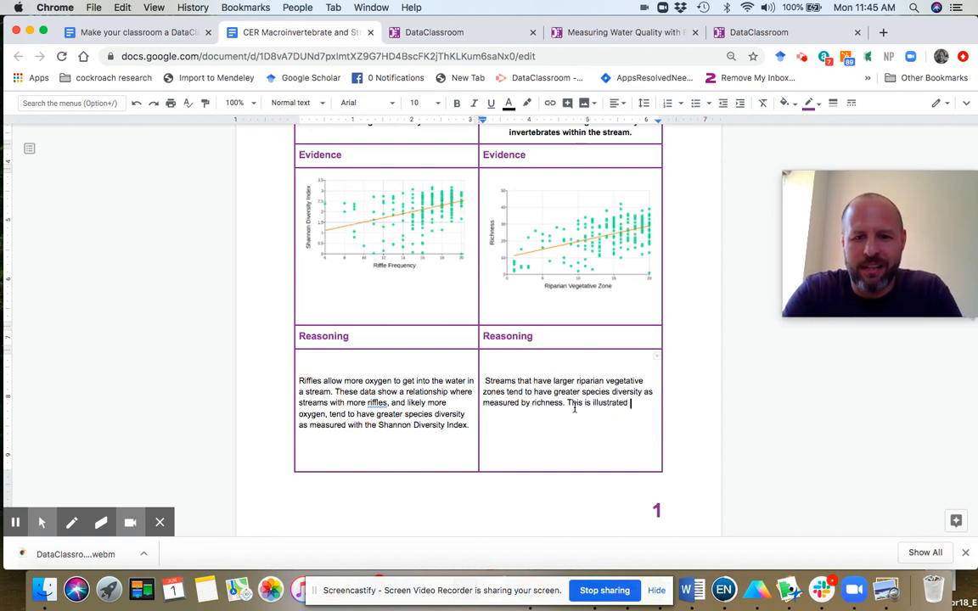
{"action": "type", "text": "by the up"}
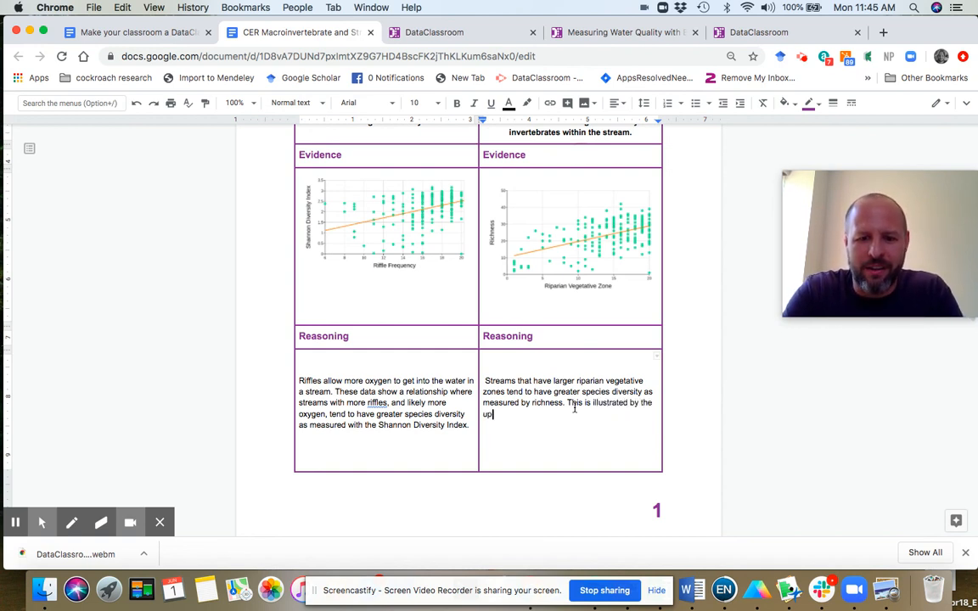
{"action": "type", "text": "ward slo"}
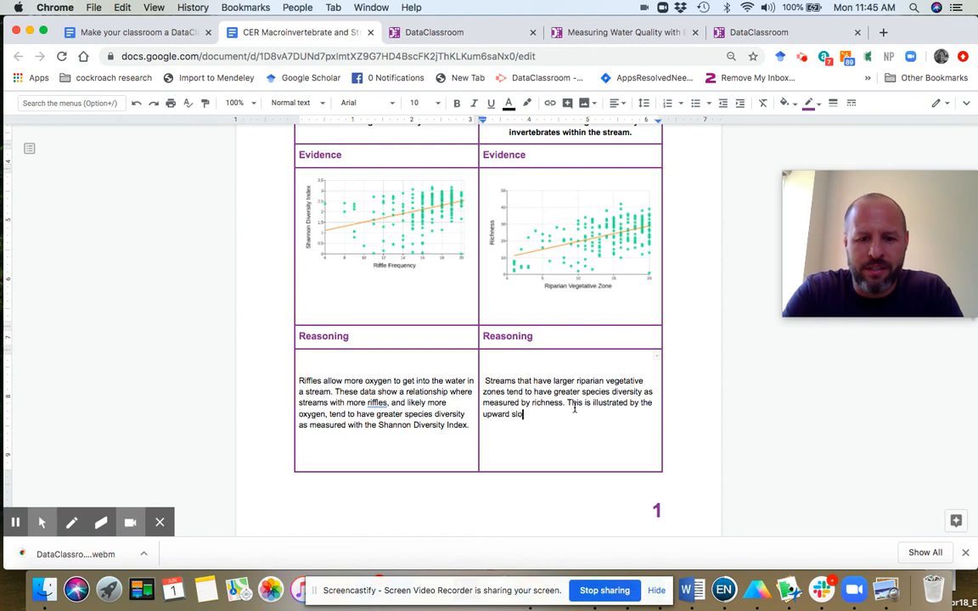
{"action": "type", "text": "pe of the best fit"}
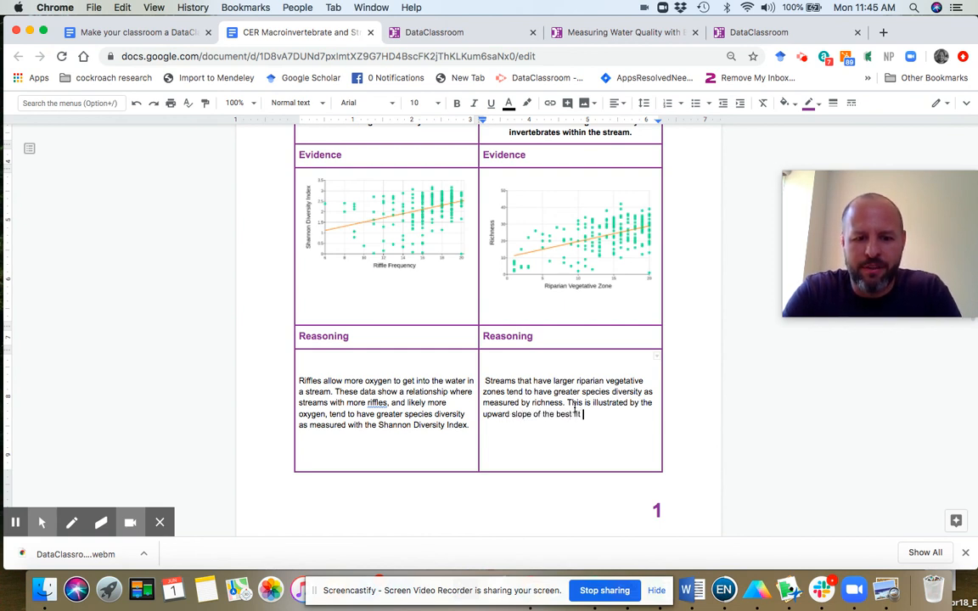
{"action": "type", "text": "line."}
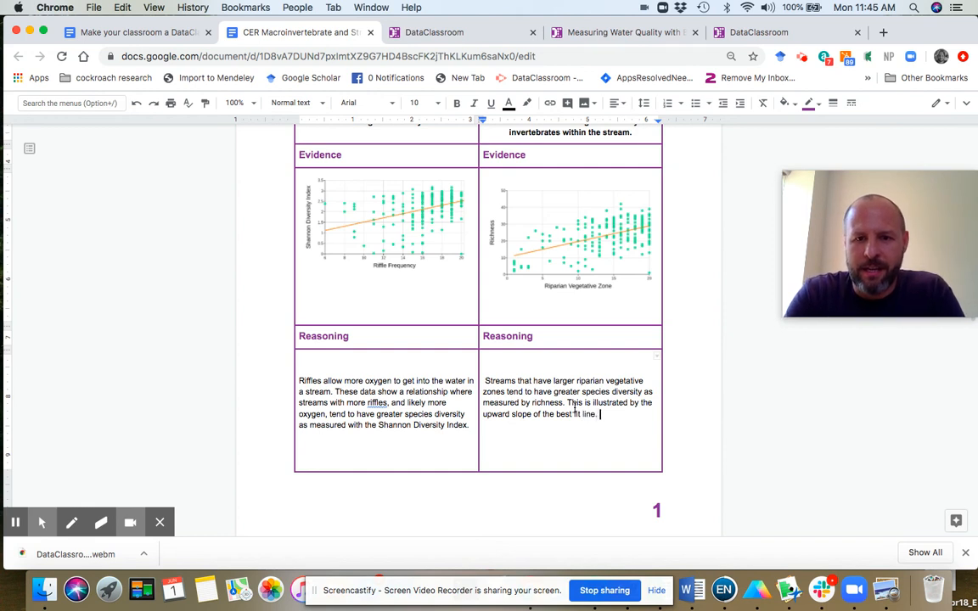
- Continue the reasoning, describing when richness is plotted against Vegetative zone on X
{"action": "type", "text": "When"}
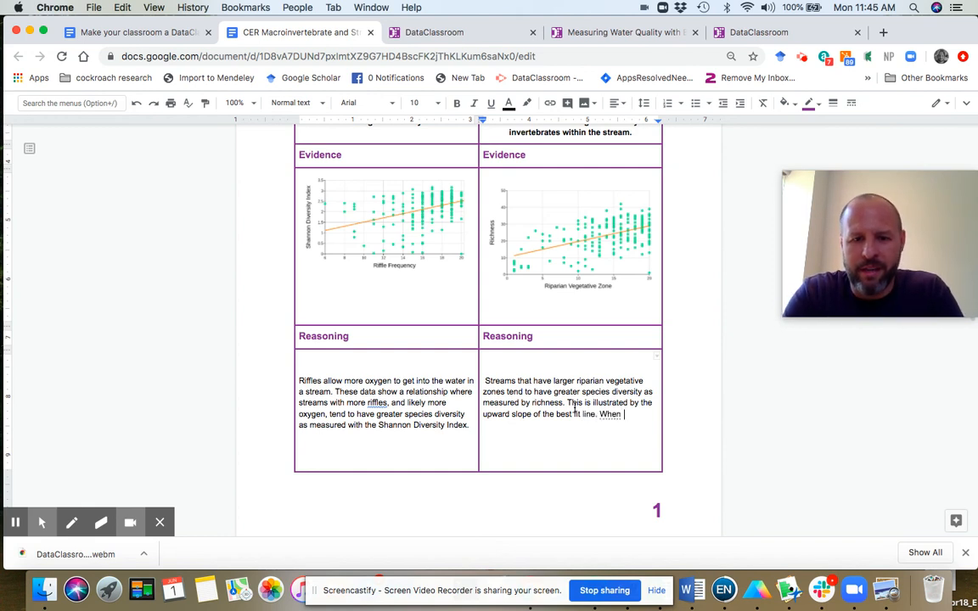
{"action": "key", "text": "backspace"}
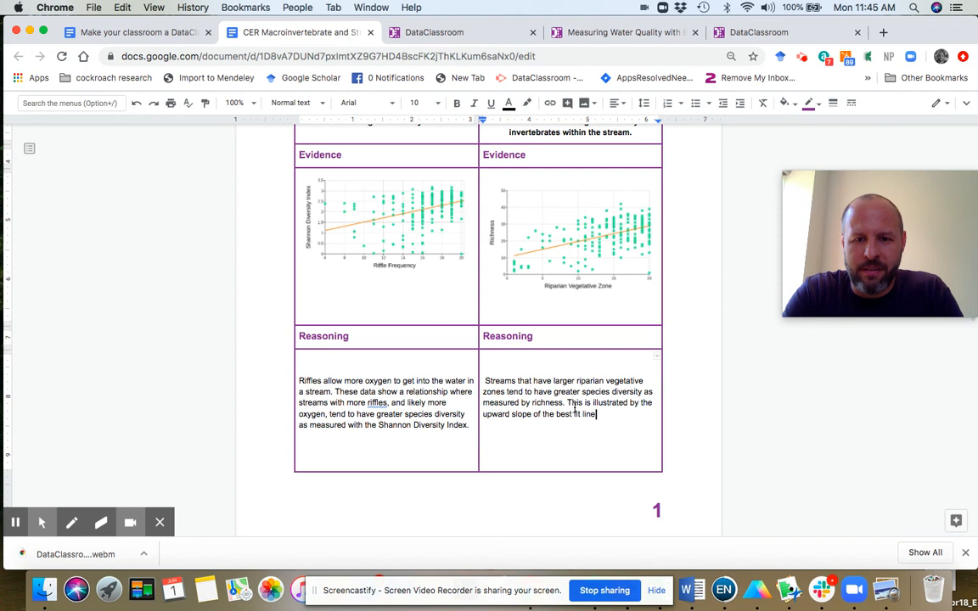
{"action": "type", "text": "when"}
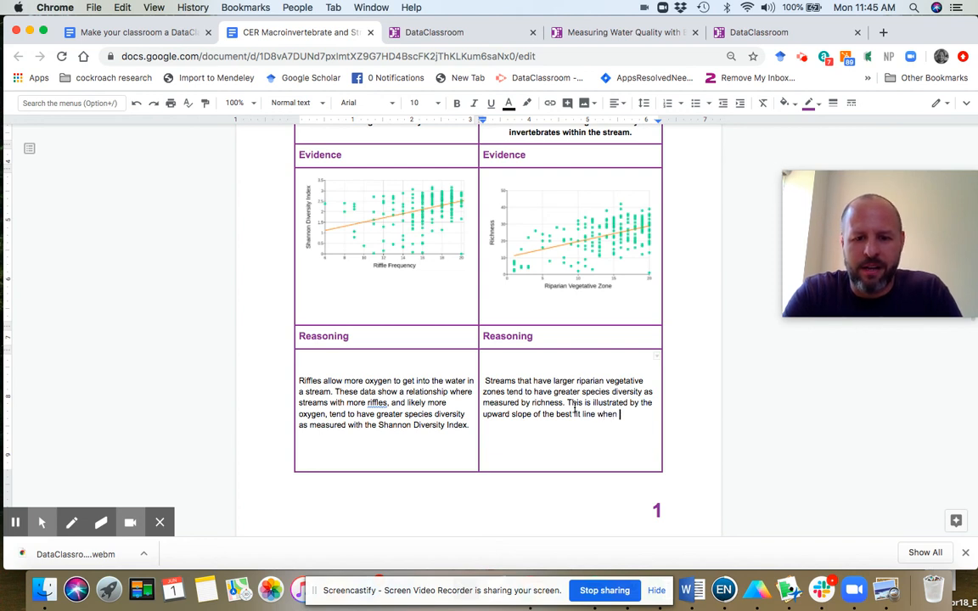
{"action": "type", "text": "richness is"}
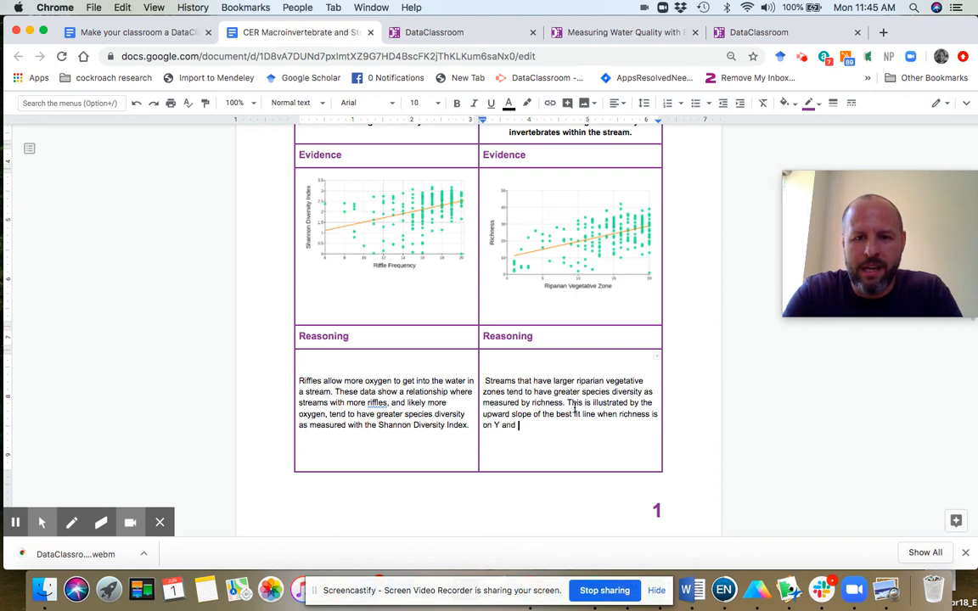
{"action": "type", "text": "Vegetative zone i"}
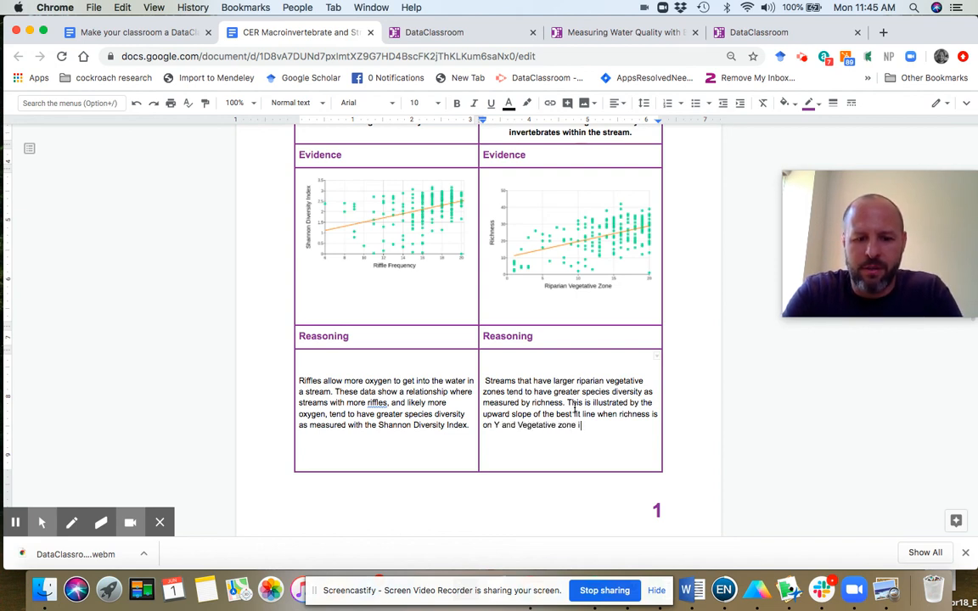
{"action": "type", "text": "s on X"}
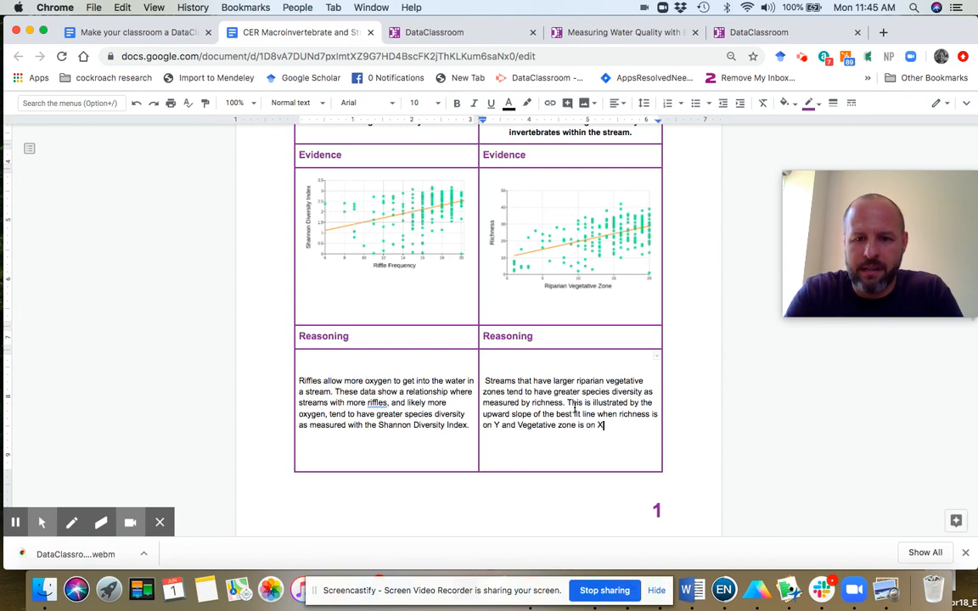
{"action": "mouse_move", "coordinate": [546, 270]}
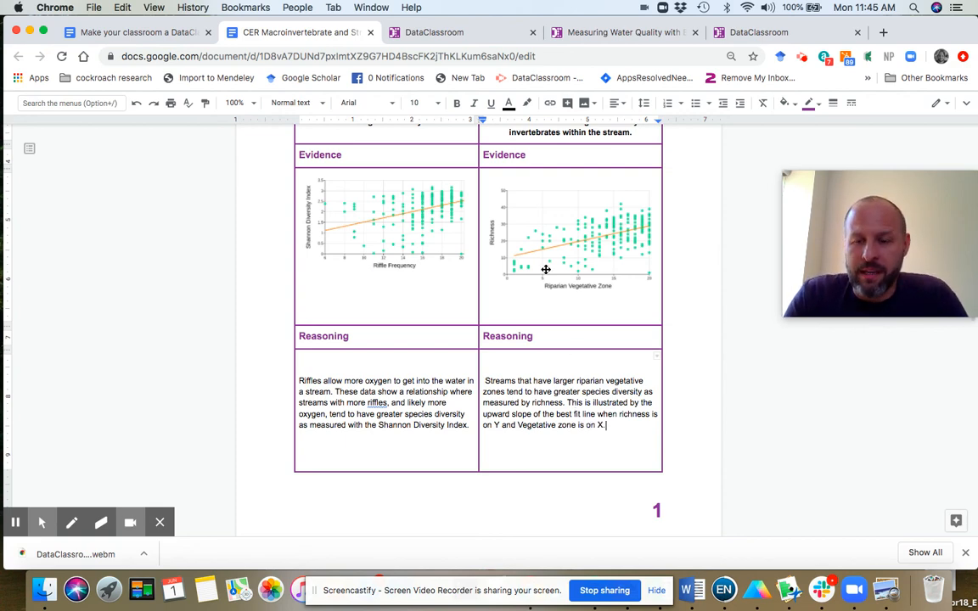
{"action": "scroll", "scroll_direction": "up", "scroll_amount": 3}
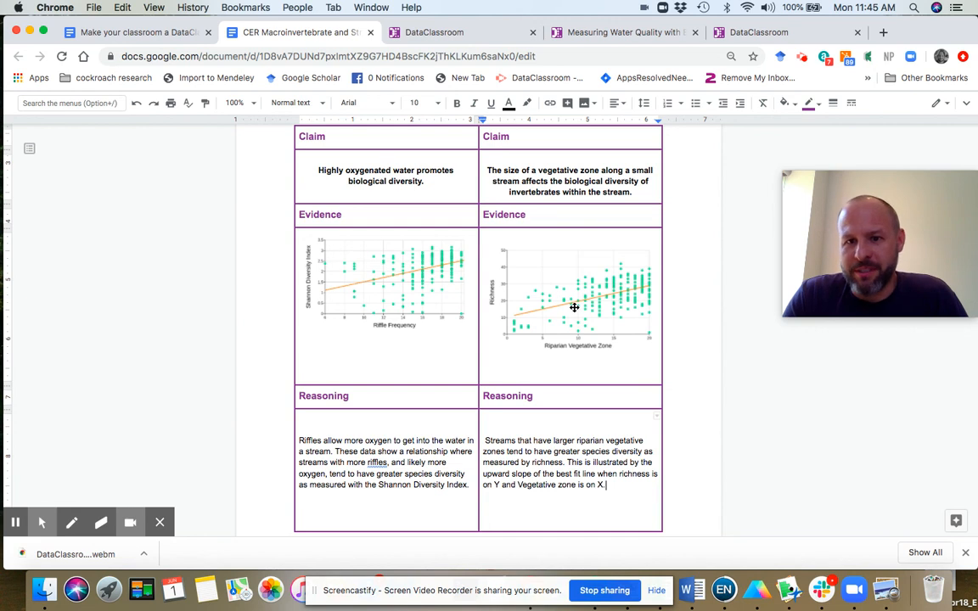